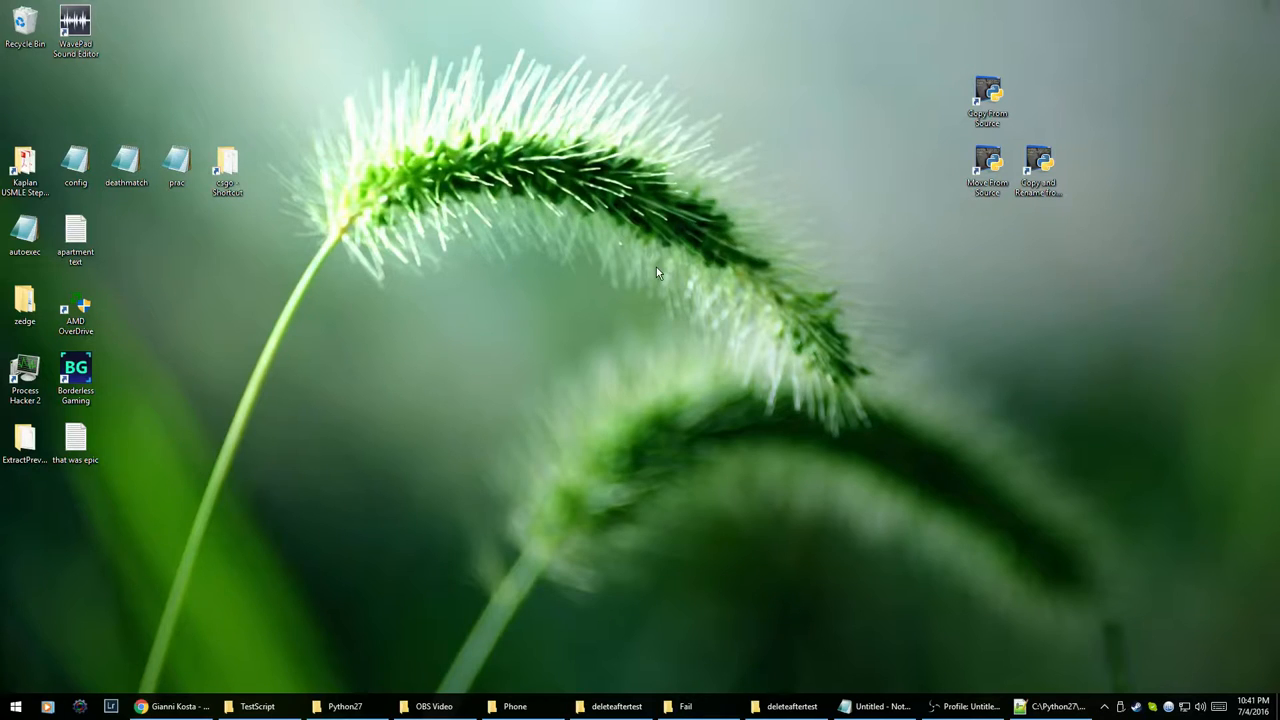
{"action": "mouse_move", "coordinate": [772, 362]}
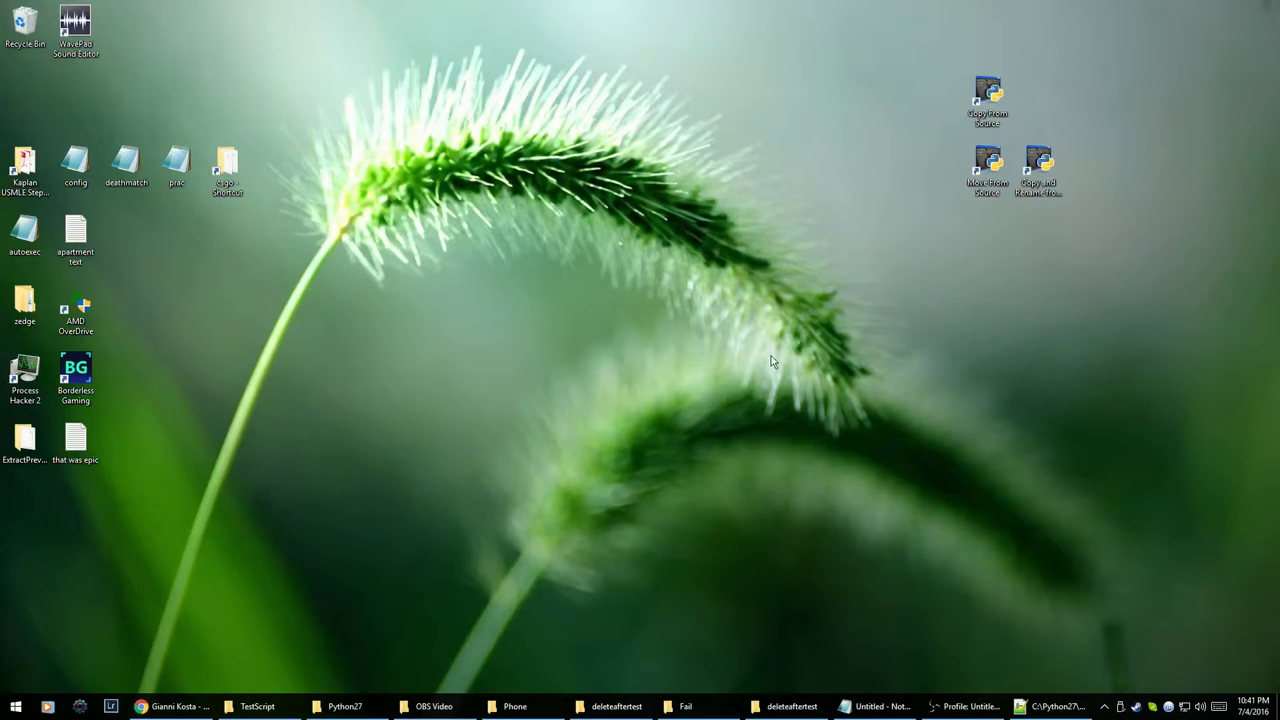
{"action": "mouse_move", "coordinate": [754, 276]}
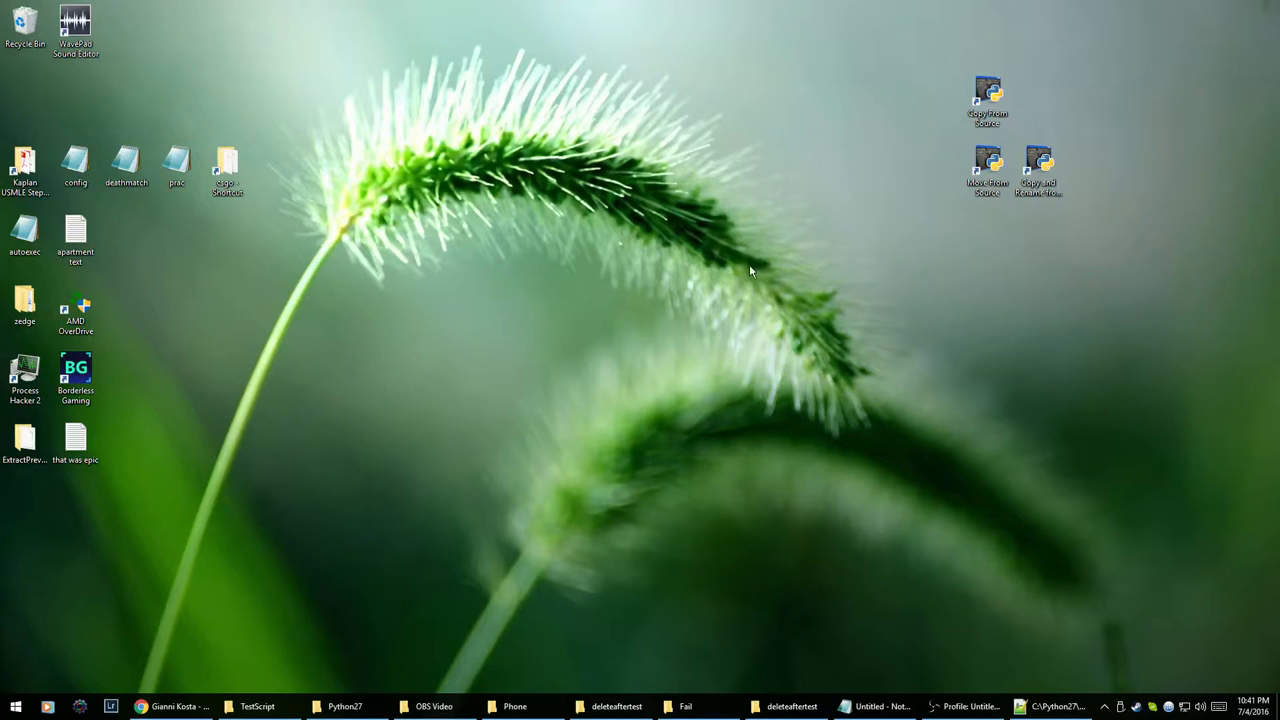
Step: Restore the Python script in Notepad++ with its constants (source paths, destination, extensions) visible
{"action": "left_click_drag", "start_coordinate": [750, 270], "coordinate": [500, 398]}
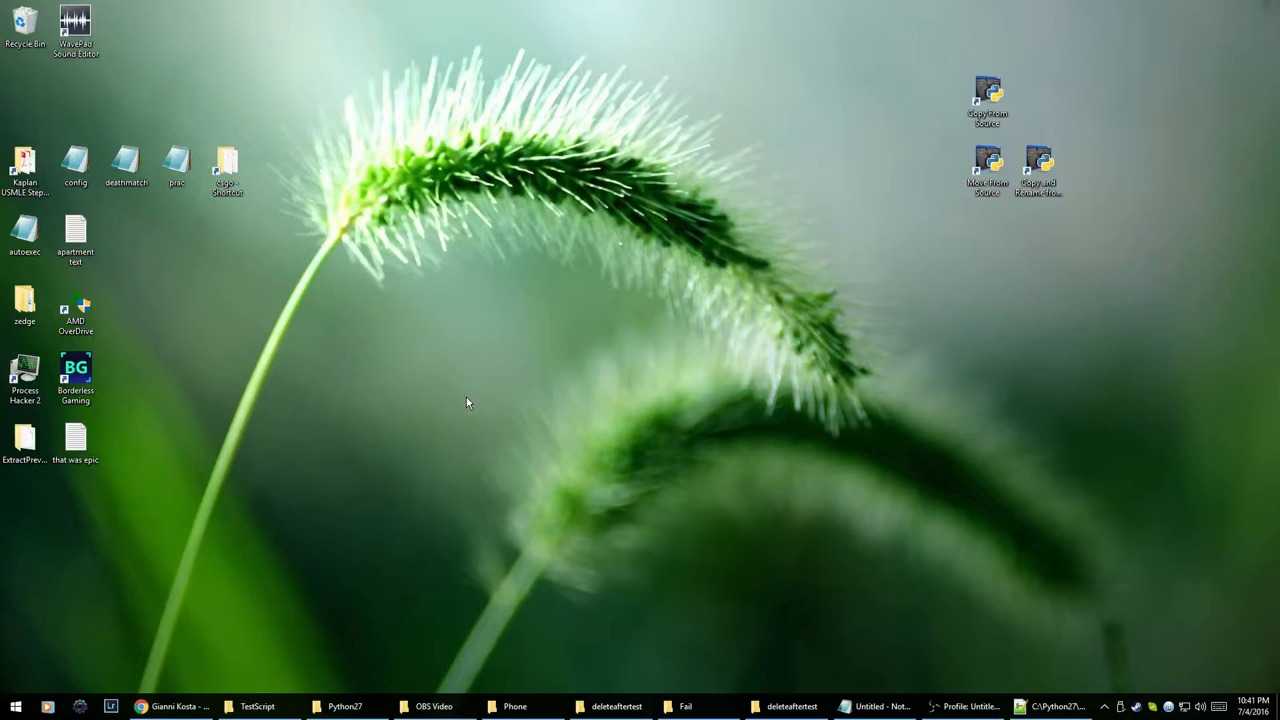
{"action": "mouse_move", "coordinate": [492, 386]}
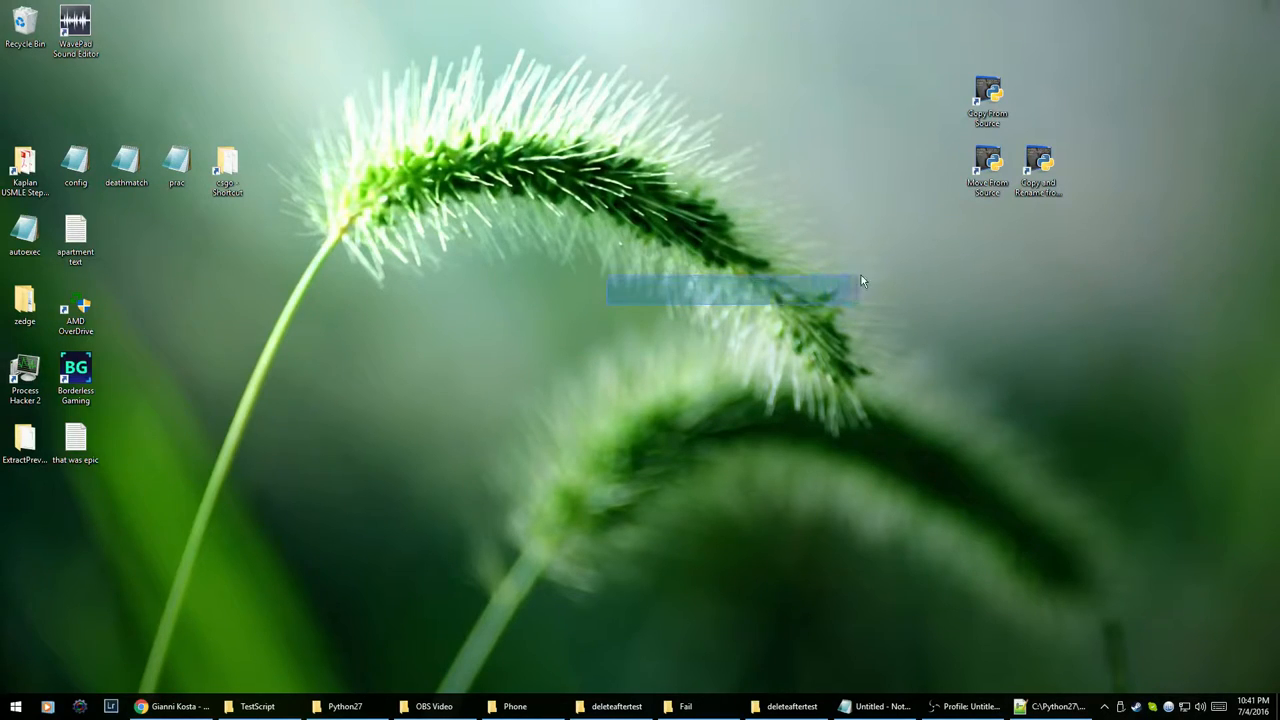
{"action": "left_click", "coordinate": [596, 272]}
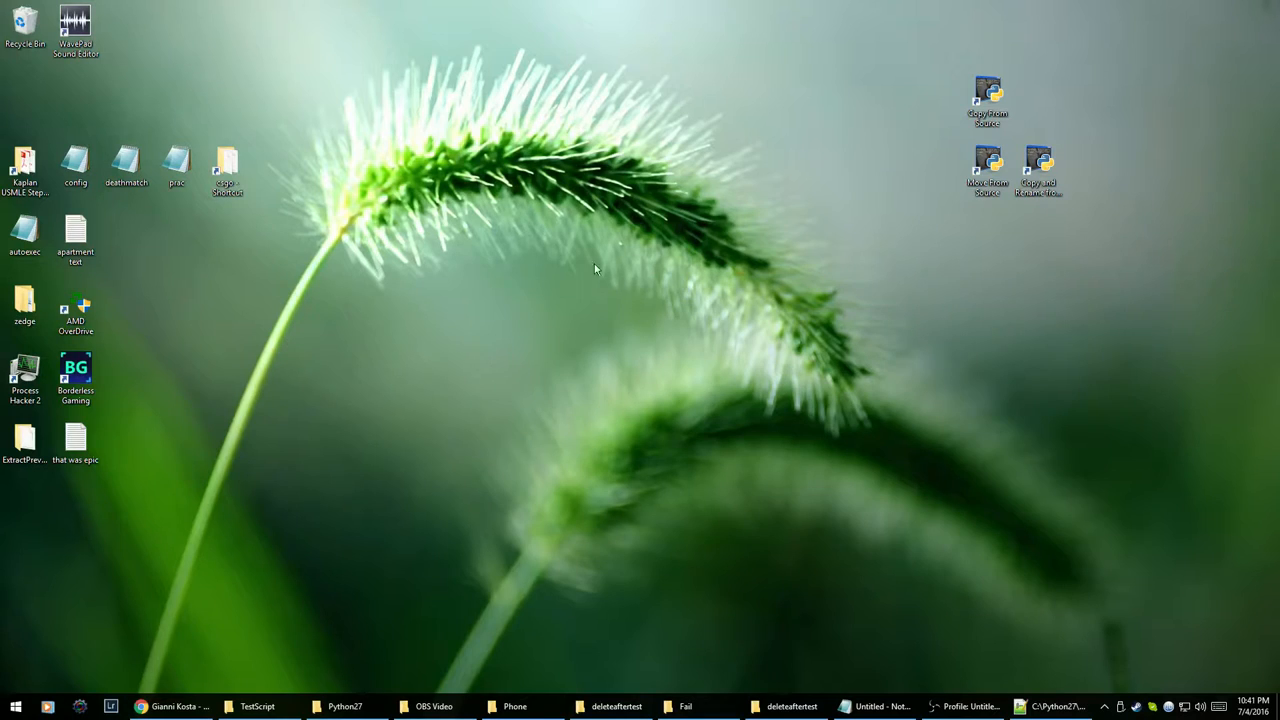
{"action": "mouse_move", "coordinate": [456, 284]}
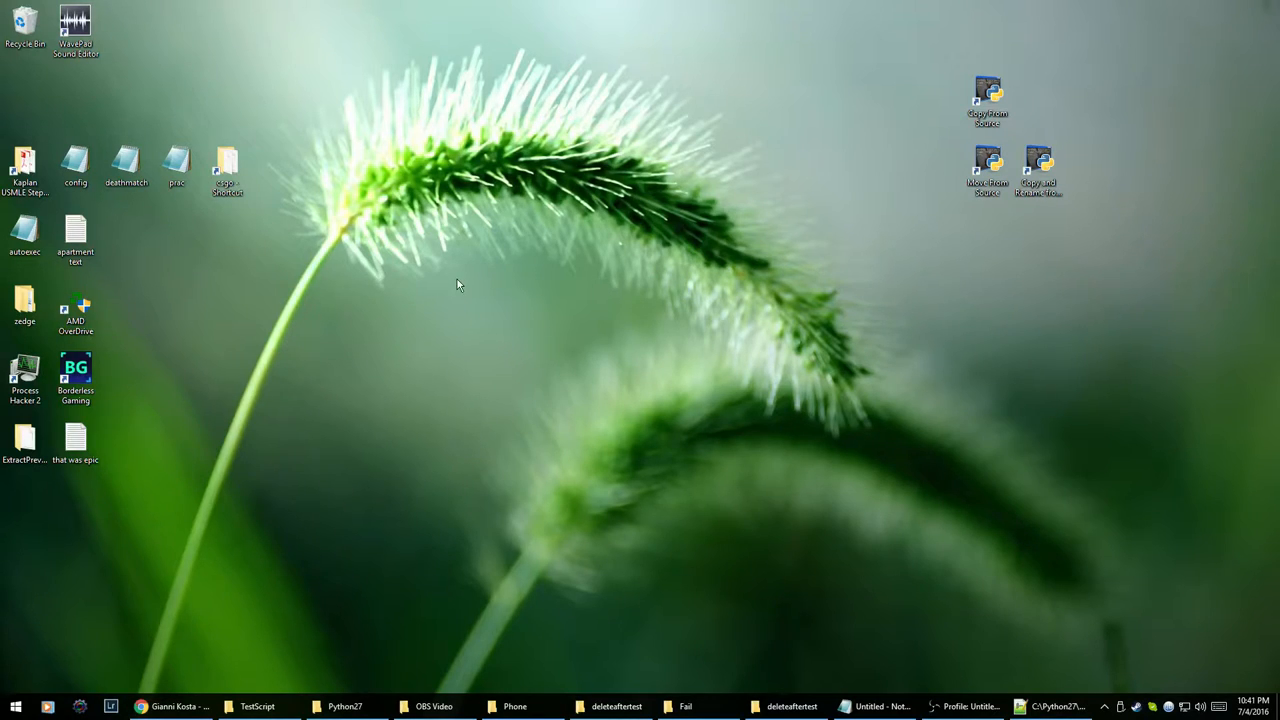
{"action": "mouse_move", "coordinate": [420, 284]}
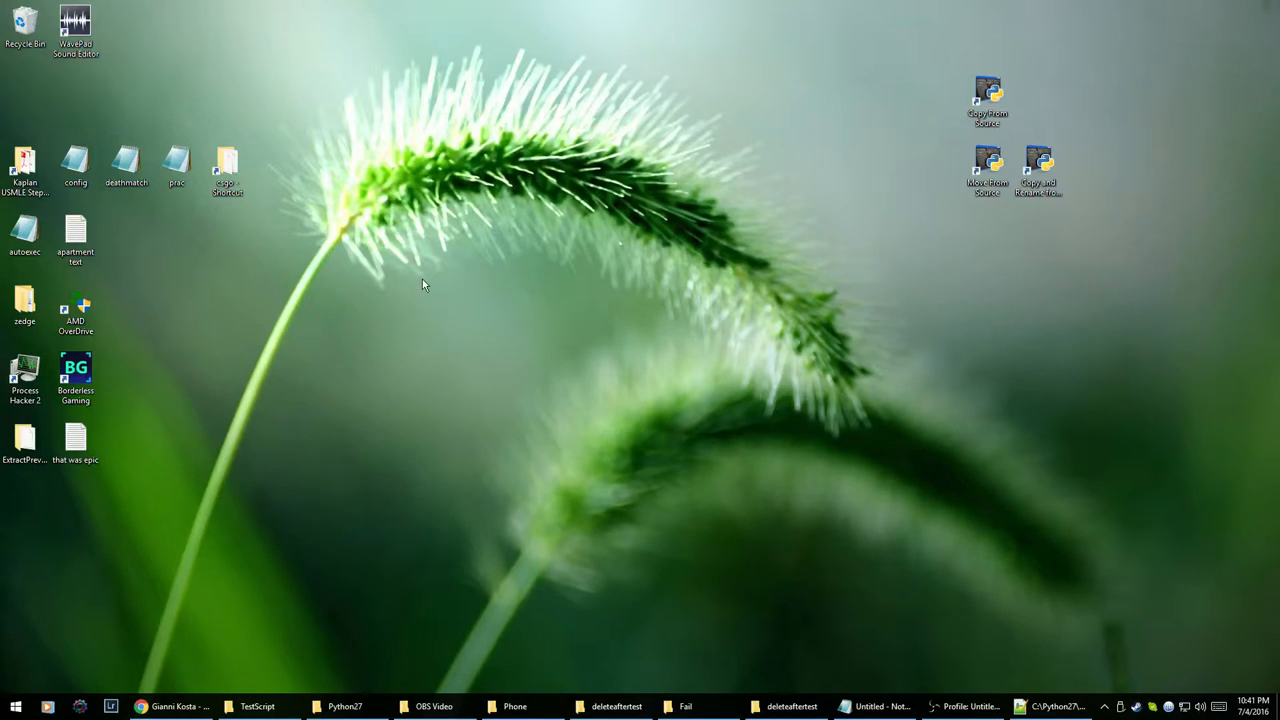
{"action": "mouse_move", "coordinate": [484, 260]}
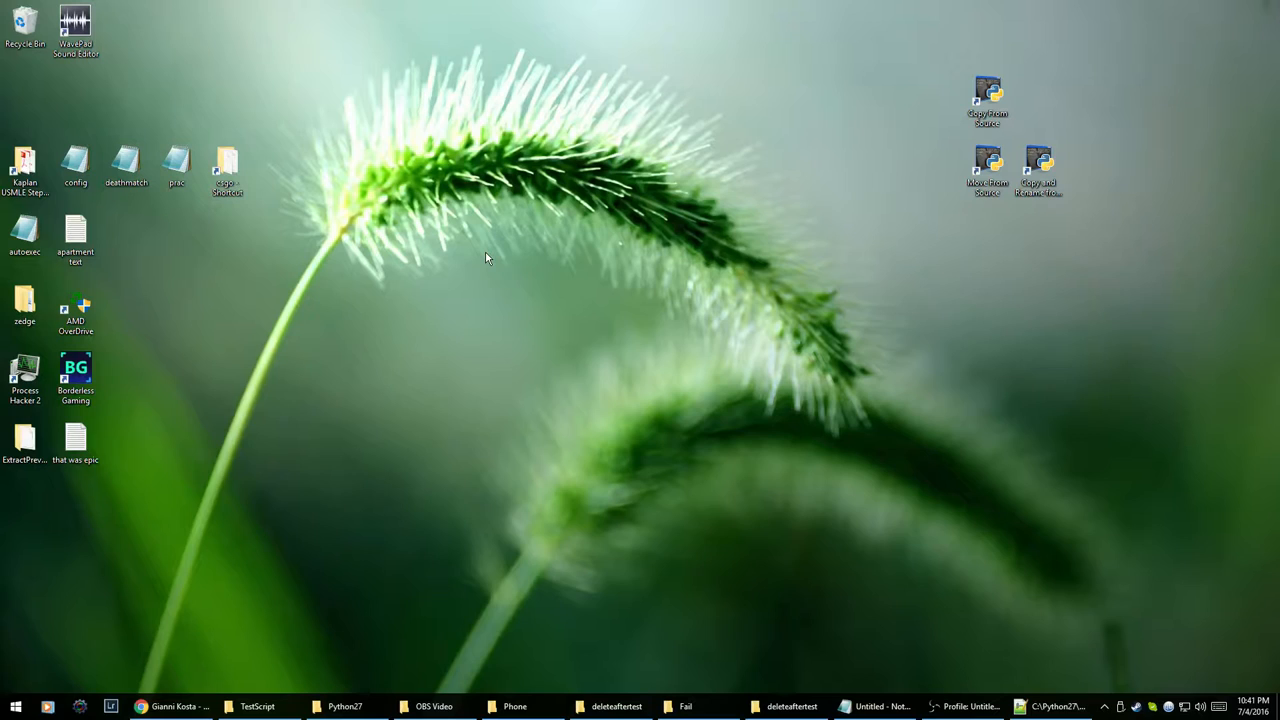
{"action": "mouse_move", "coordinate": [584, 222]}
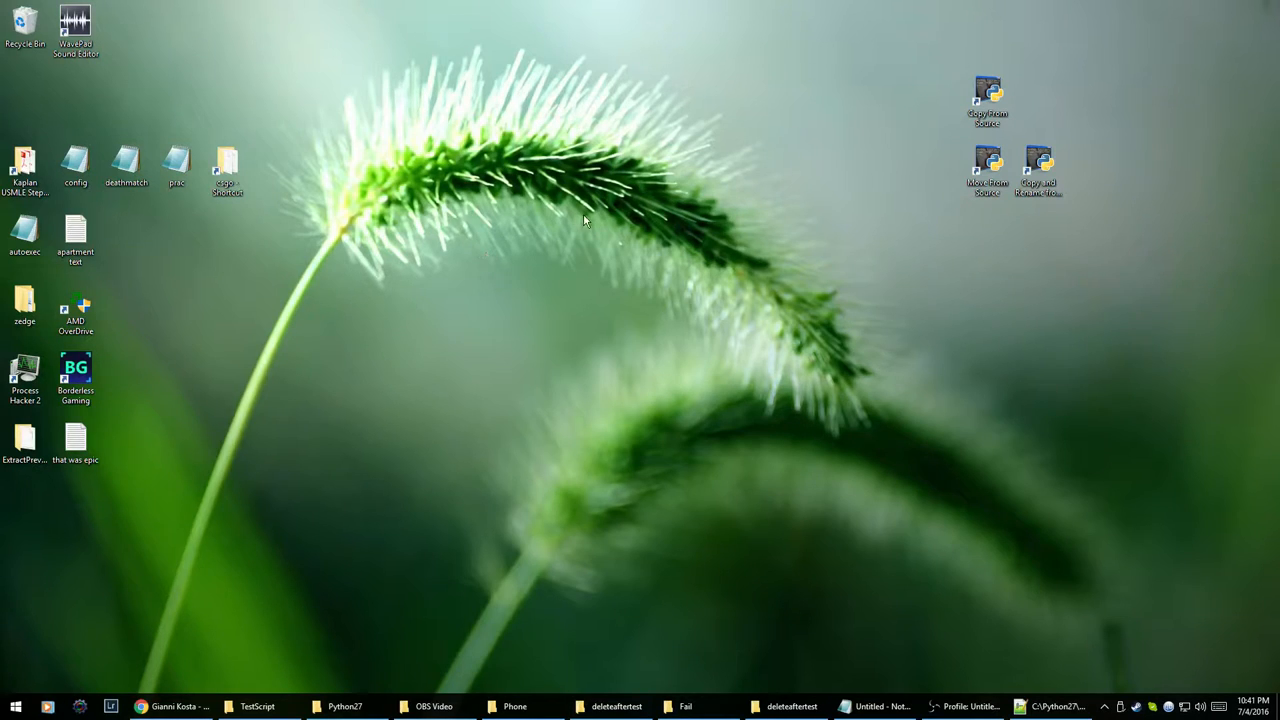
{"action": "mouse_move", "coordinate": [422, 176]}
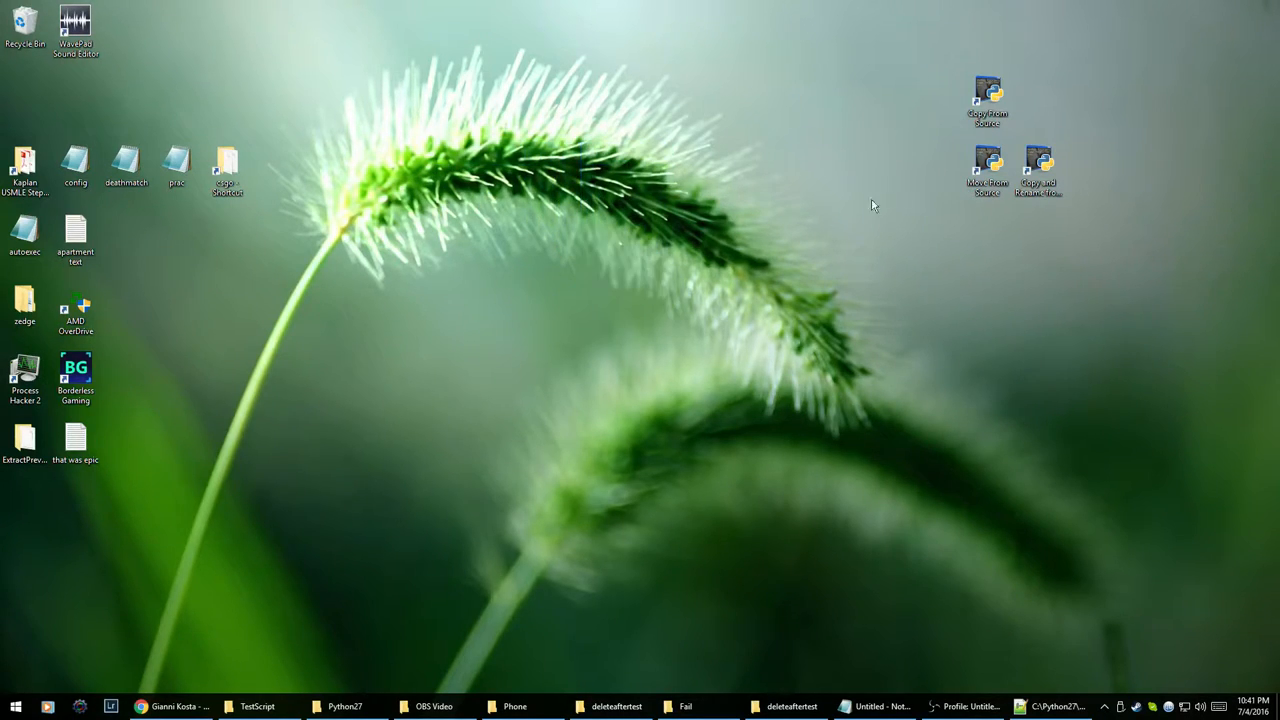
{"action": "mouse_move", "coordinate": [822, 164]}
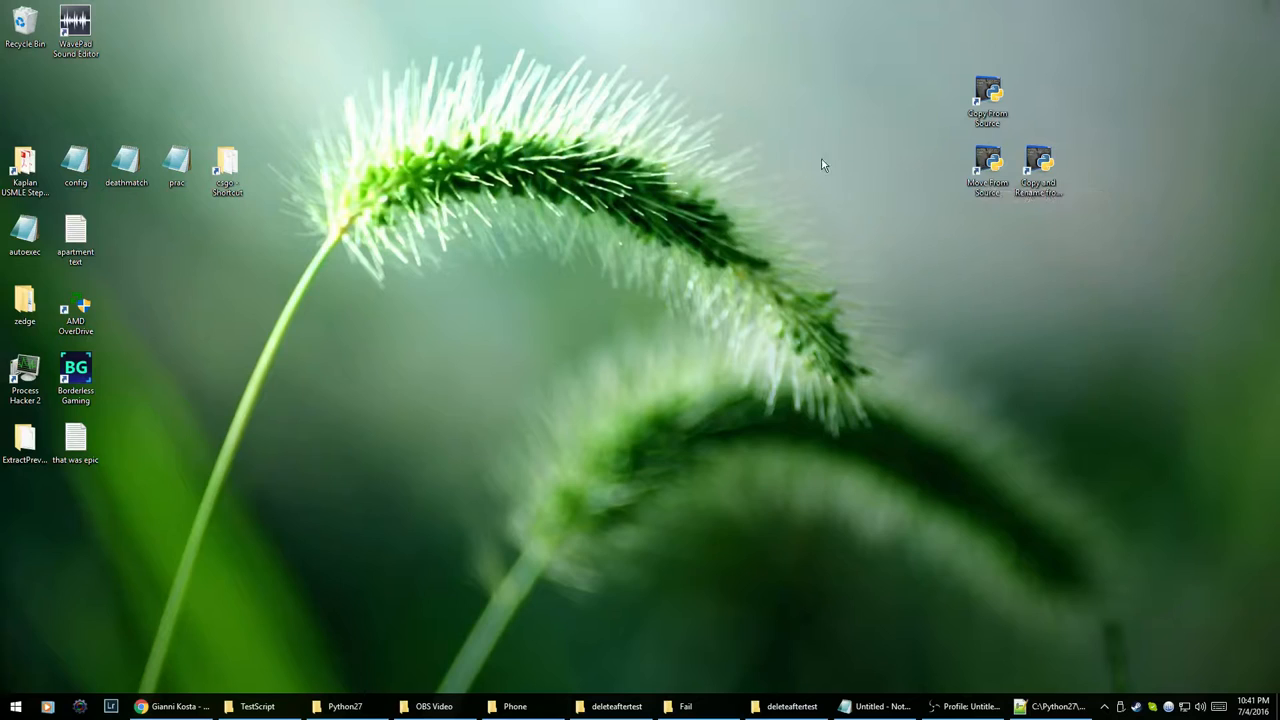
{"action": "mouse_move", "coordinate": [524, 322]}
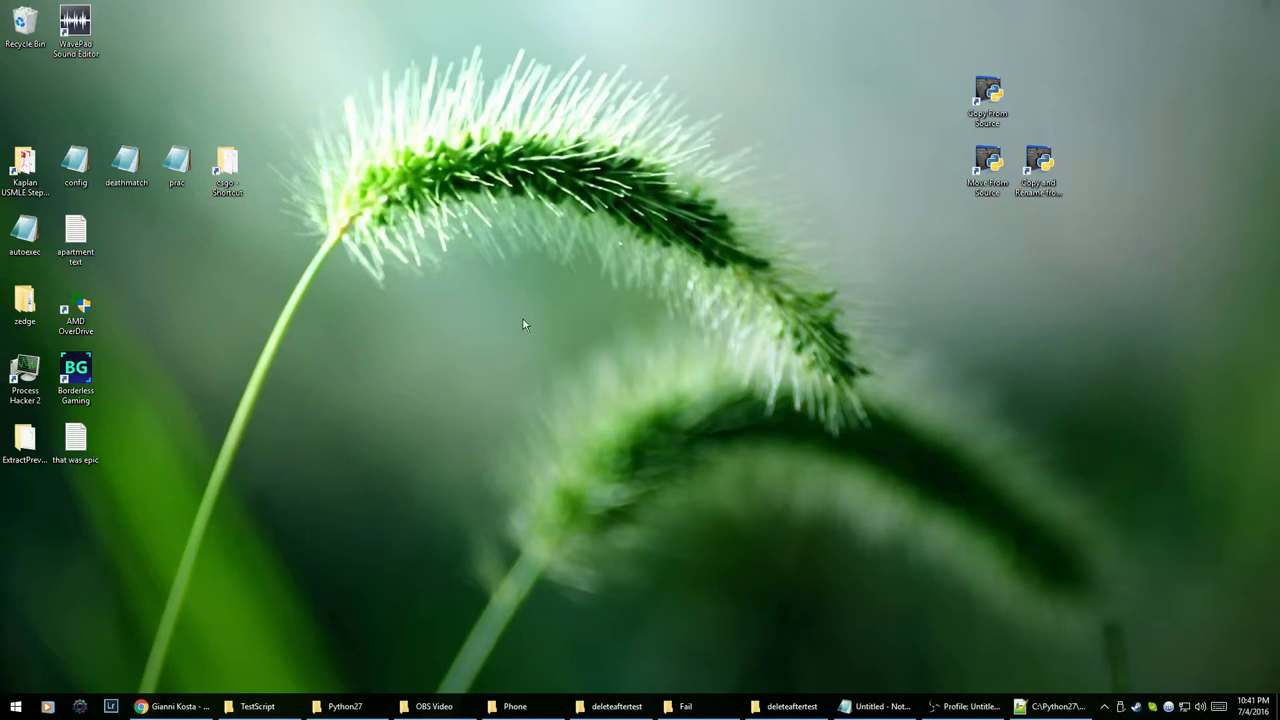
{"action": "left_click_drag", "start_coordinate": [518, 312], "coordinate": [620, 308]}
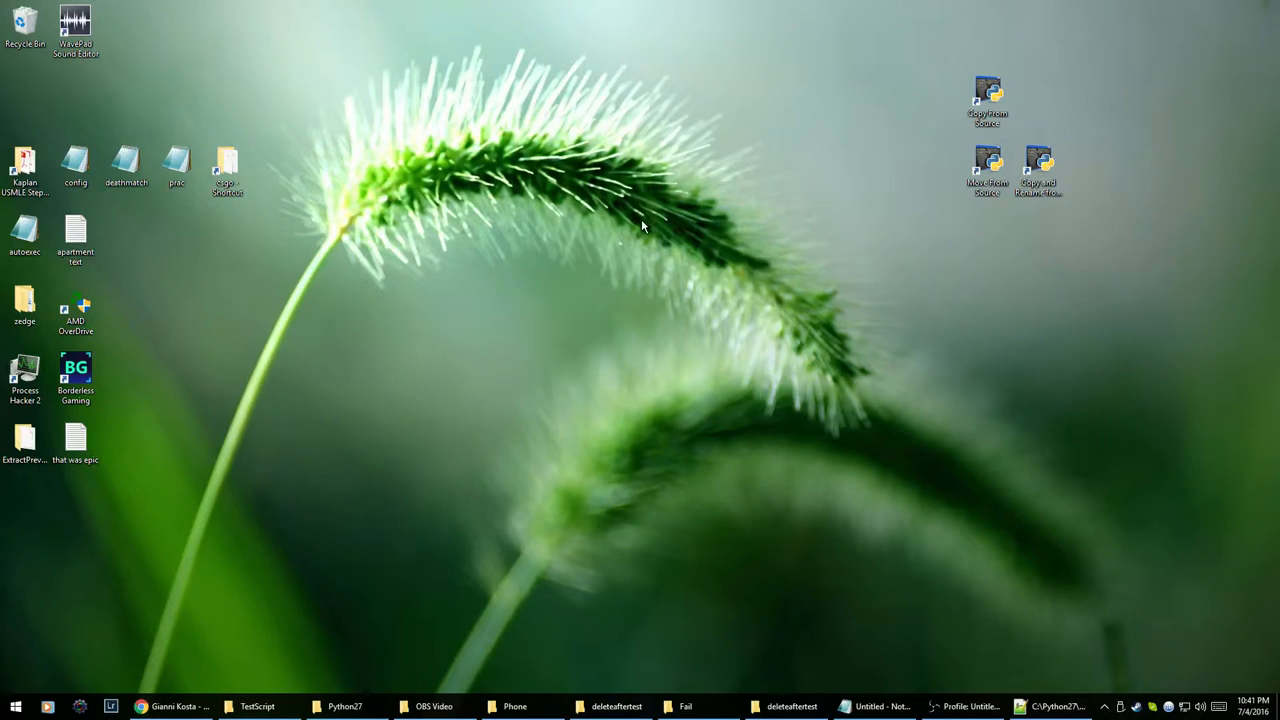
{"action": "mouse_move", "coordinate": [586, 386]}
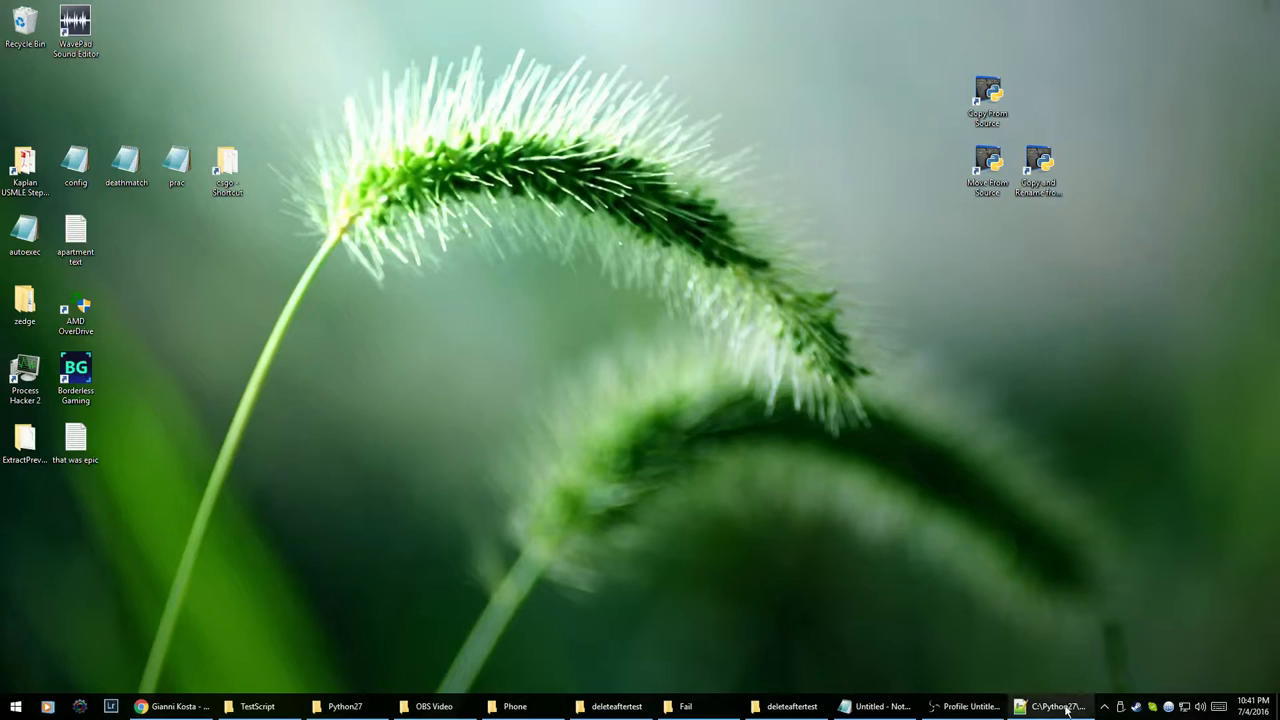
{"action": "left_click", "coordinate": [1064, 704]}
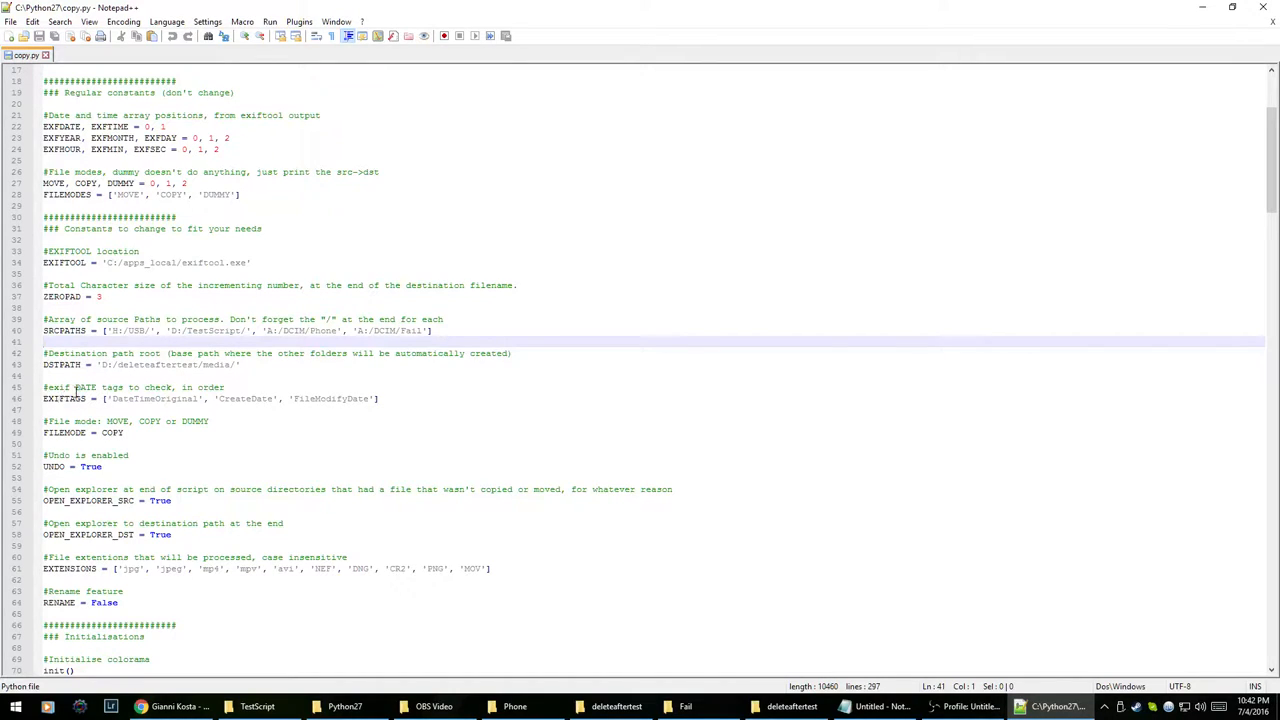
{"action": "left_click_drag", "start_coordinate": [100, 398], "coordinate": [230, 398]}
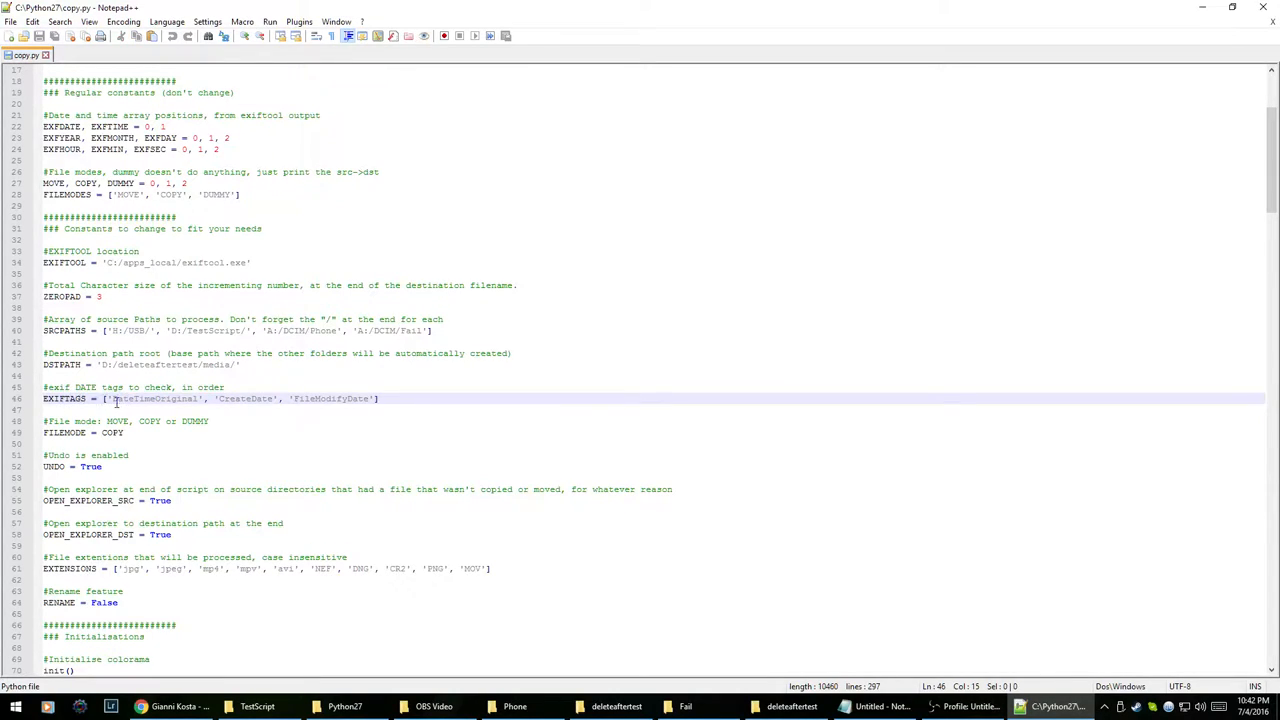
{"action": "double_click", "coordinate": [156, 400]}
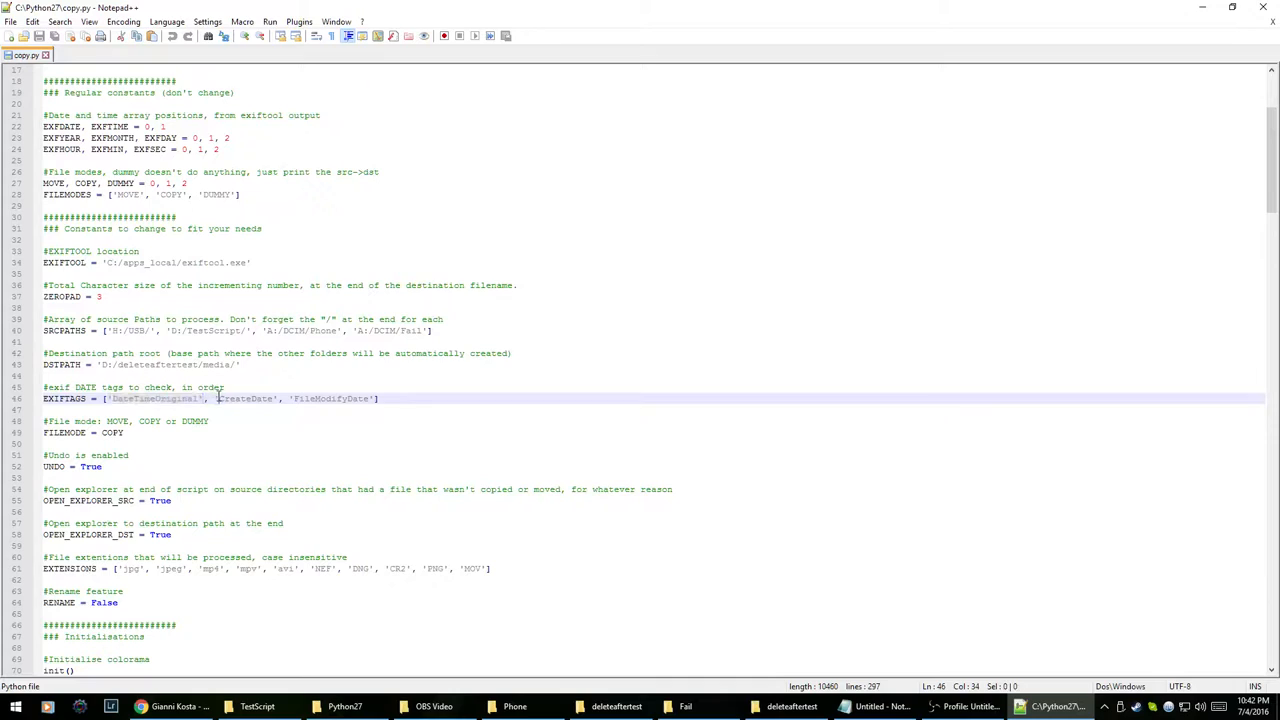
{"action": "double_click", "coordinate": [248, 400]}
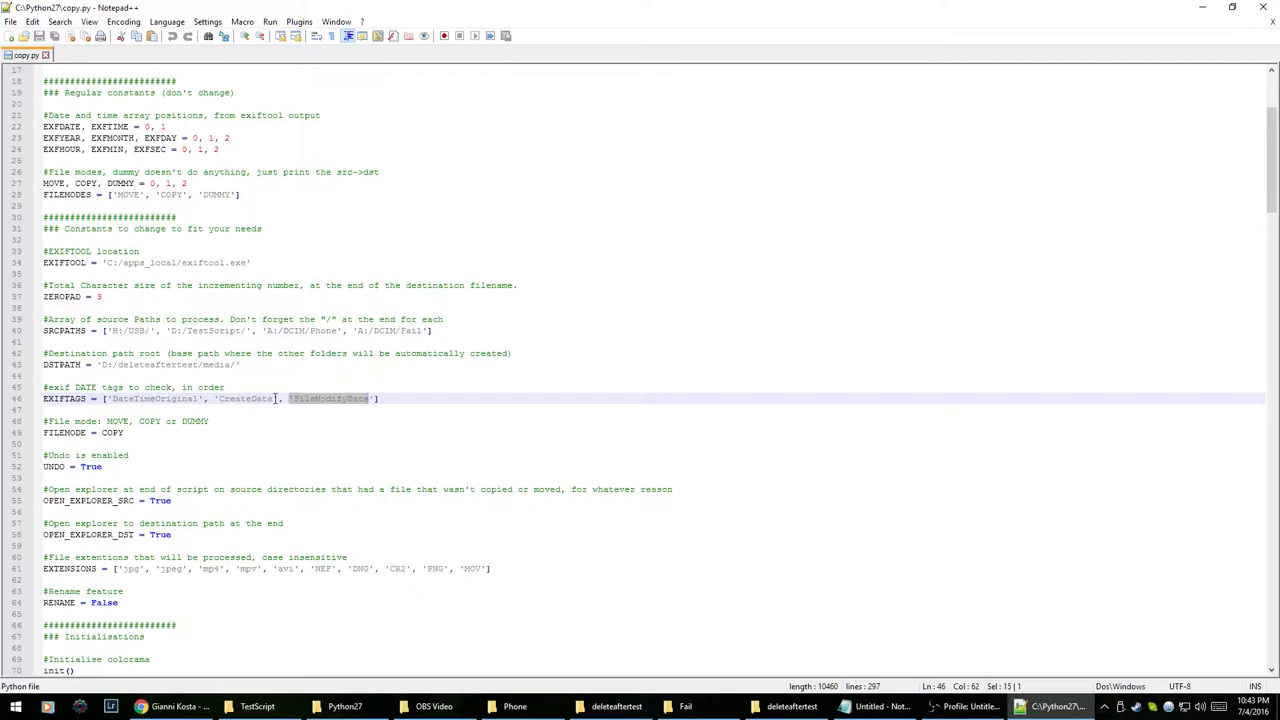
{"action": "left_click", "coordinate": [290, 400]}
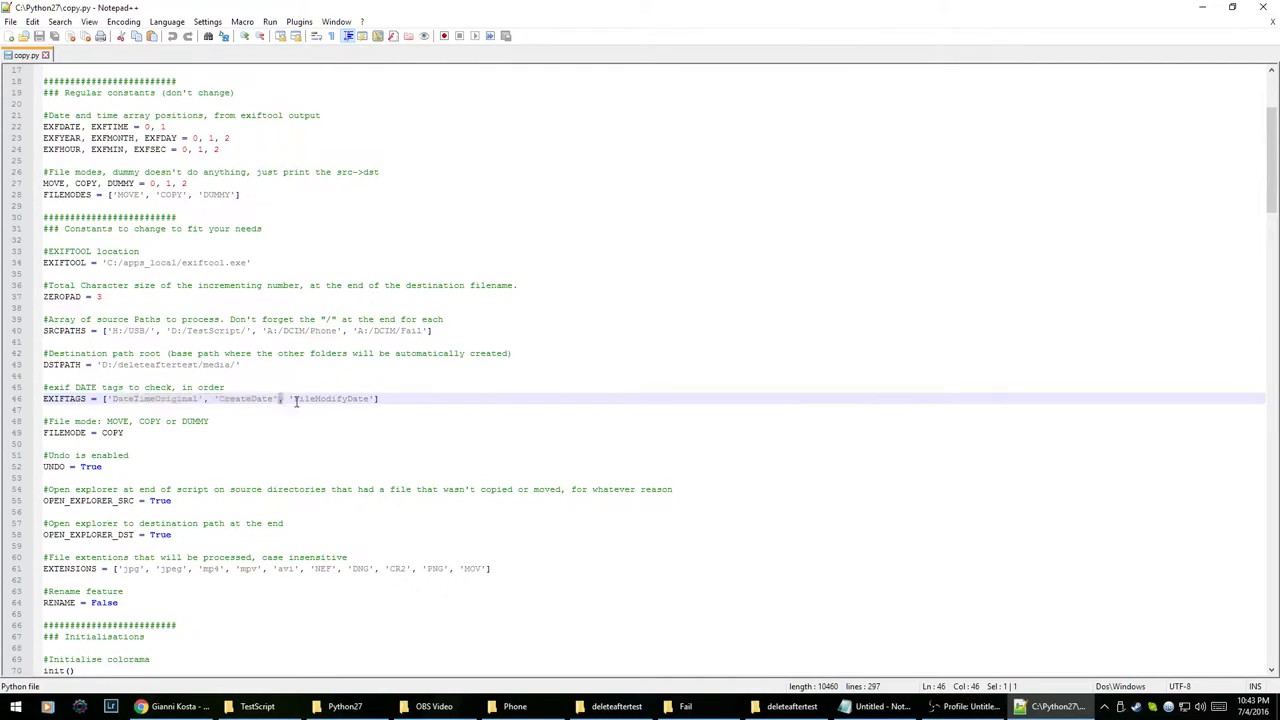
{"action": "double_click", "coordinate": [328, 398]}
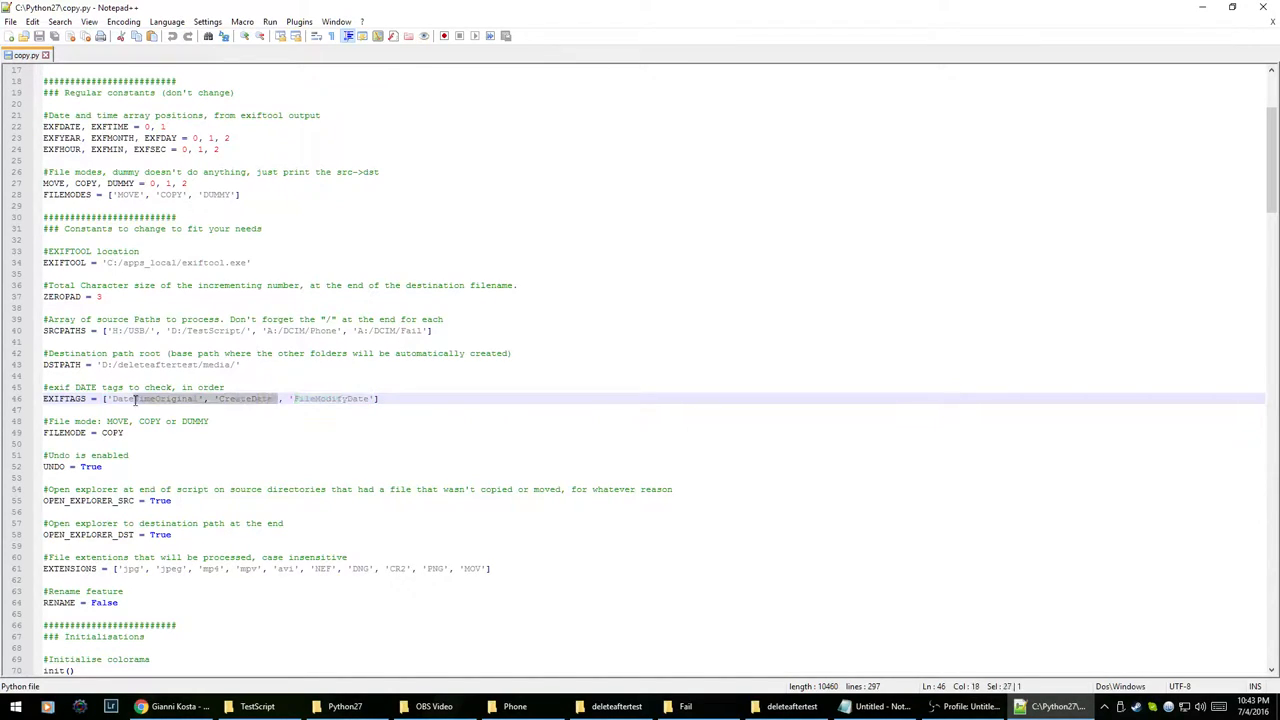
{"action": "left_click", "coordinate": [432, 374]}
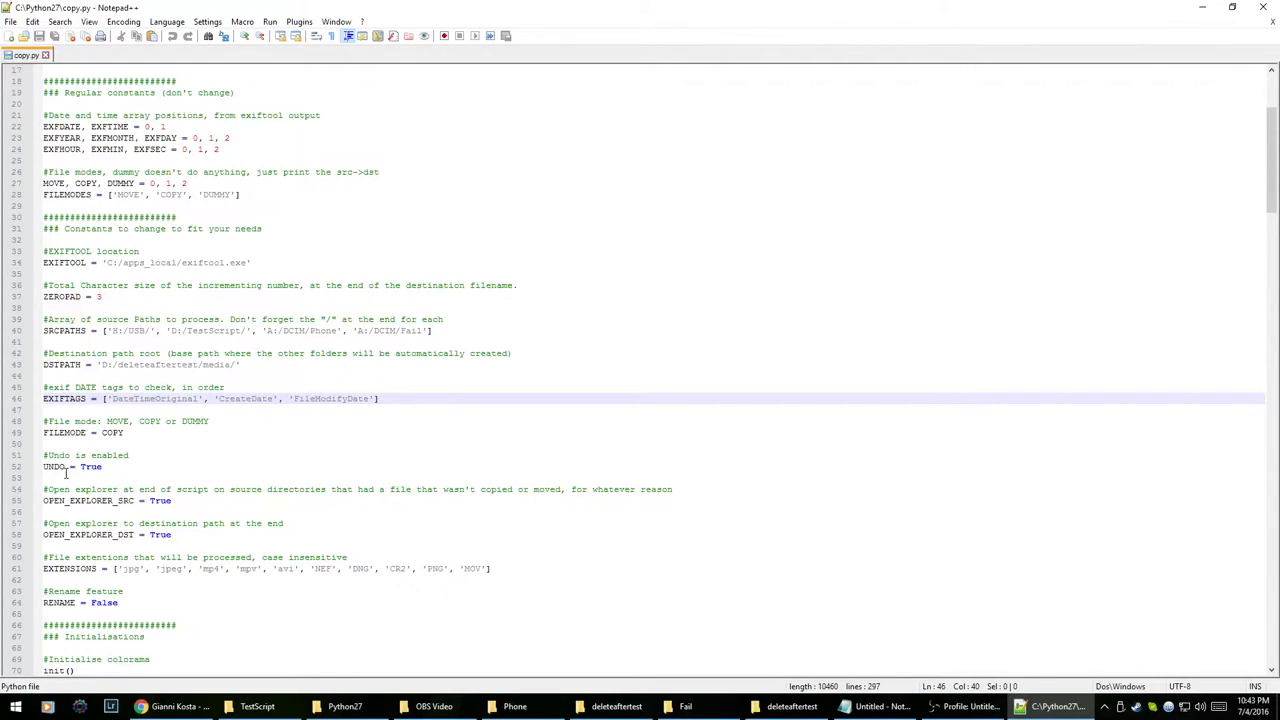
{"action": "double_click", "coordinate": [90, 468]}
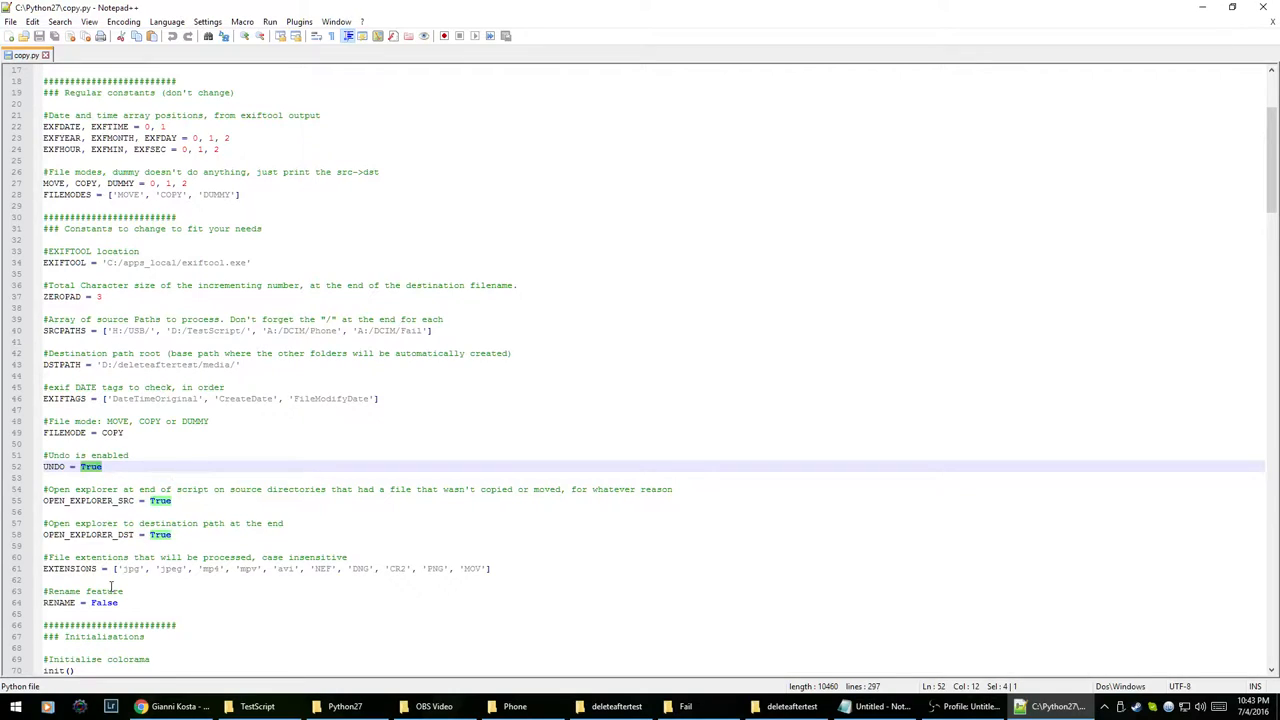
{"action": "double_click", "coordinate": [104, 602]}
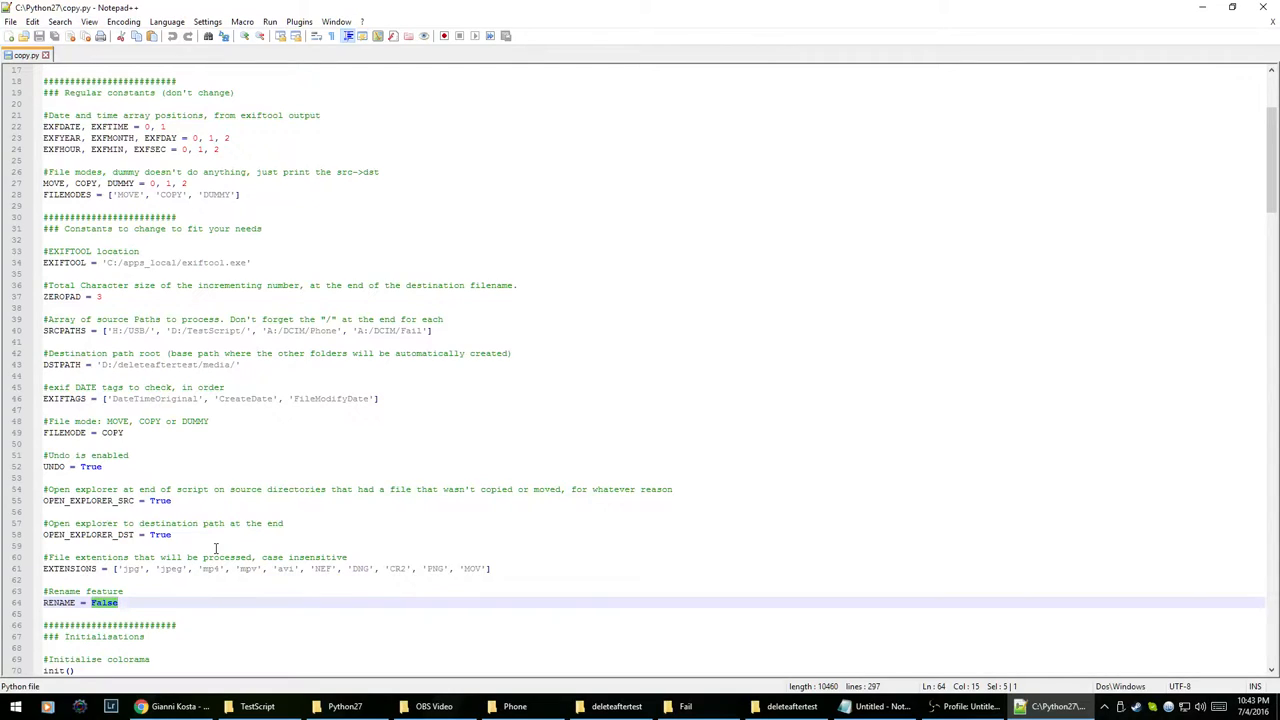
{"action": "scroll", "scroll_direction": "down", "scroll_amount": 3}
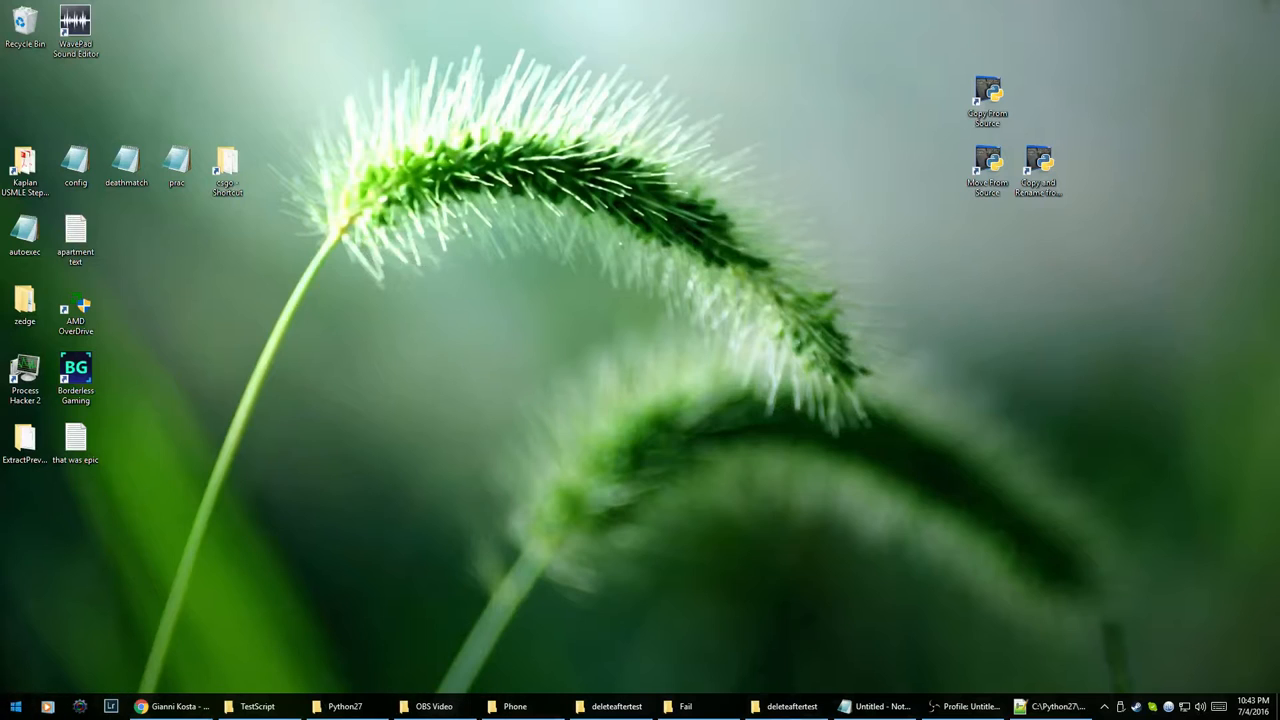
{"action": "mouse_move", "coordinate": [600, 388]}
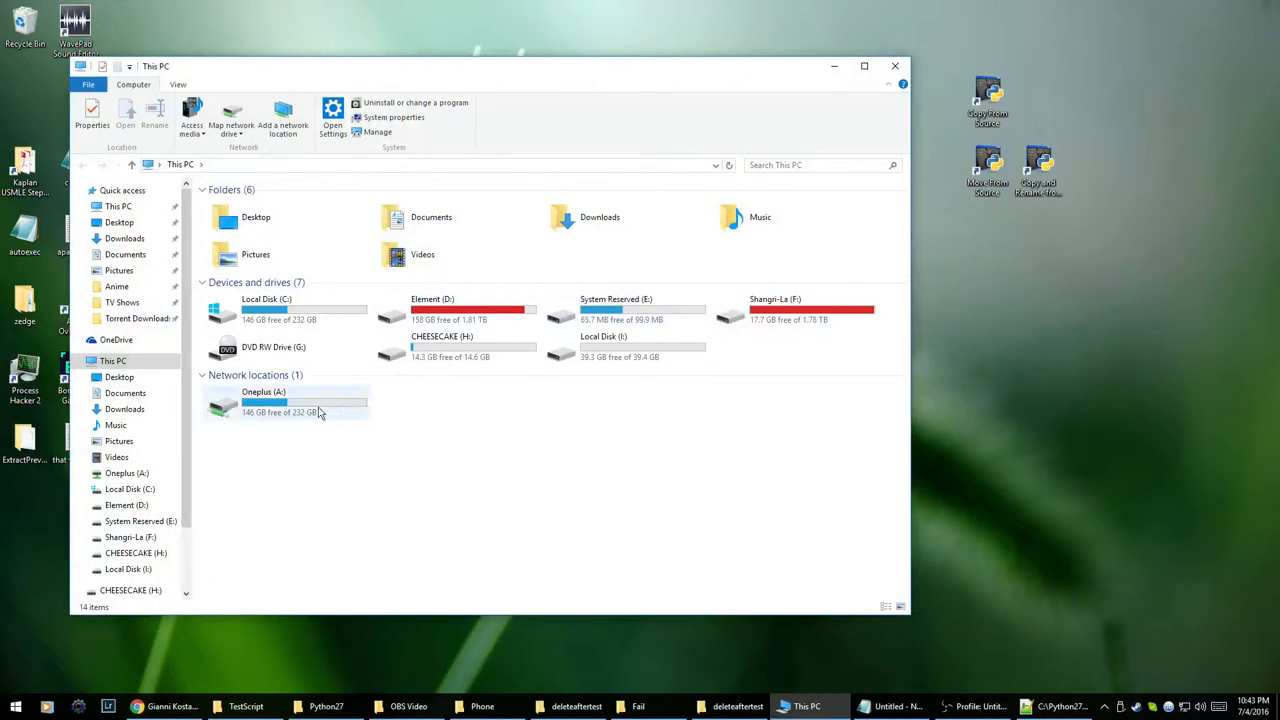
Step: Select the CHEESECAKE (H:) drive in This PC, then leave the desktop showing
{"action": "left_click", "coordinate": [290, 404]}
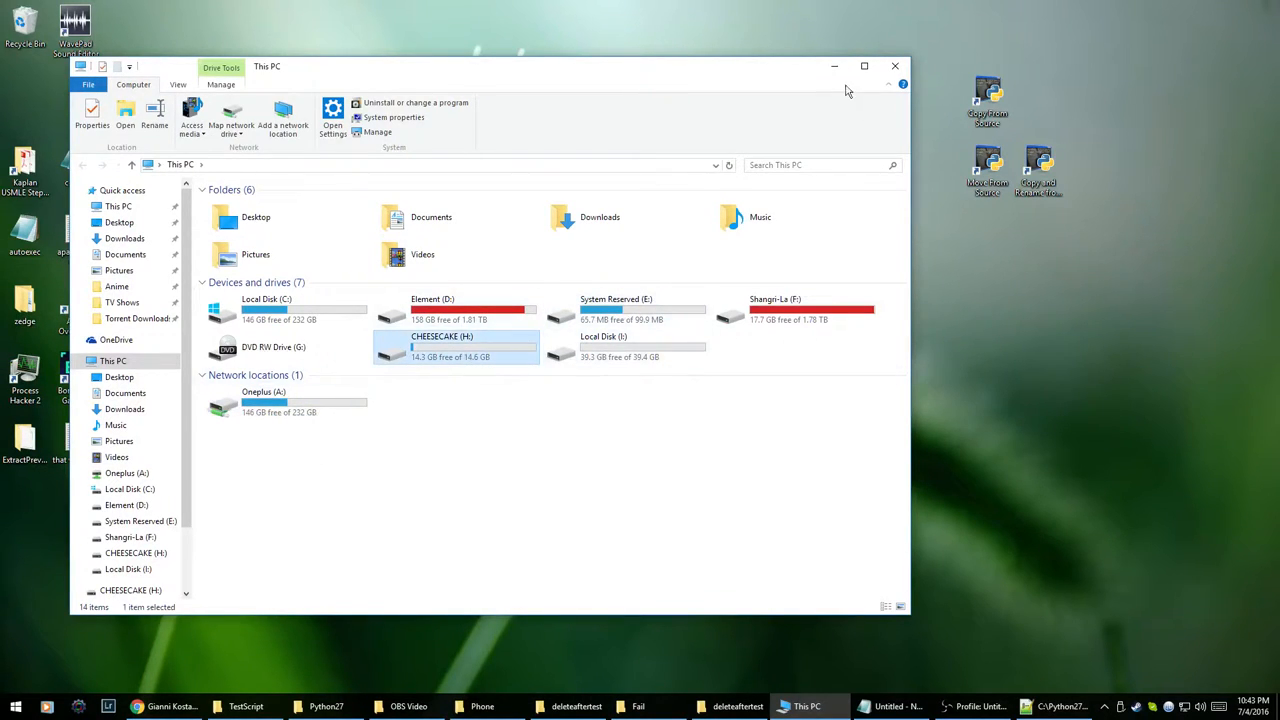
{"action": "left_click", "coordinate": [636, 706]}
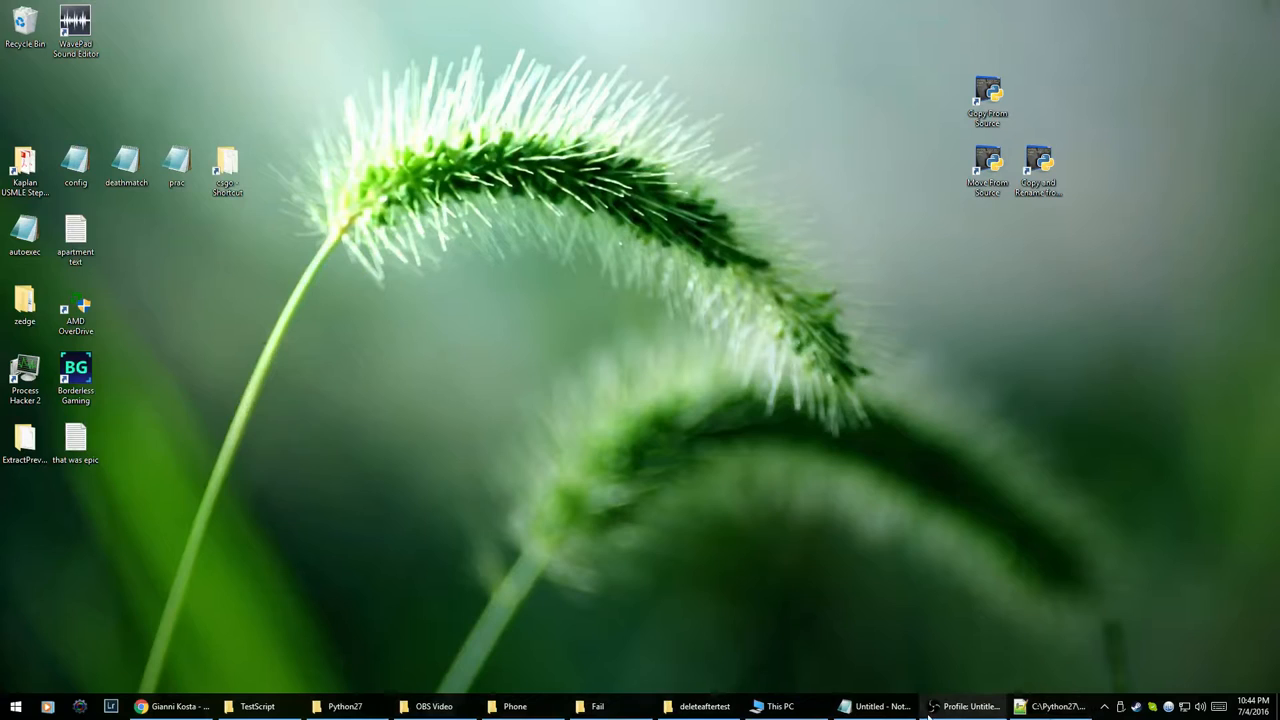
{"action": "mouse_move", "coordinate": [176, 706]}
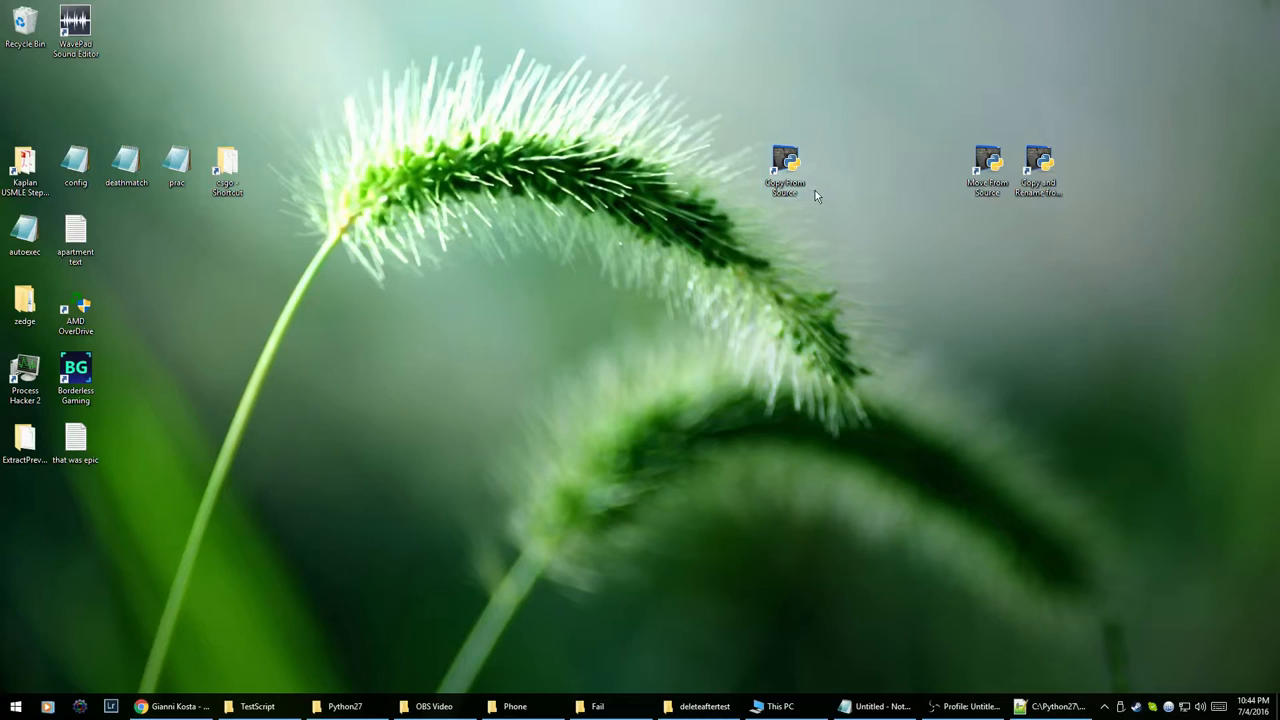
{"action": "mouse_move", "coordinate": [788, 164]}
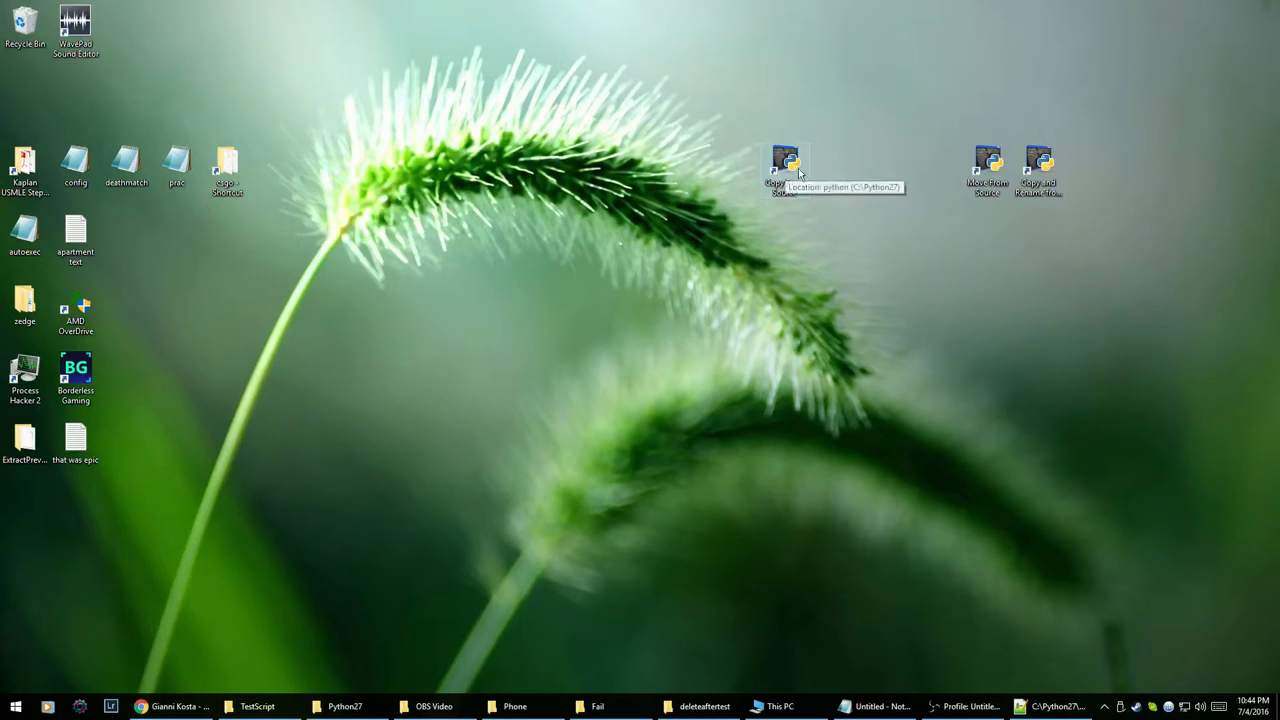
Step: Run the Copy From Source shortcut so the script copies media into dated folders
{"action": "double_click", "coordinate": [788, 162]}
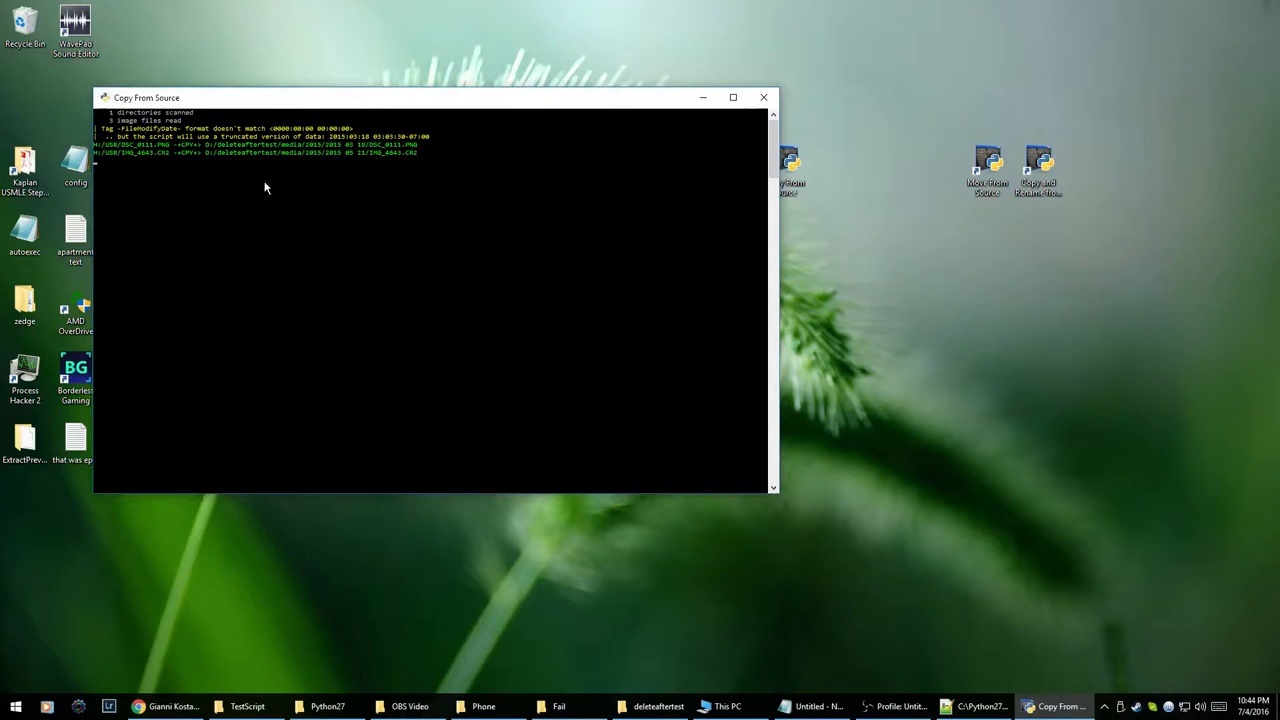
{"action": "mouse_move", "coordinate": [264, 148]}
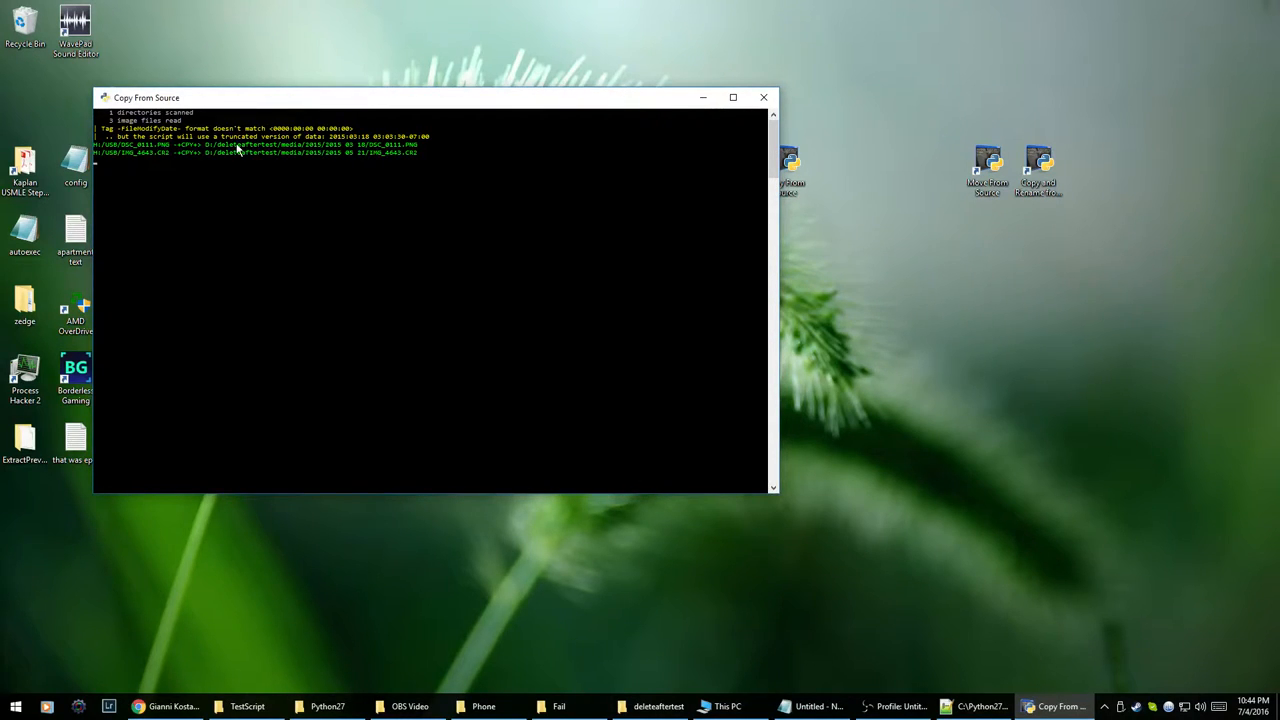
{"action": "mouse_move", "coordinate": [364, 168]}
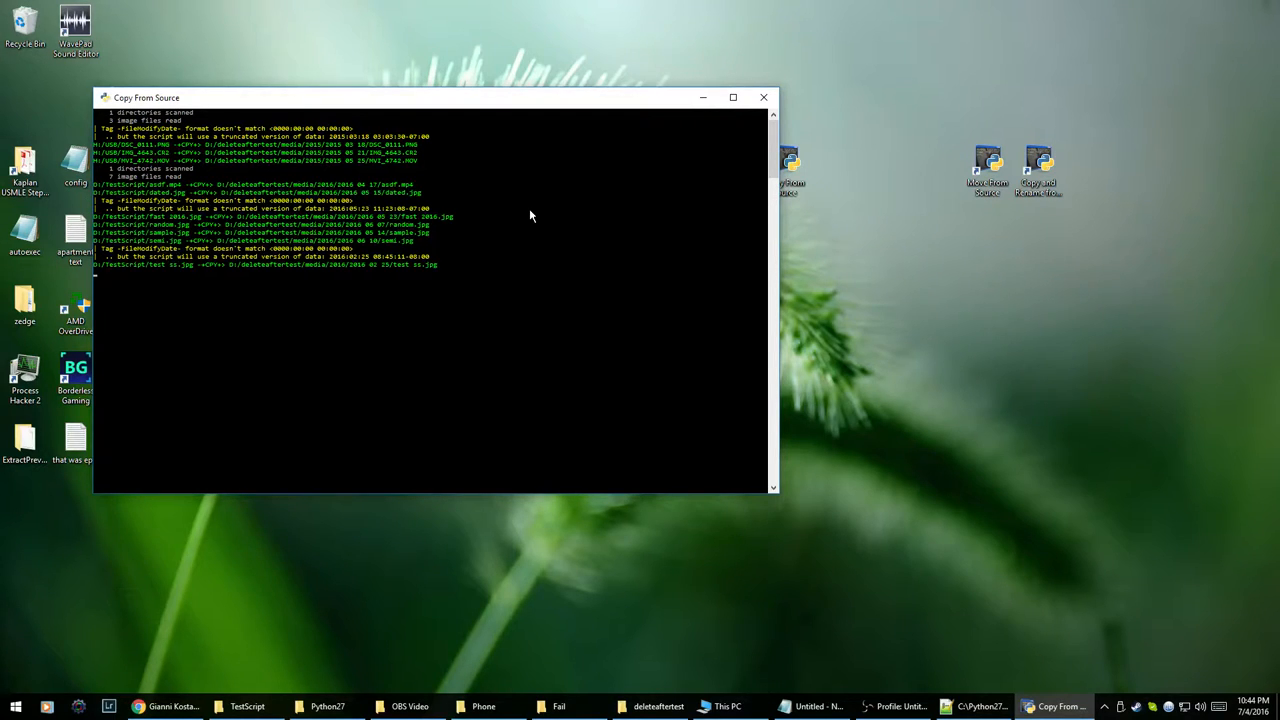
{"action": "mouse_move", "coordinate": [224, 172]}
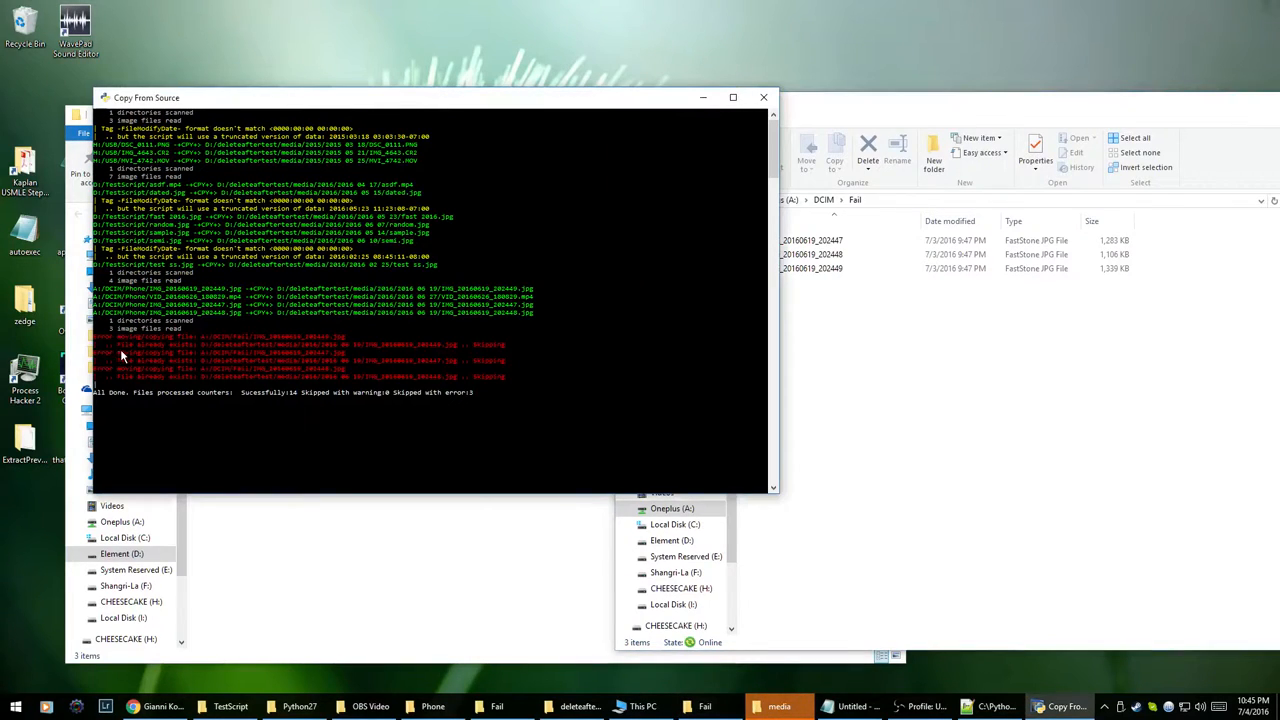
{"action": "mouse_move", "coordinate": [472, 352]}
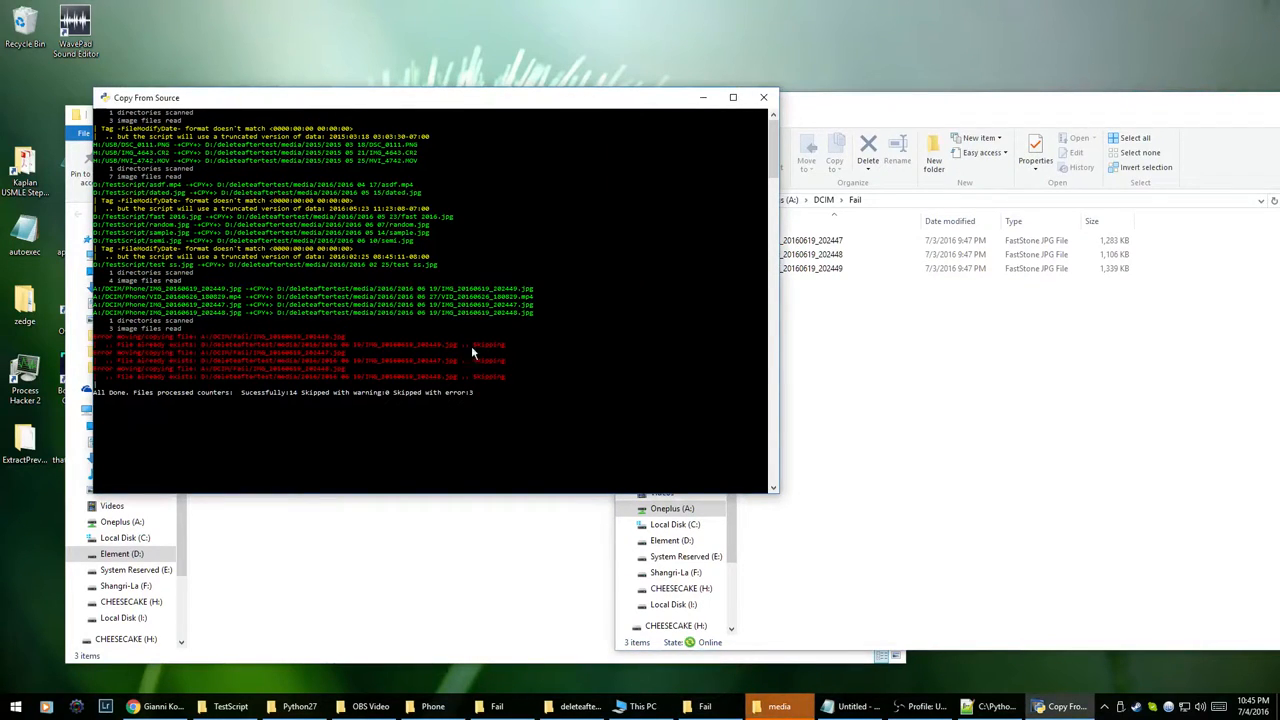
{"action": "mouse_move", "coordinate": [486, 392]}
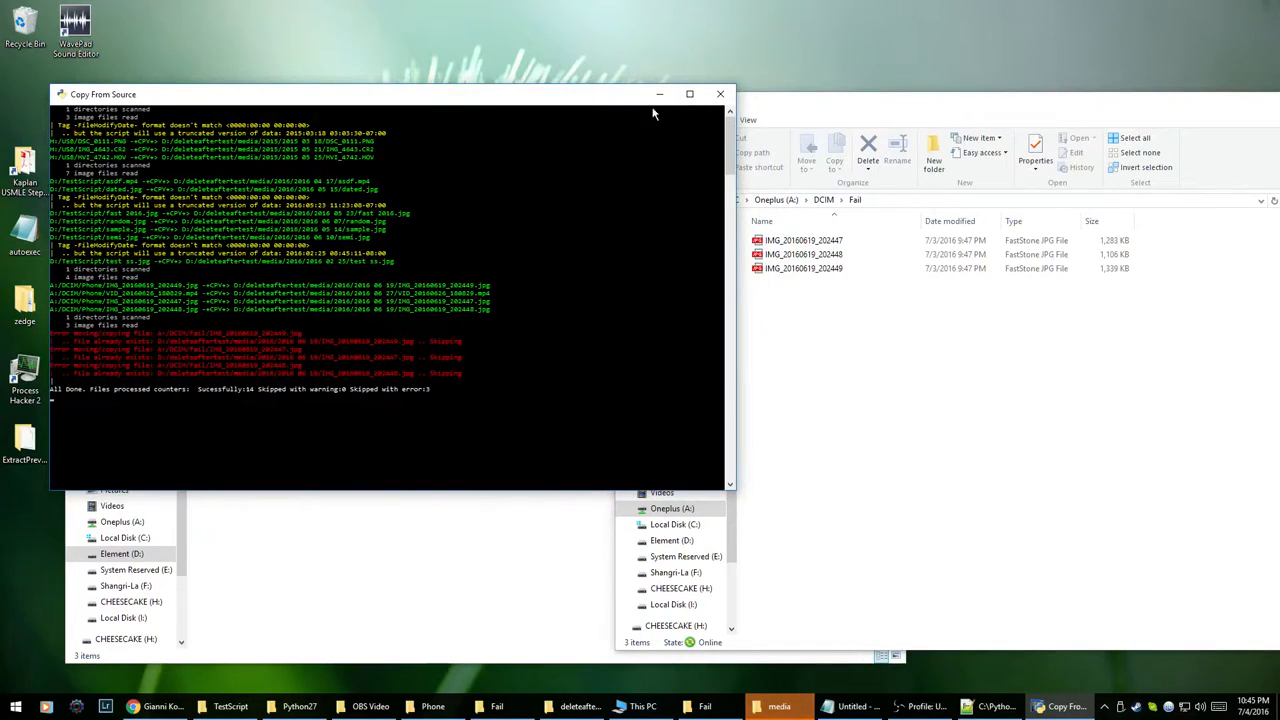
Step: Close the Fail folder window, revealing the media folder with 2015, 2016 and the undo batch file
{"action": "left_click", "coordinate": [720, 92]}
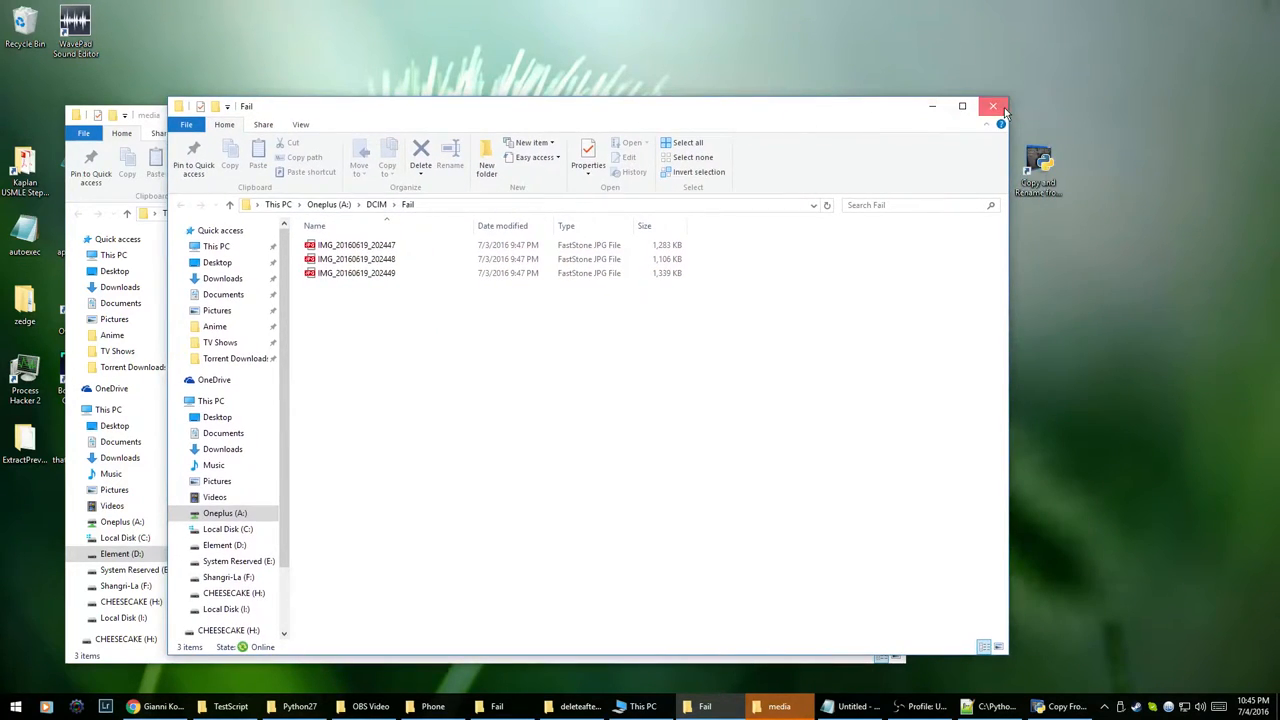
{"action": "left_click", "coordinate": [990, 106]}
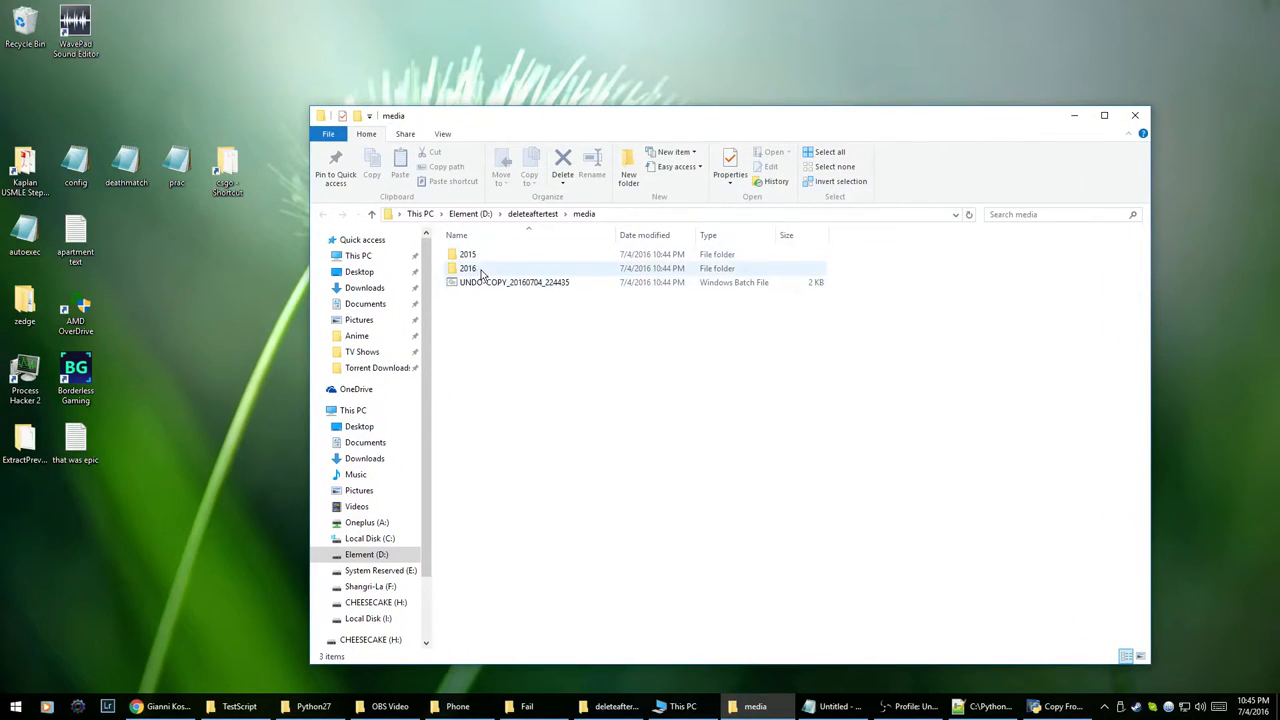
Step: Open the 2016 folder, select IMG_20160619_202447 and launch Advanced Renamer via Start search 'advanced re'
{"action": "double_click", "coordinate": [466, 268]}
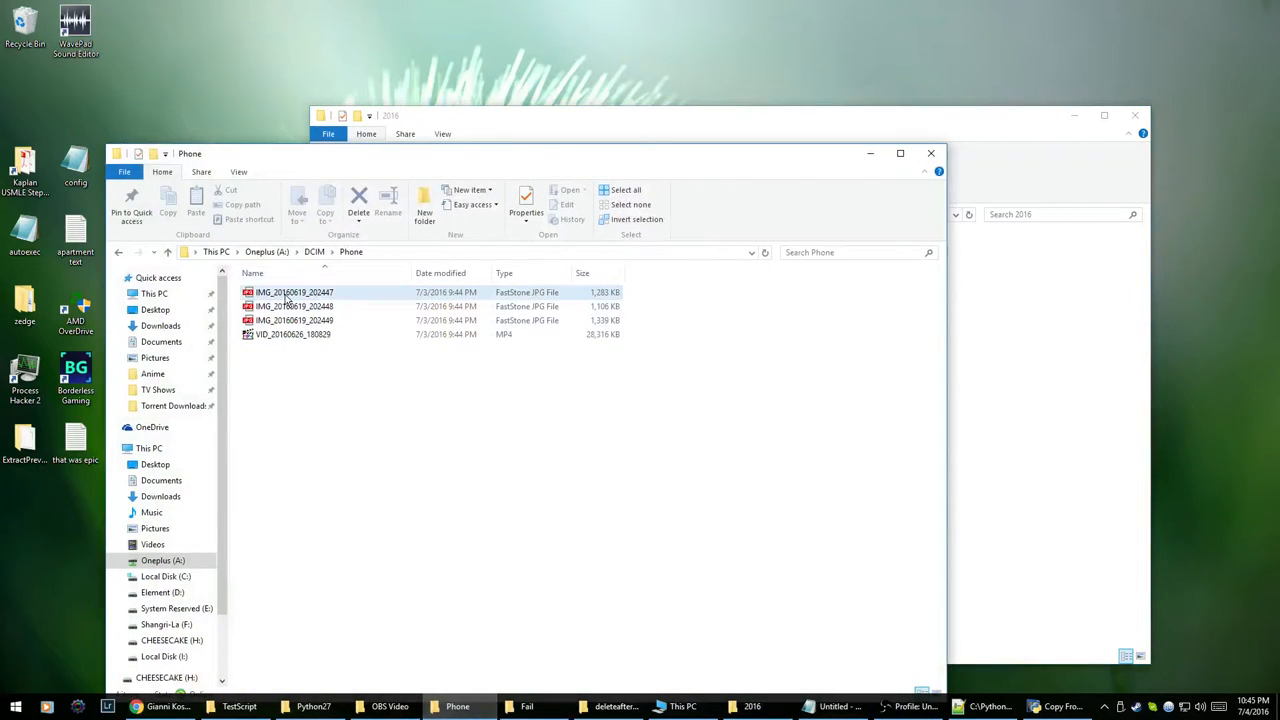
{"action": "left_click", "coordinate": [294, 292]}
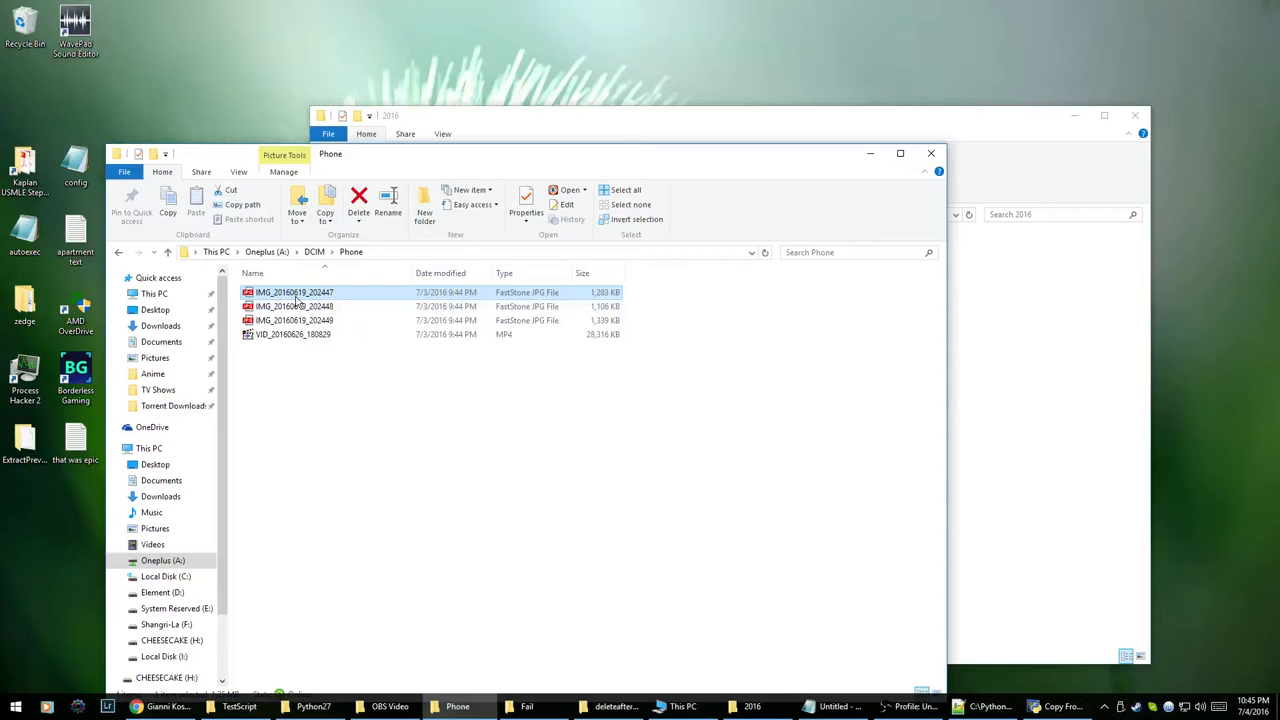
{"action": "mouse_move", "coordinate": [312, 300]}
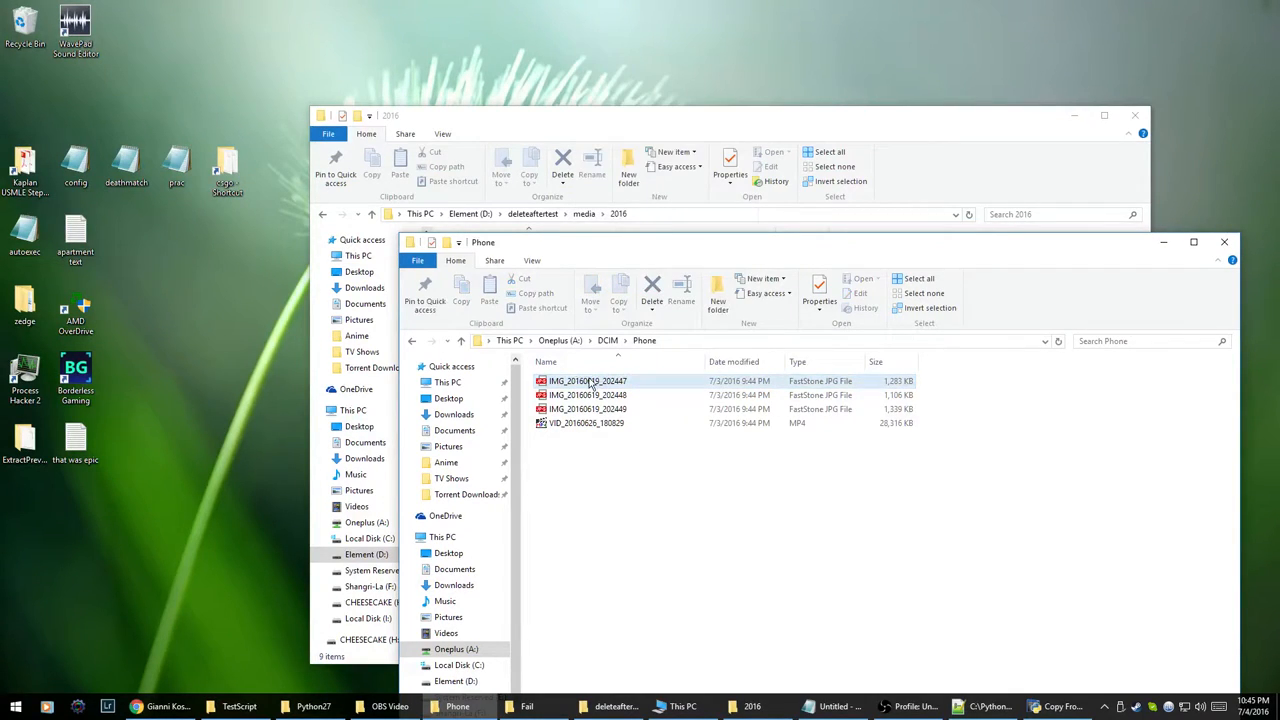
{"action": "mouse_move", "coordinate": [588, 380]}
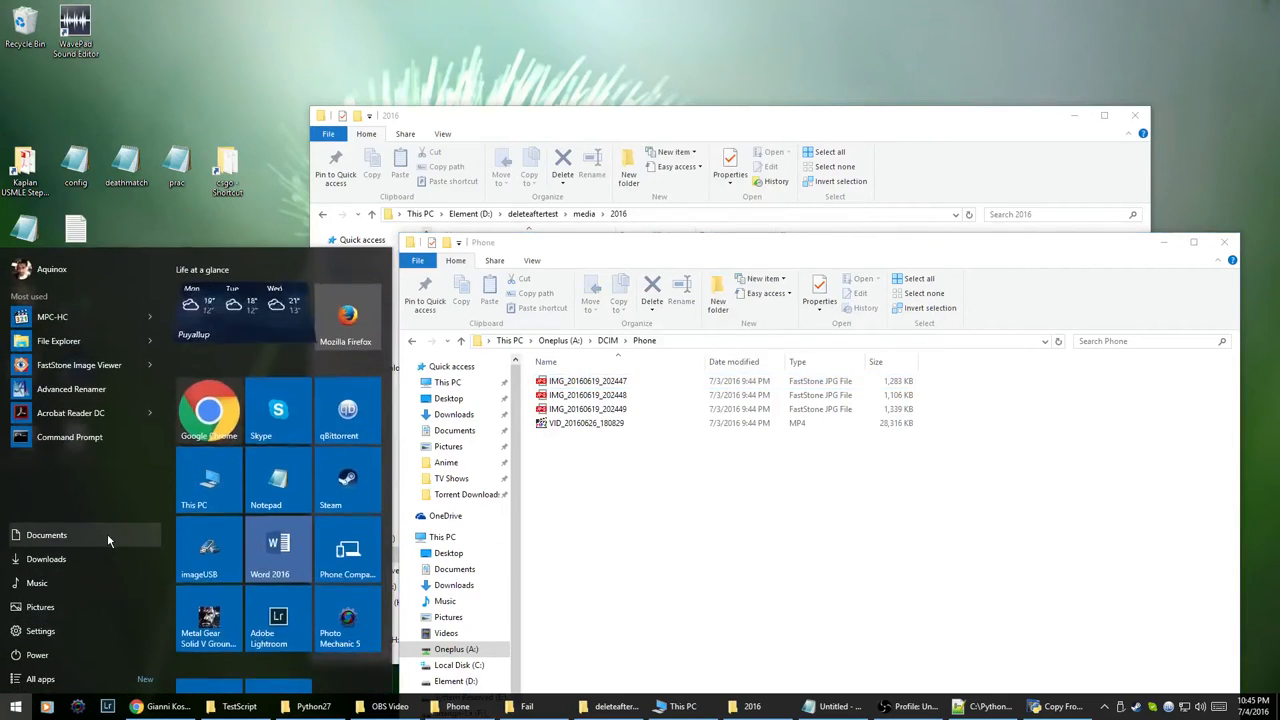
{"action": "type", "text": "advanced re"}
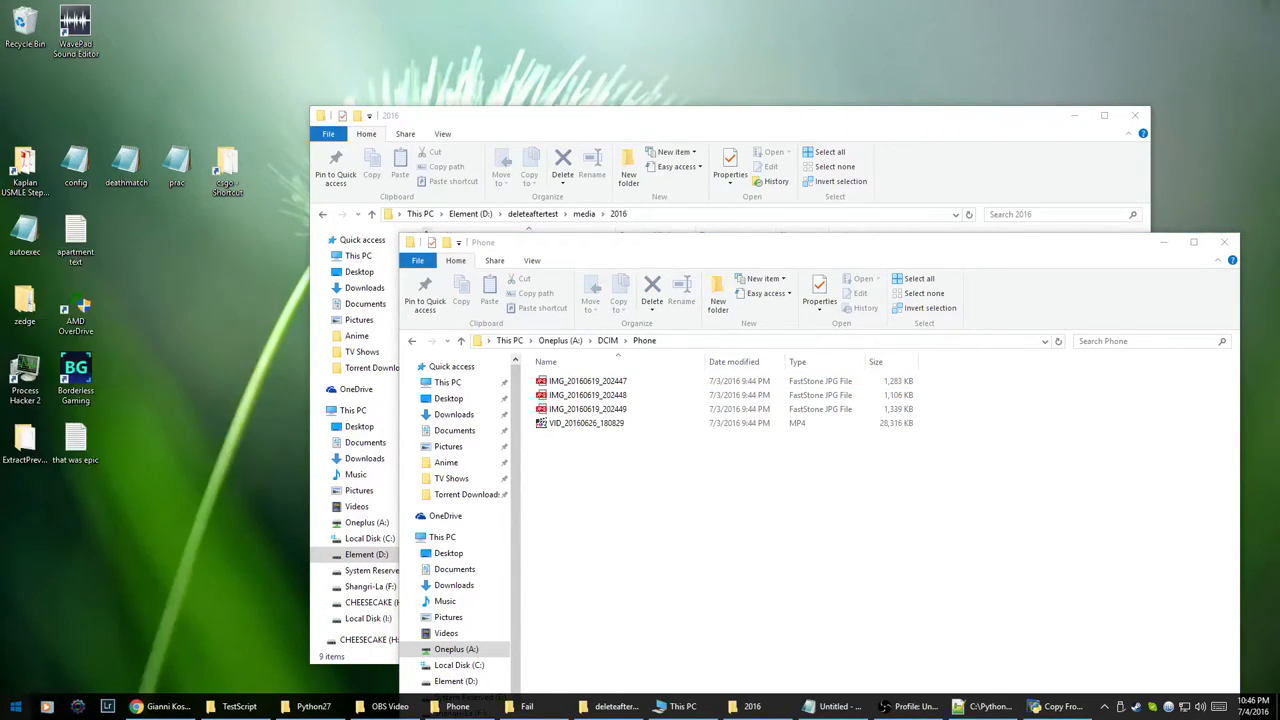
{"action": "left_click", "coordinate": [10, 700]}
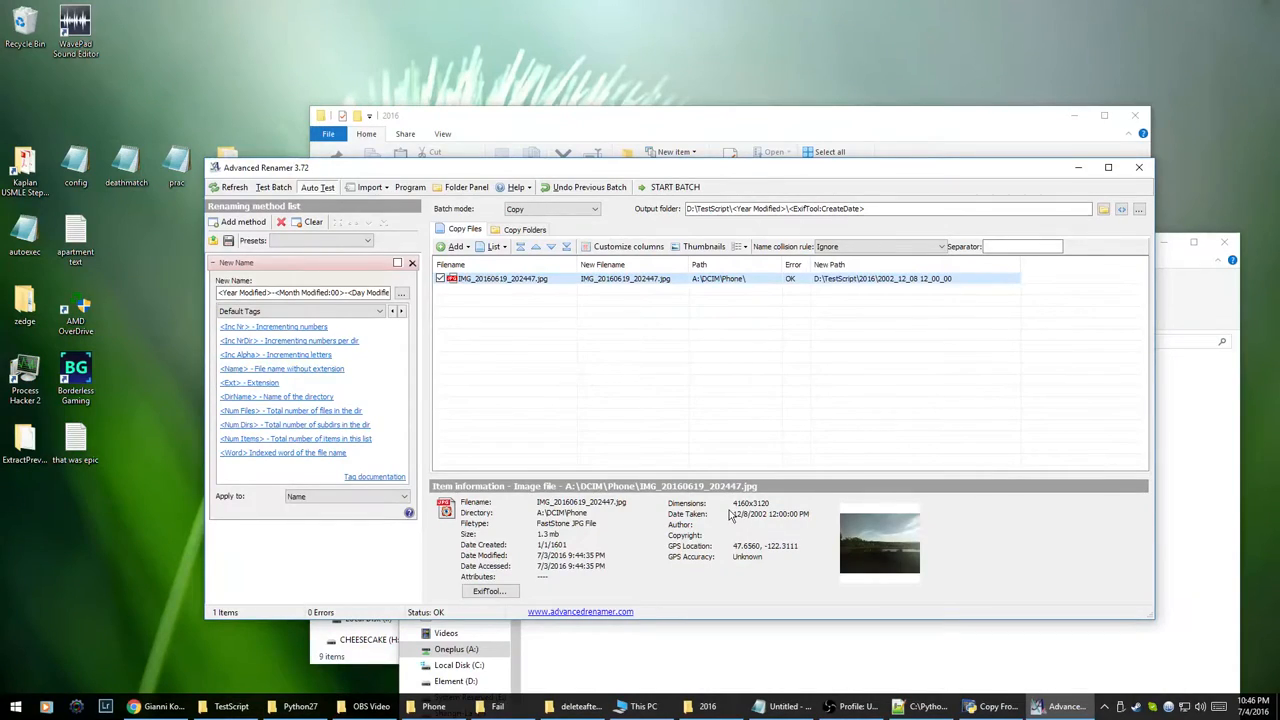
Step: View the photo's ExifTool tags down to DateTimeOriginal, then close ExifTool and Advanced Renamer
{"action": "left_click", "coordinate": [488, 592]}
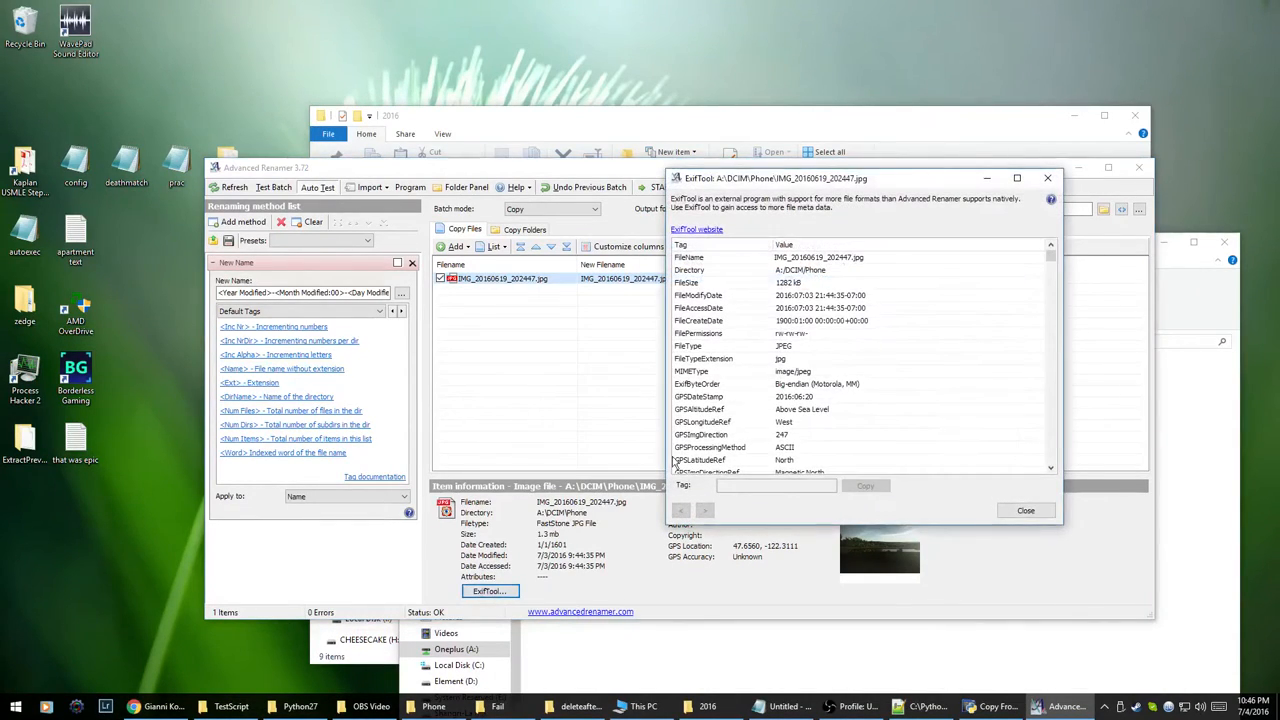
{"action": "scroll", "scroll_direction": "down", "scroll_amount": 3}
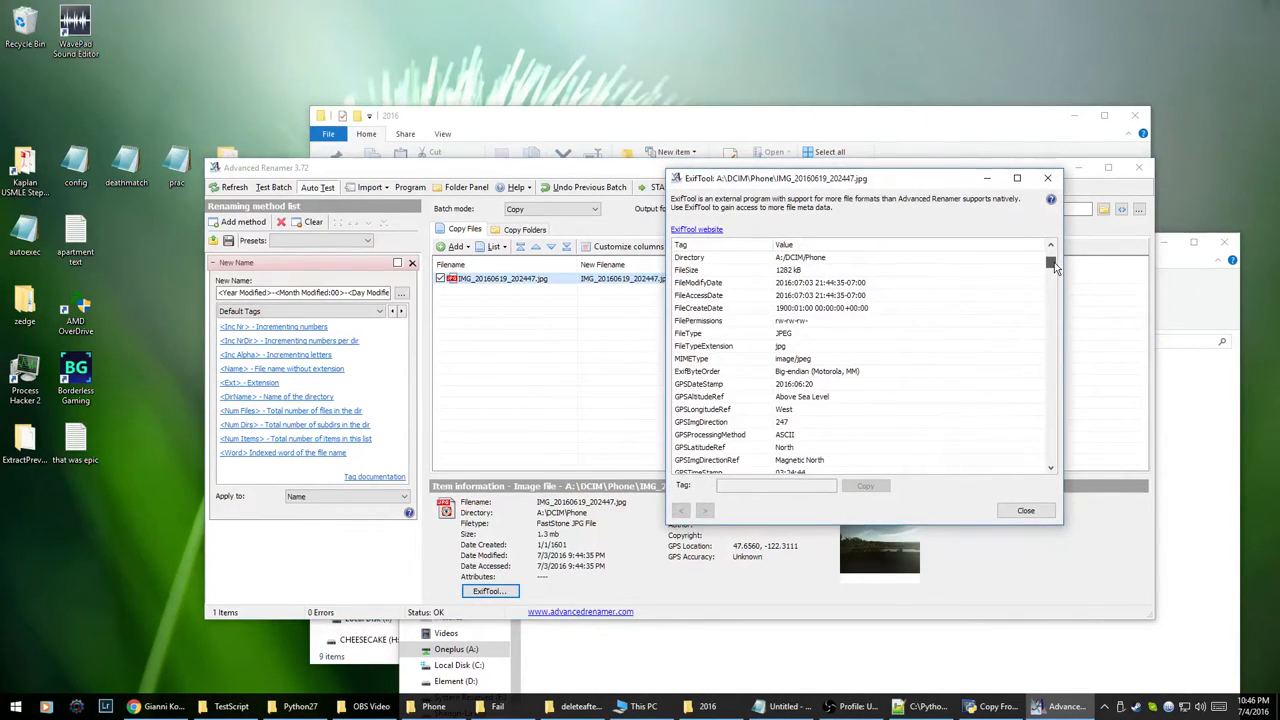
{"action": "scroll", "scroll_direction": "down", "scroll_amount": 3}
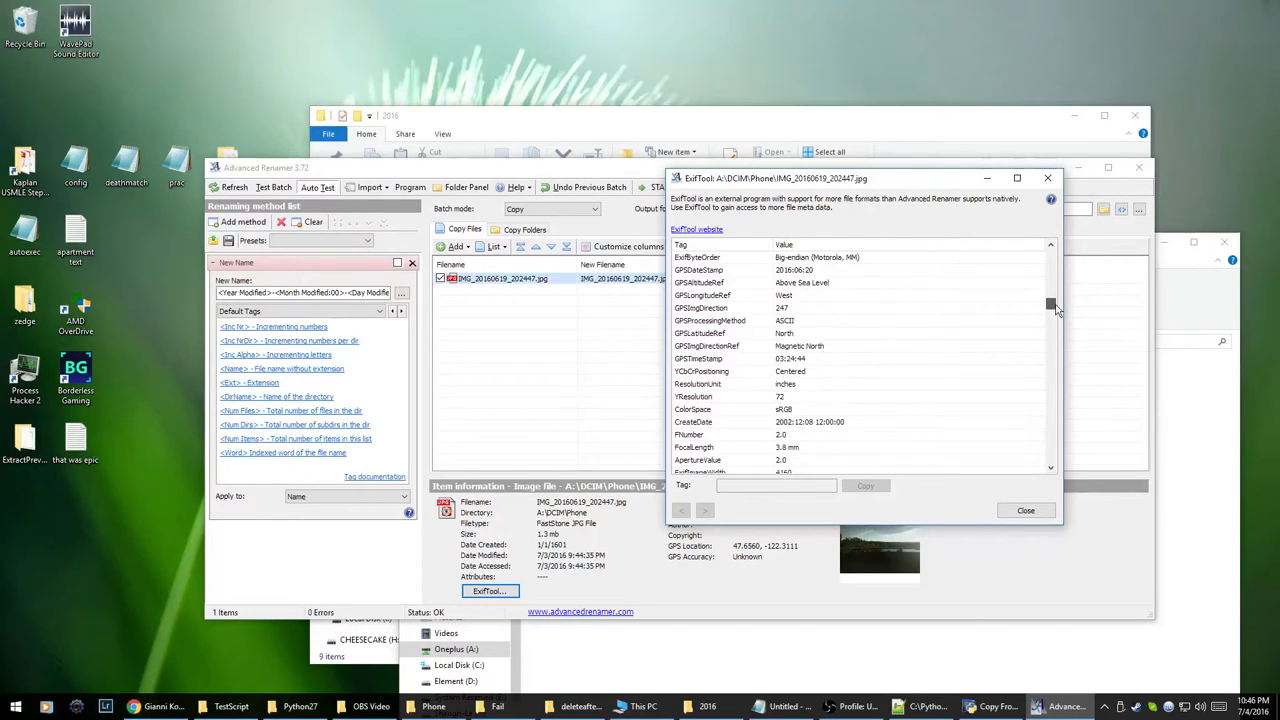
{"action": "scroll", "scroll_direction": "down", "scroll_amount": 3}
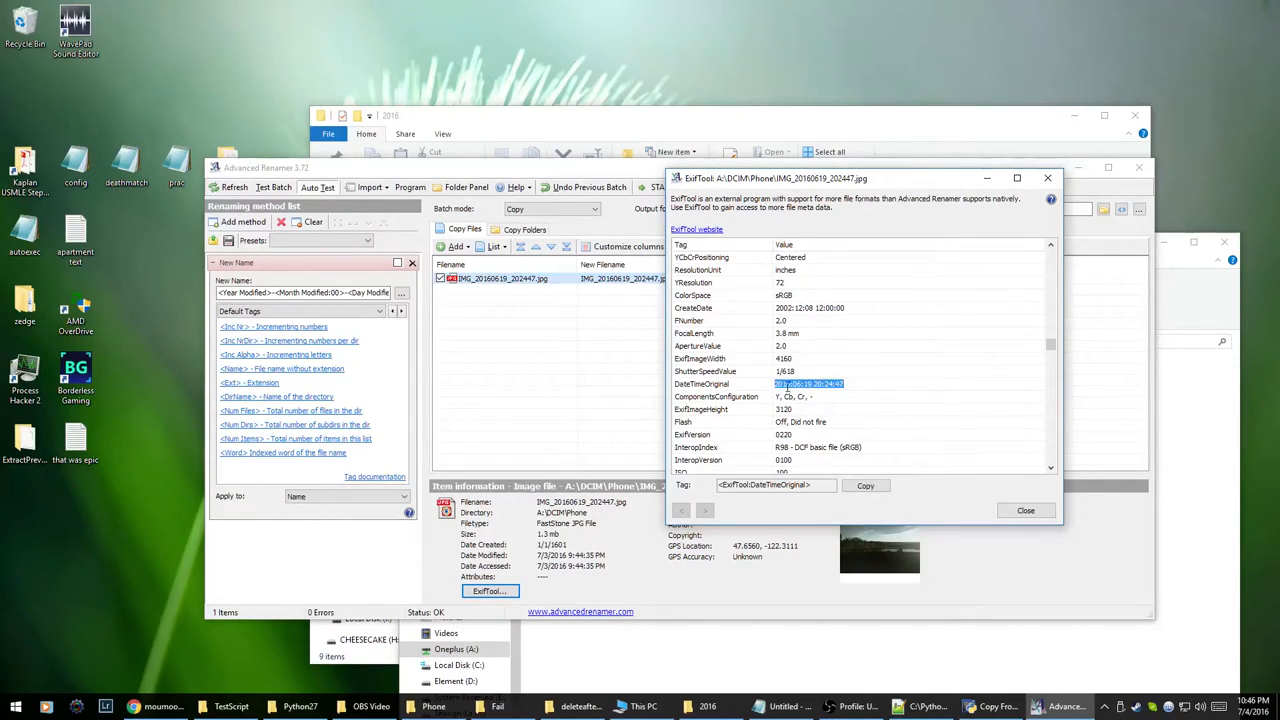
{"action": "left_click", "coordinate": [1048, 172]}
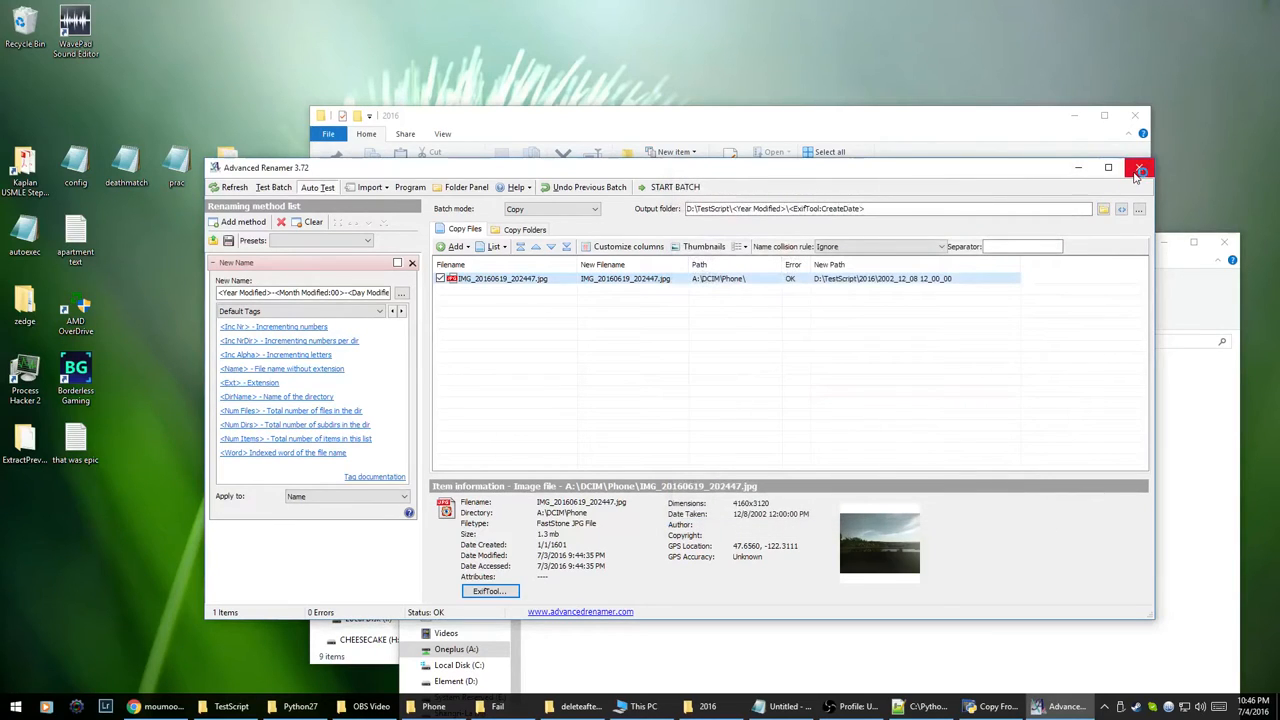
{"action": "left_click", "coordinate": [1136, 172]}
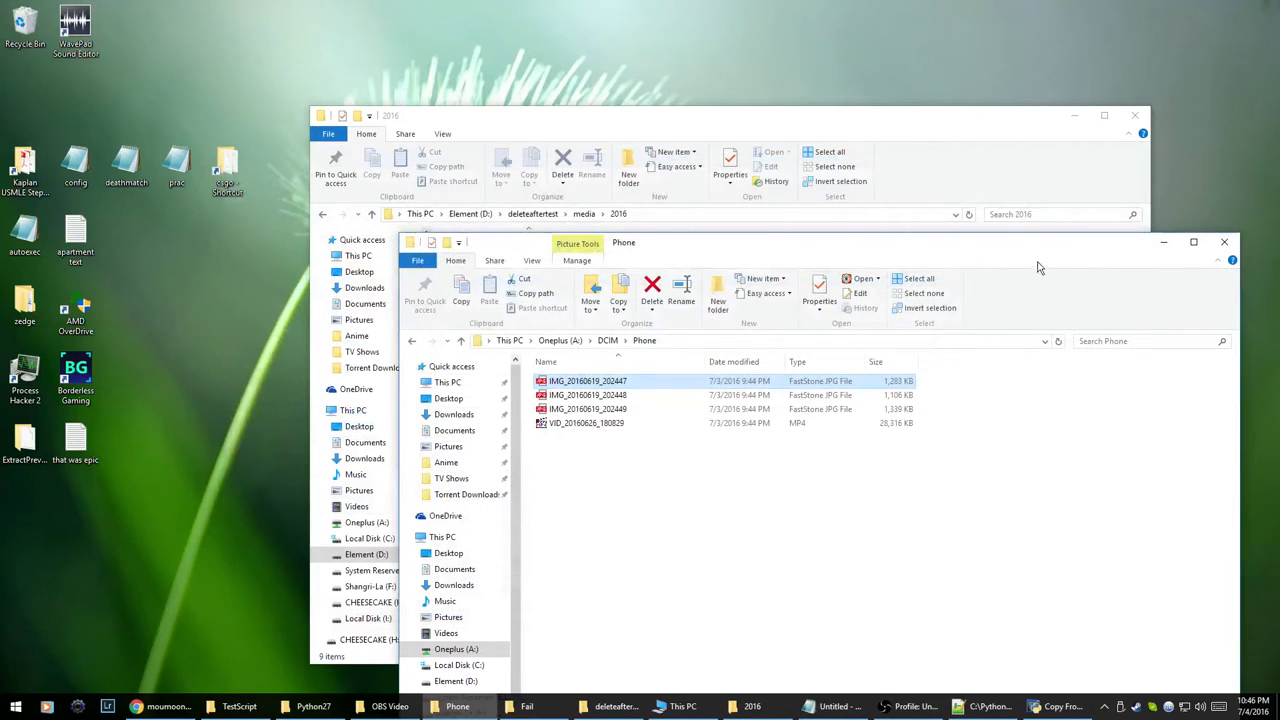
Step: Open the 2016.06.27 dated folder to see the copied phone video, then return to the media folder
{"action": "left_click", "coordinate": [1224, 242]}
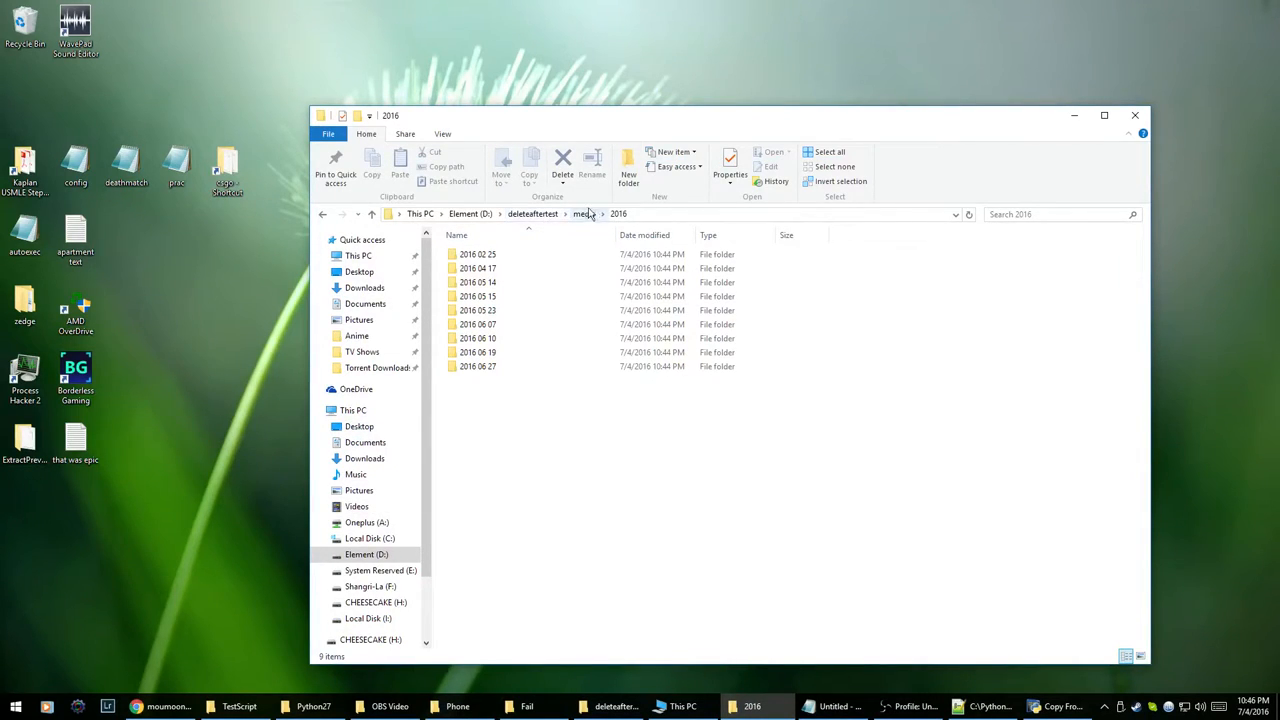
{"action": "left_click", "coordinate": [478, 352]}
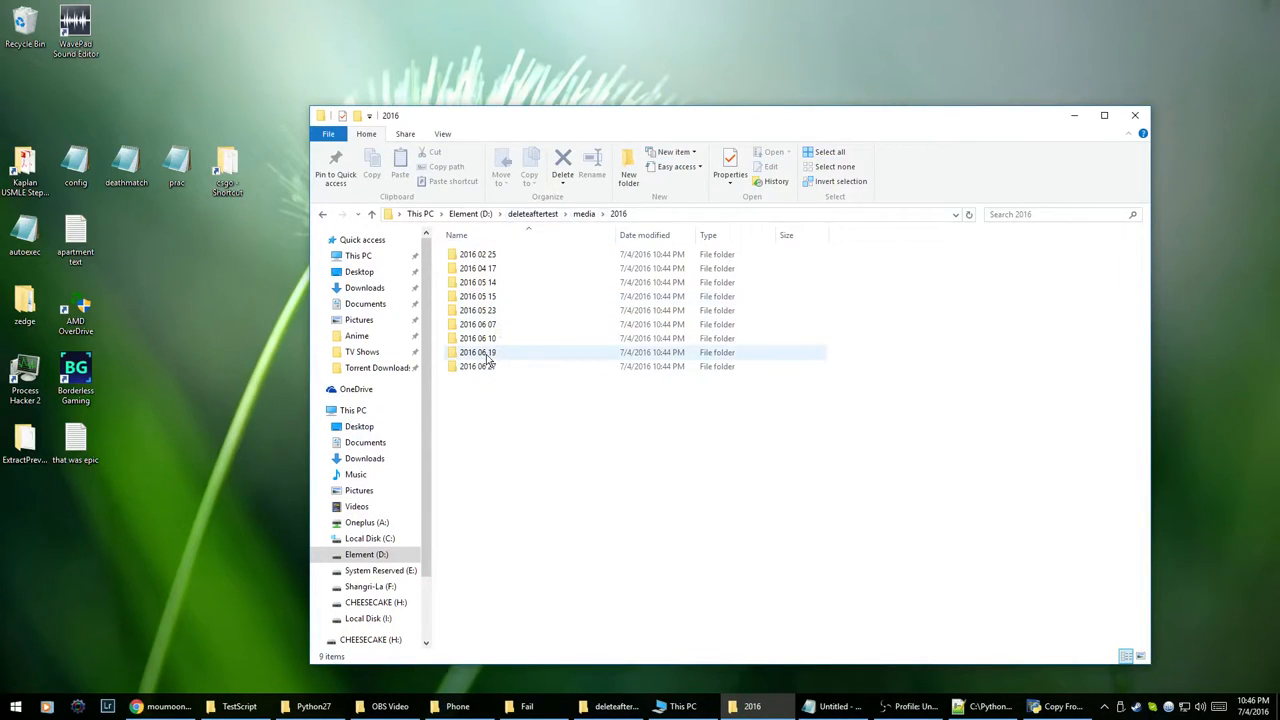
{"action": "double_click", "coordinate": [478, 352]}
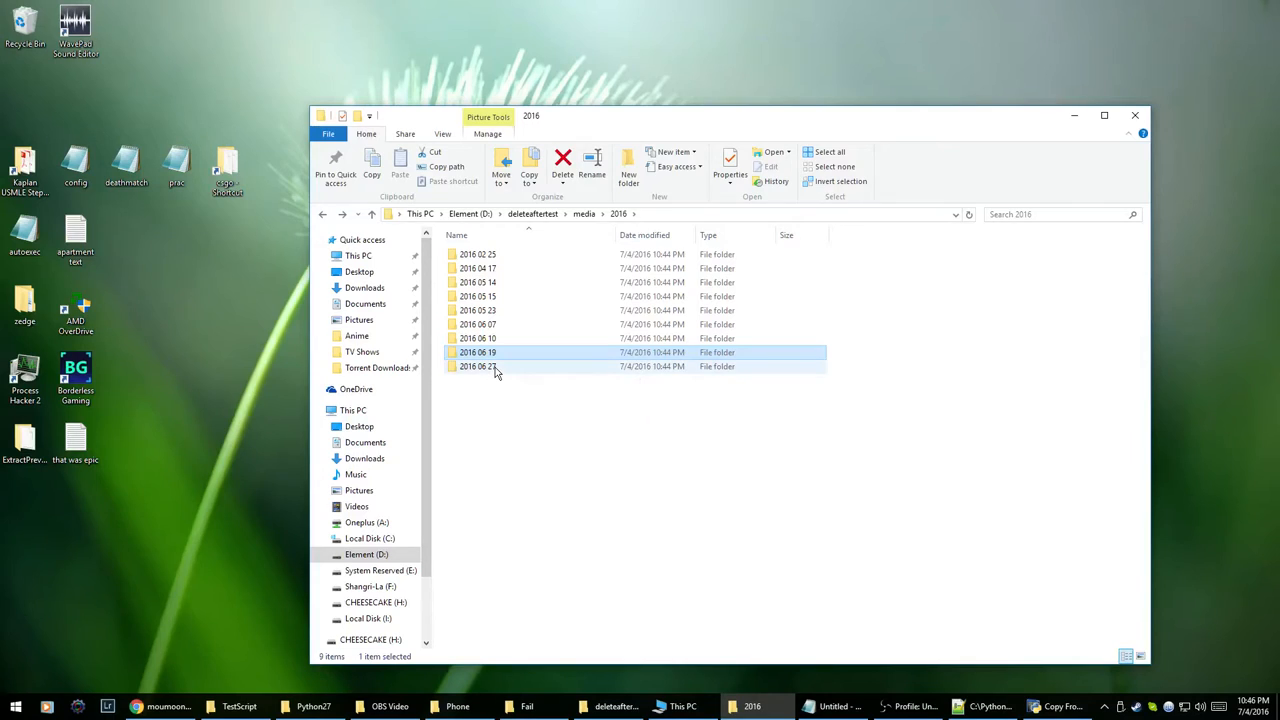
{"action": "double_click", "coordinate": [480, 366]}
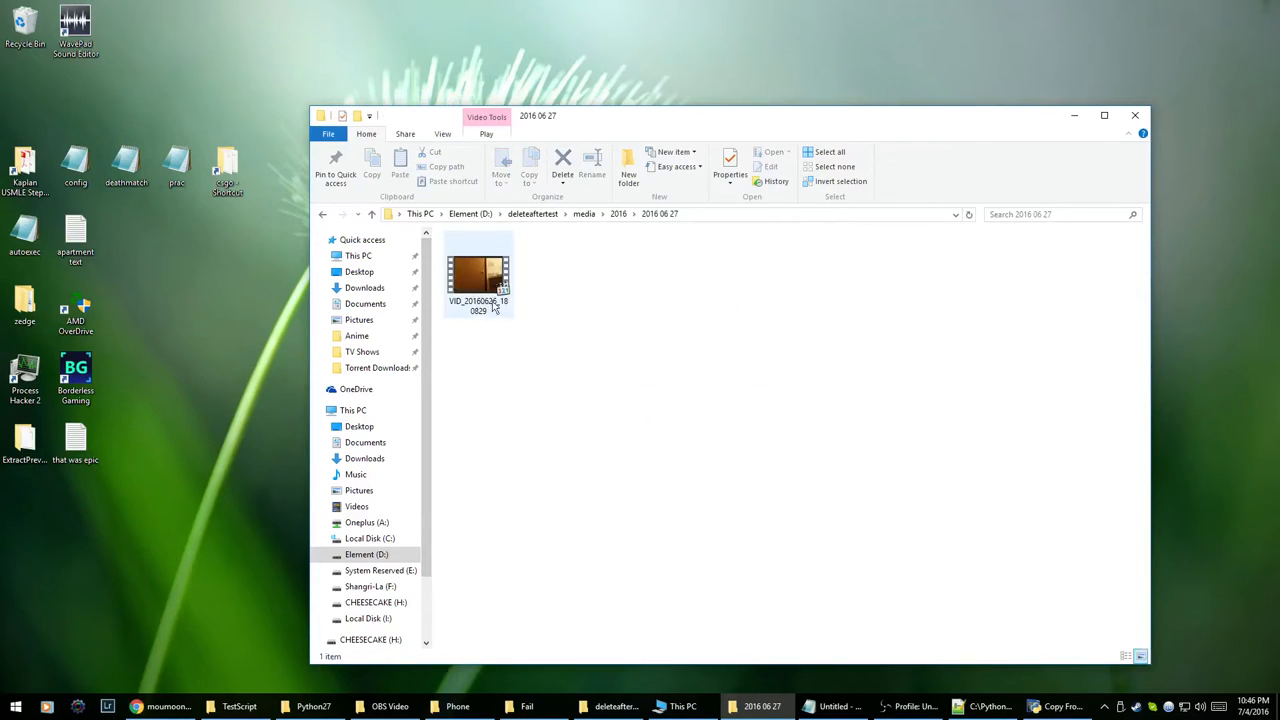
{"action": "left_click", "coordinate": [618, 212]}
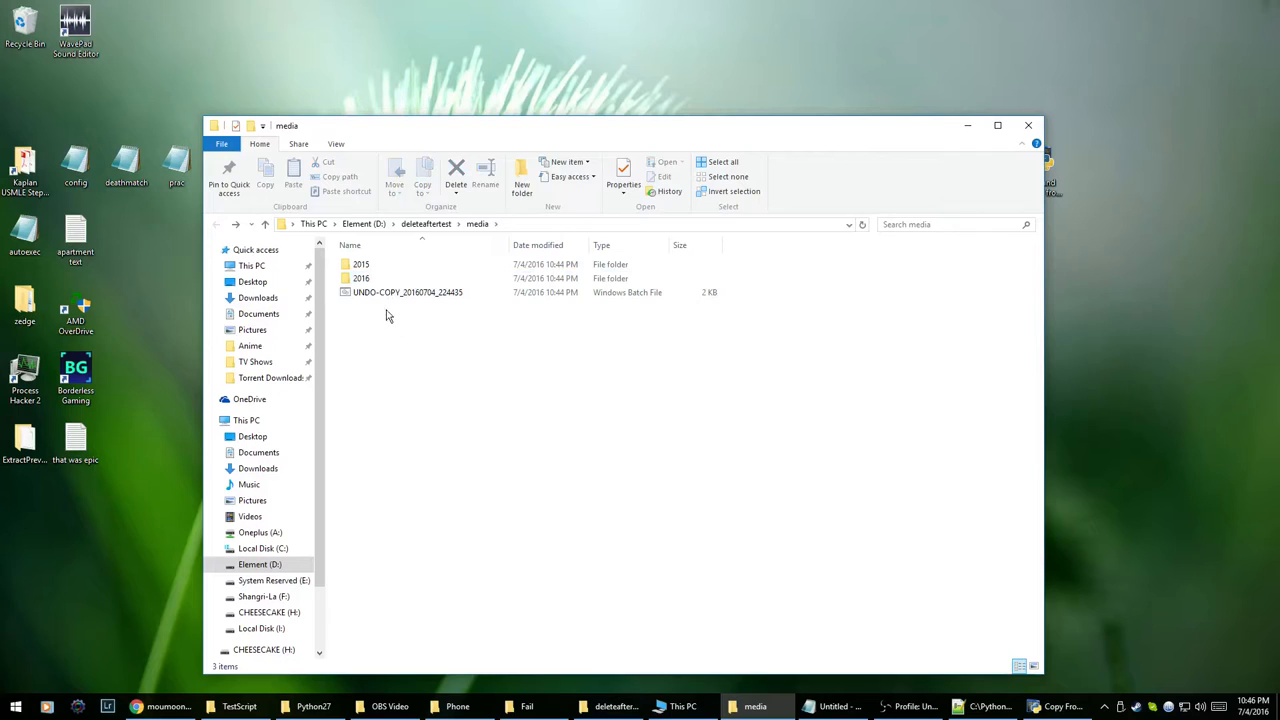
Step: Select and run the UNDO-COPY batch file in the media folder
{"action": "left_click", "coordinate": [408, 292]}
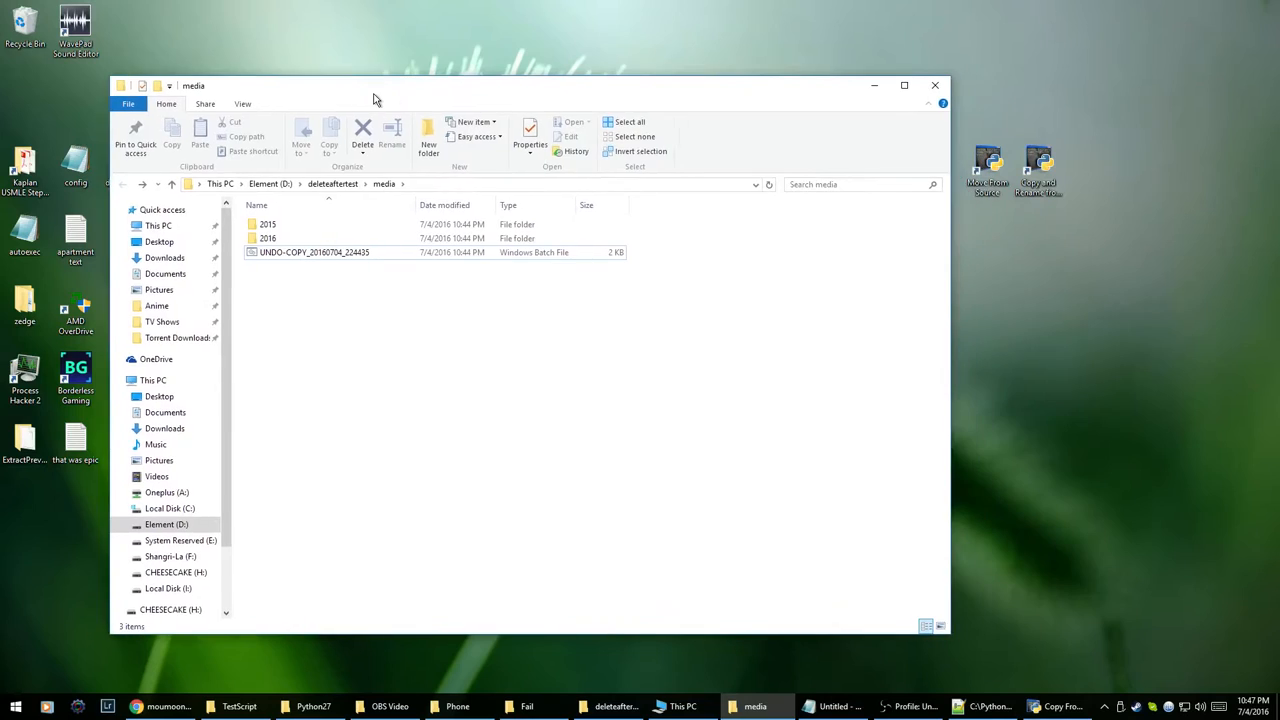
{"action": "left_click", "coordinate": [312, 252]}
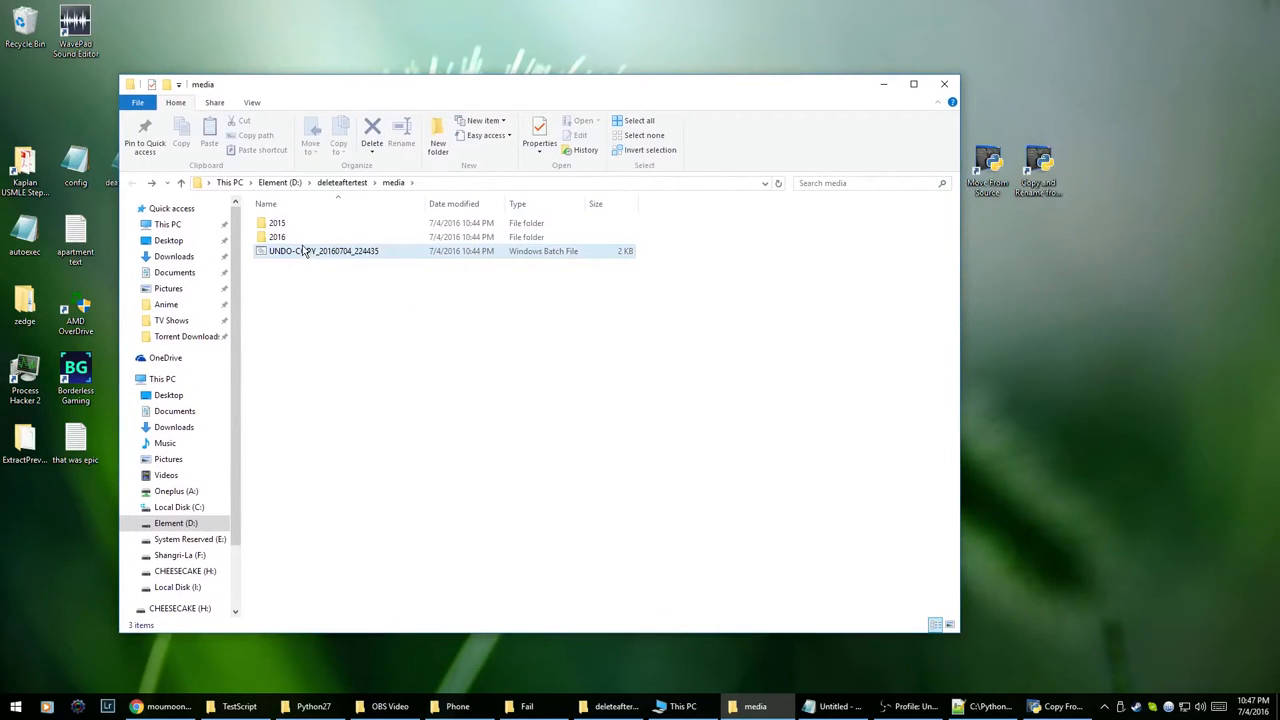
{"action": "left_click", "coordinate": [276, 236]}
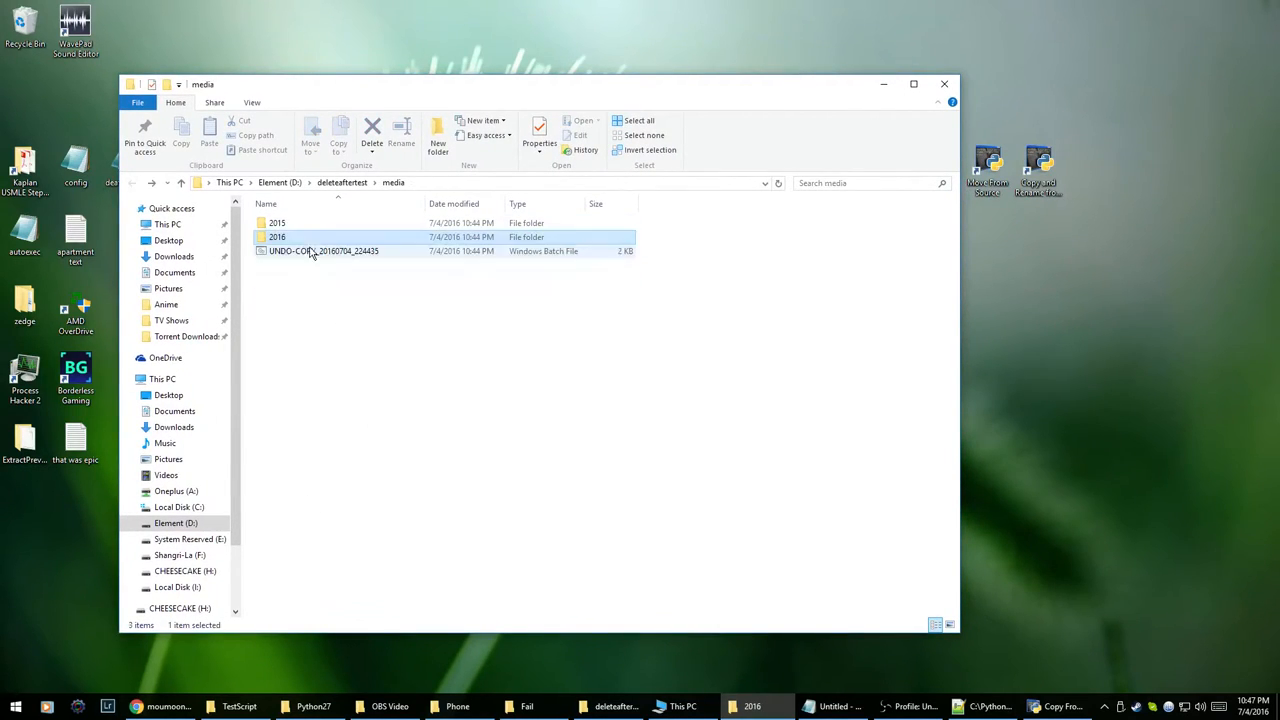
{"action": "left_click", "coordinate": [310, 252]}
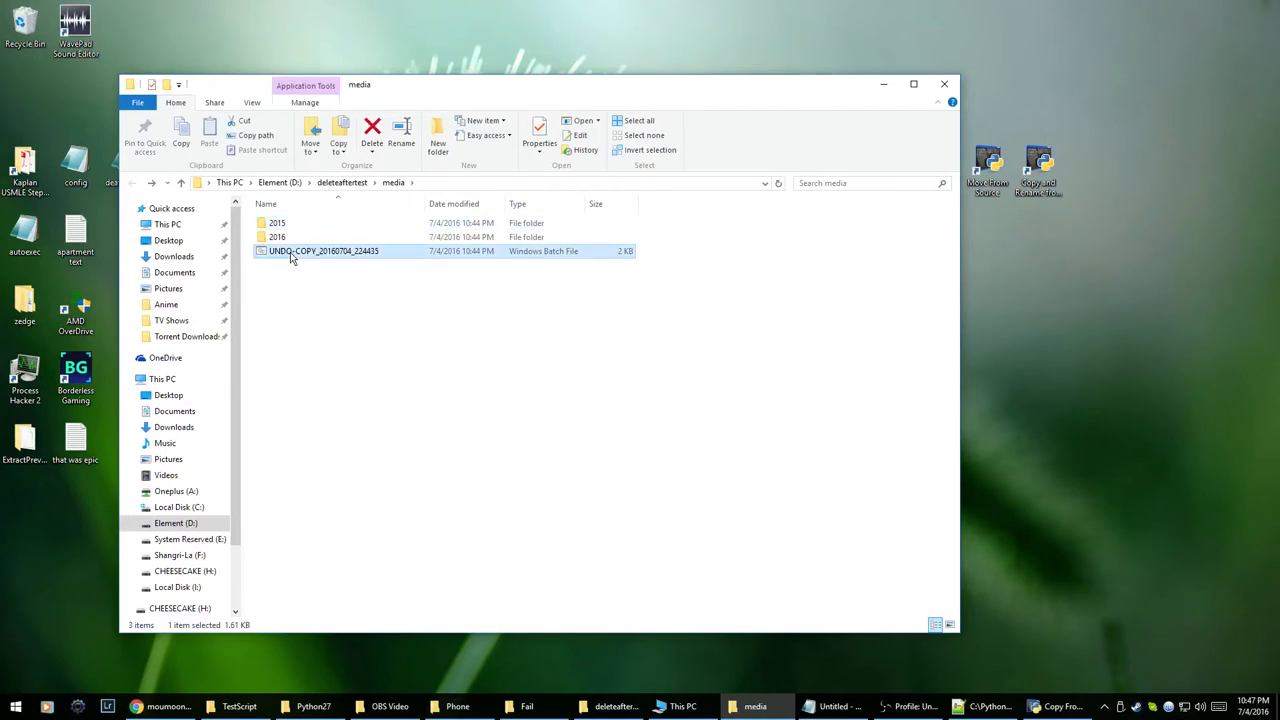
{"action": "double_click", "coordinate": [324, 252]}
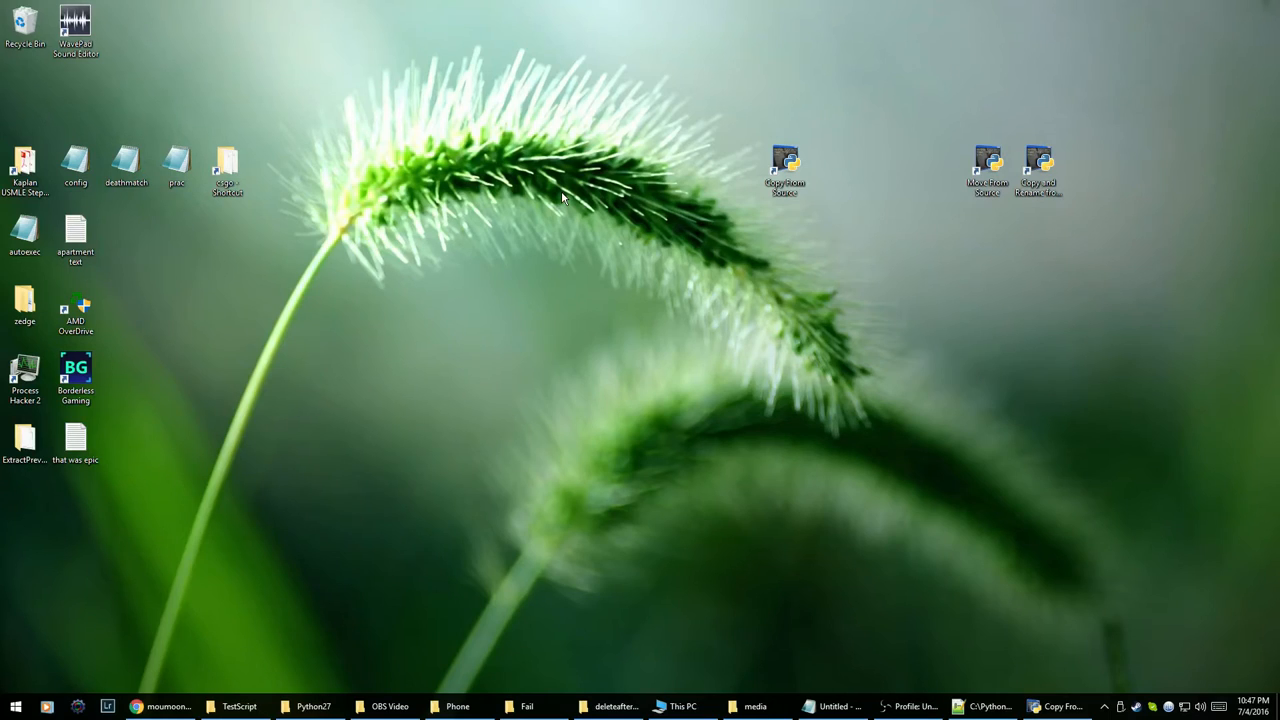
{"action": "mouse_move", "coordinate": [544, 488]}
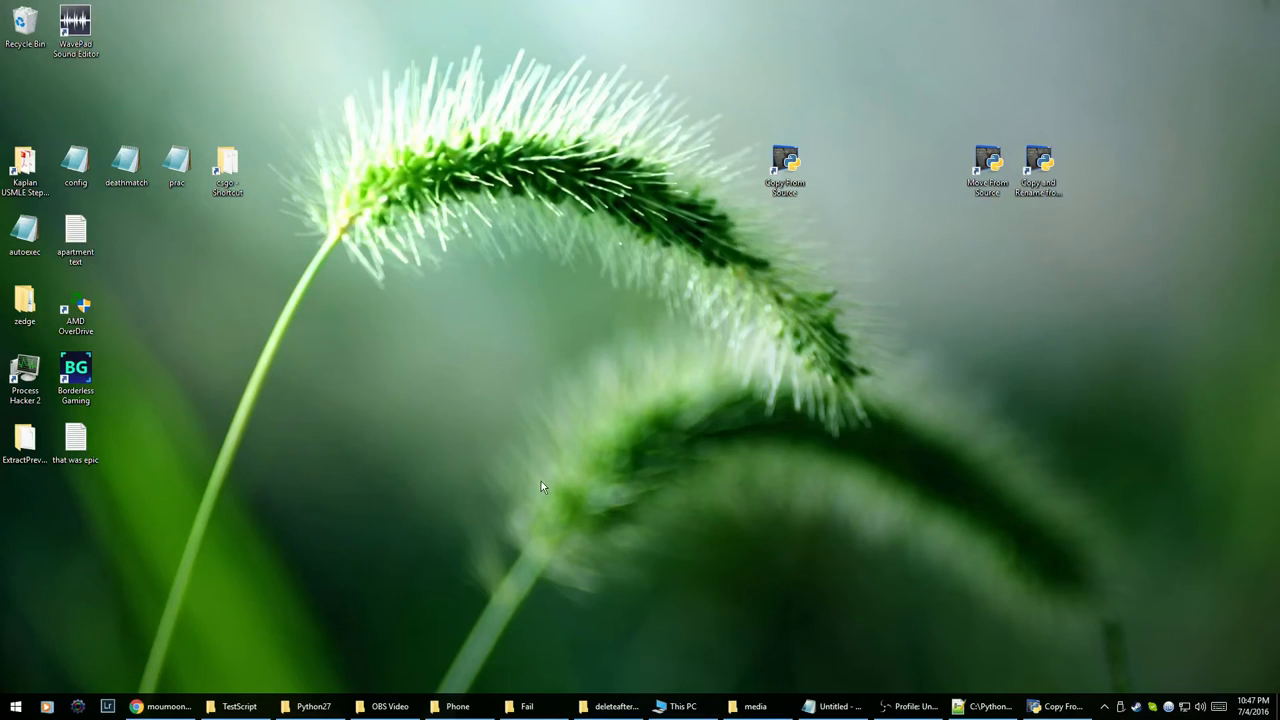
Step: Drag the Python script shortcut from the top-right group to near the desktop centre
{"action": "left_click", "coordinate": [992, 704]}
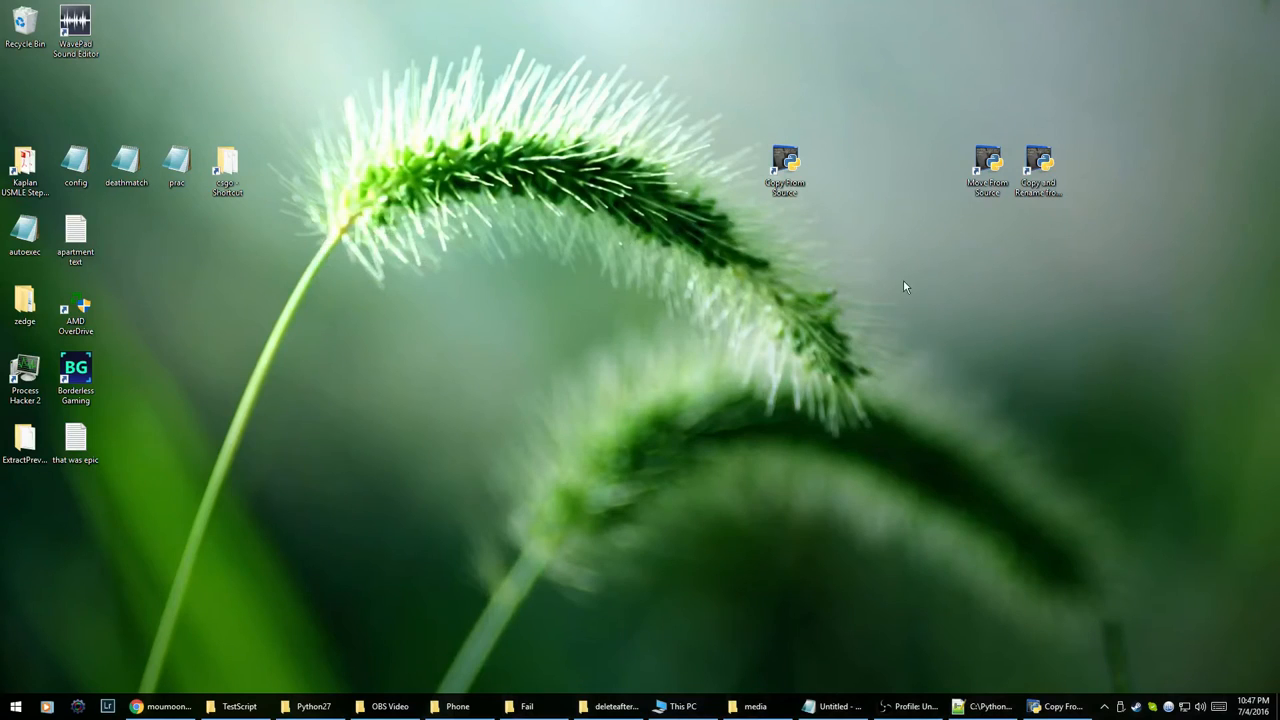
{"action": "mouse_move", "coordinate": [712, 228]}
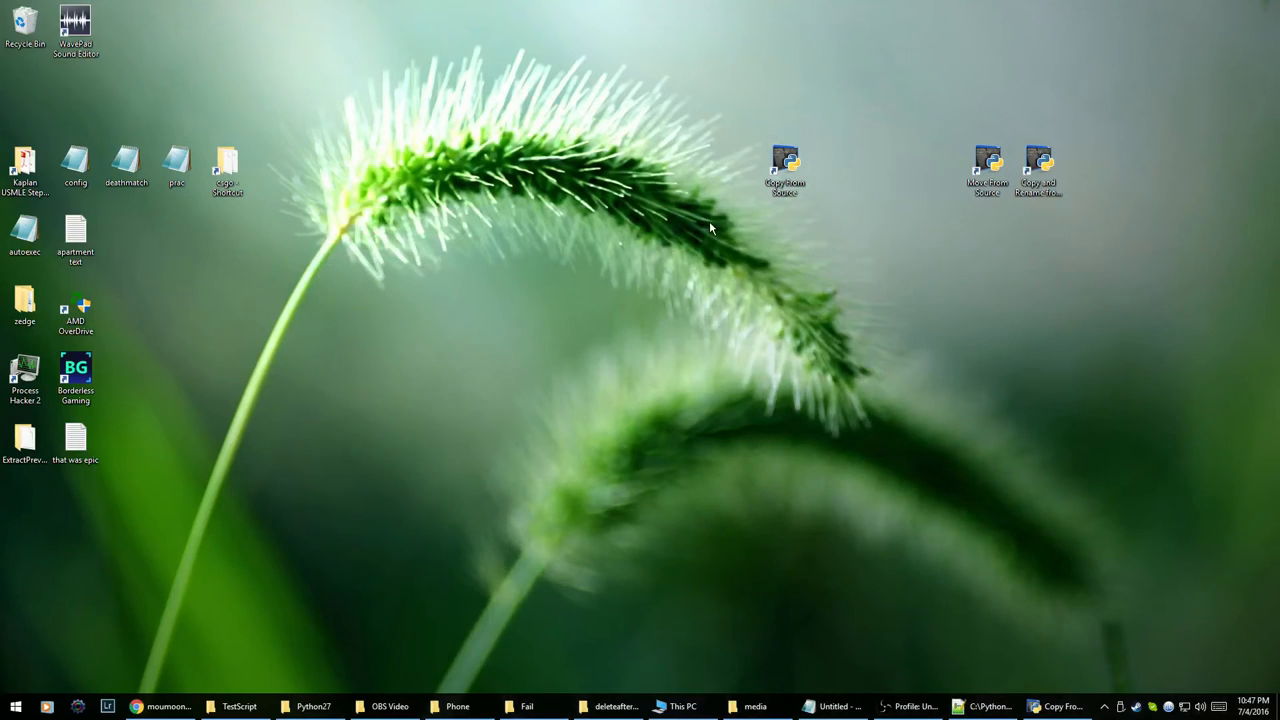
{"action": "mouse_move", "coordinate": [962, 168]}
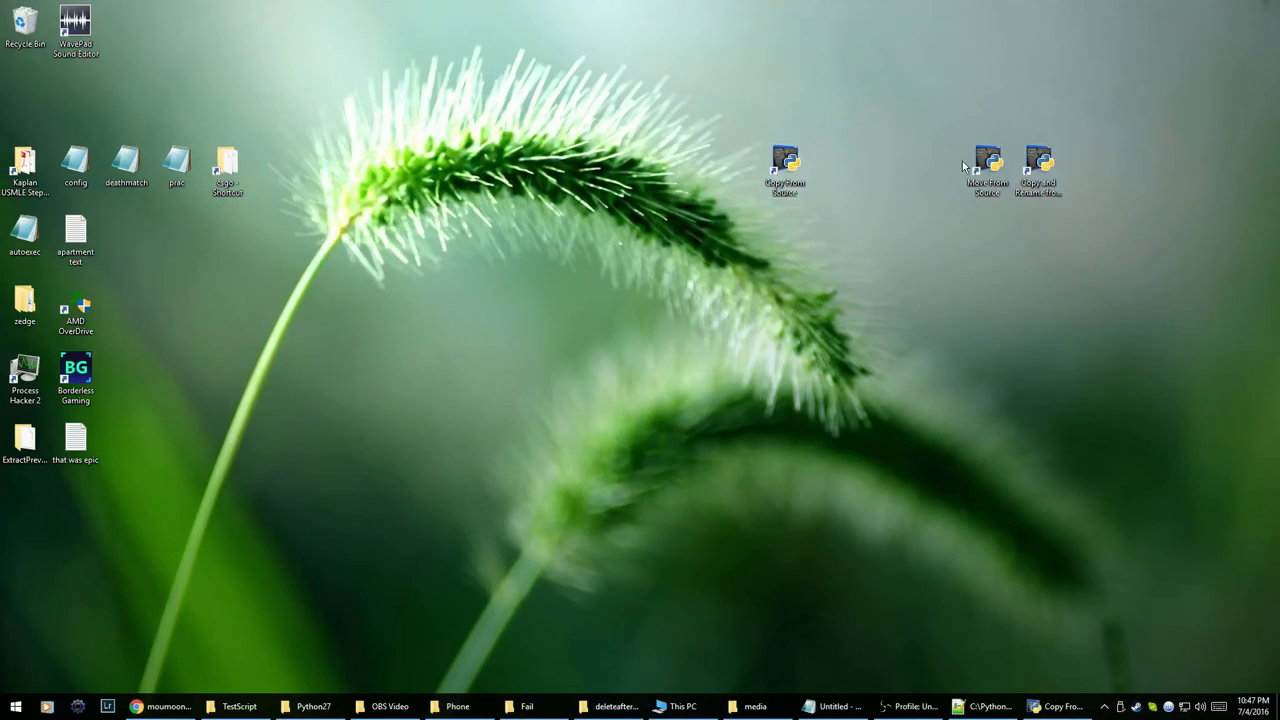
{"action": "left_click_drag", "start_coordinate": [988, 170], "coordinate": [736, 308]}
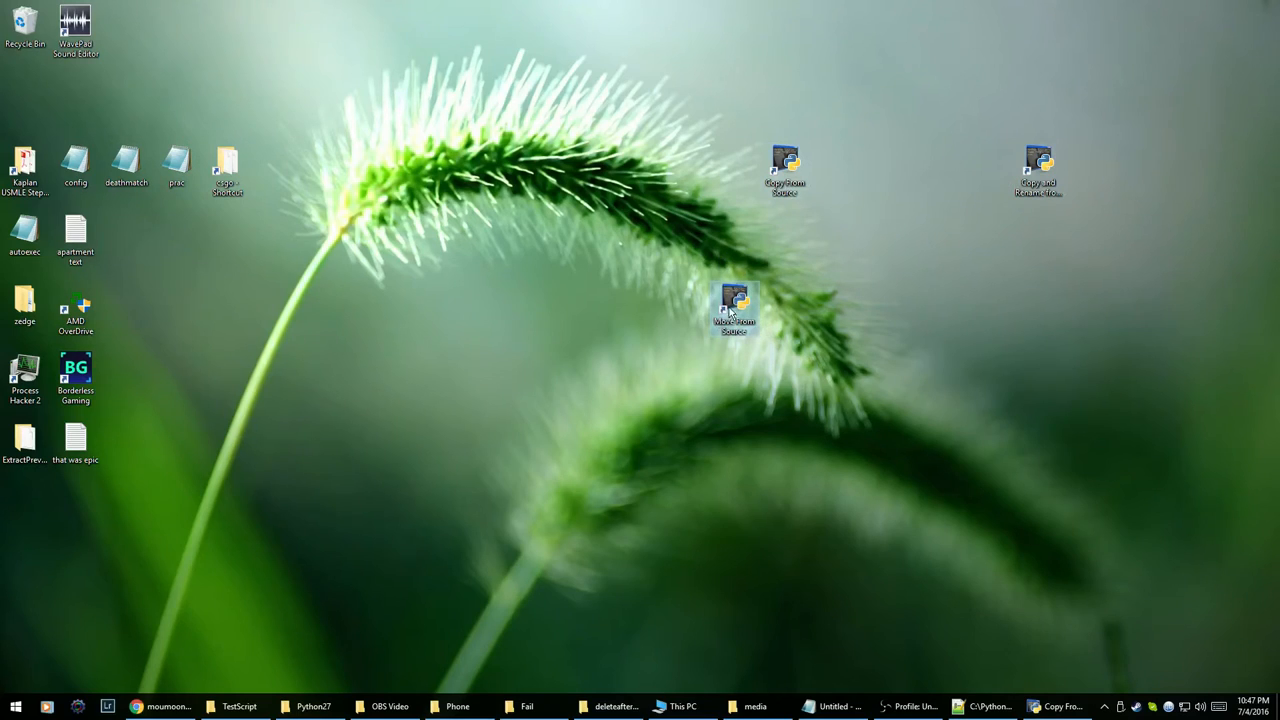
{"action": "left_click_drag", "start_coordinate": [736, 308], "coordinate": [632, 308]}
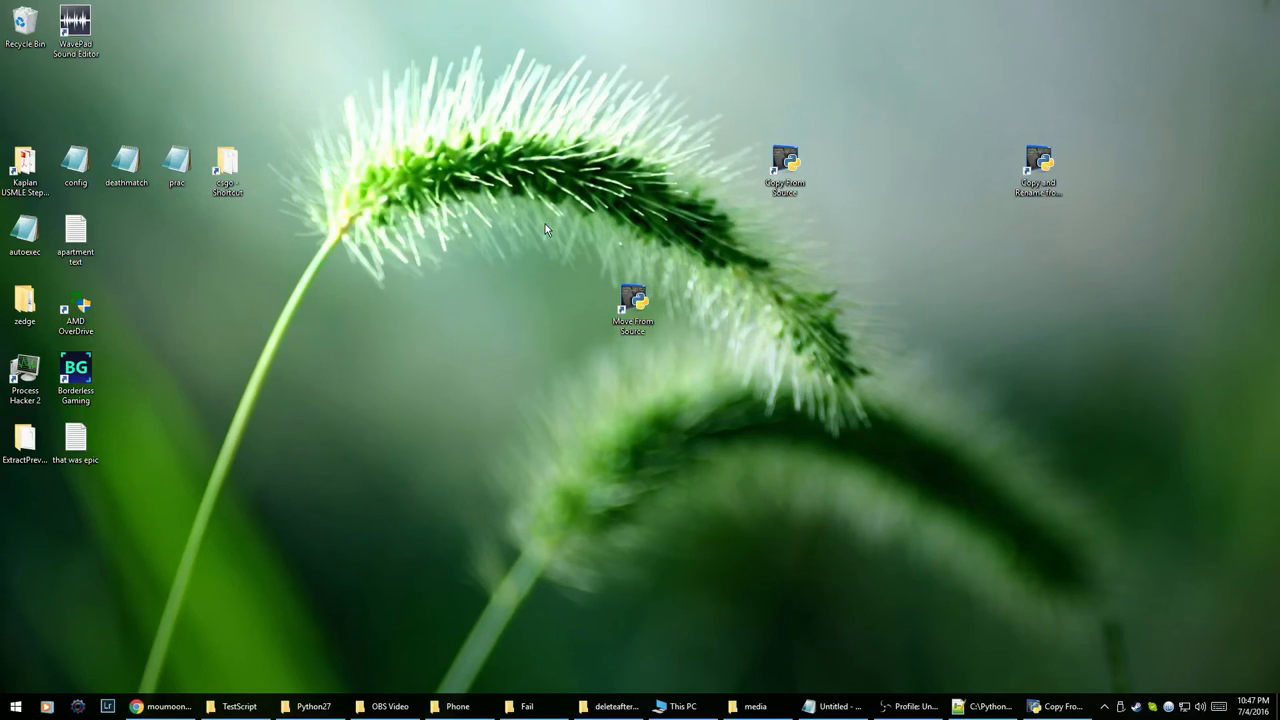
{"action": "left_click_drag", "start_coordinate": [632, 308], "coordinate": [632, 232]}
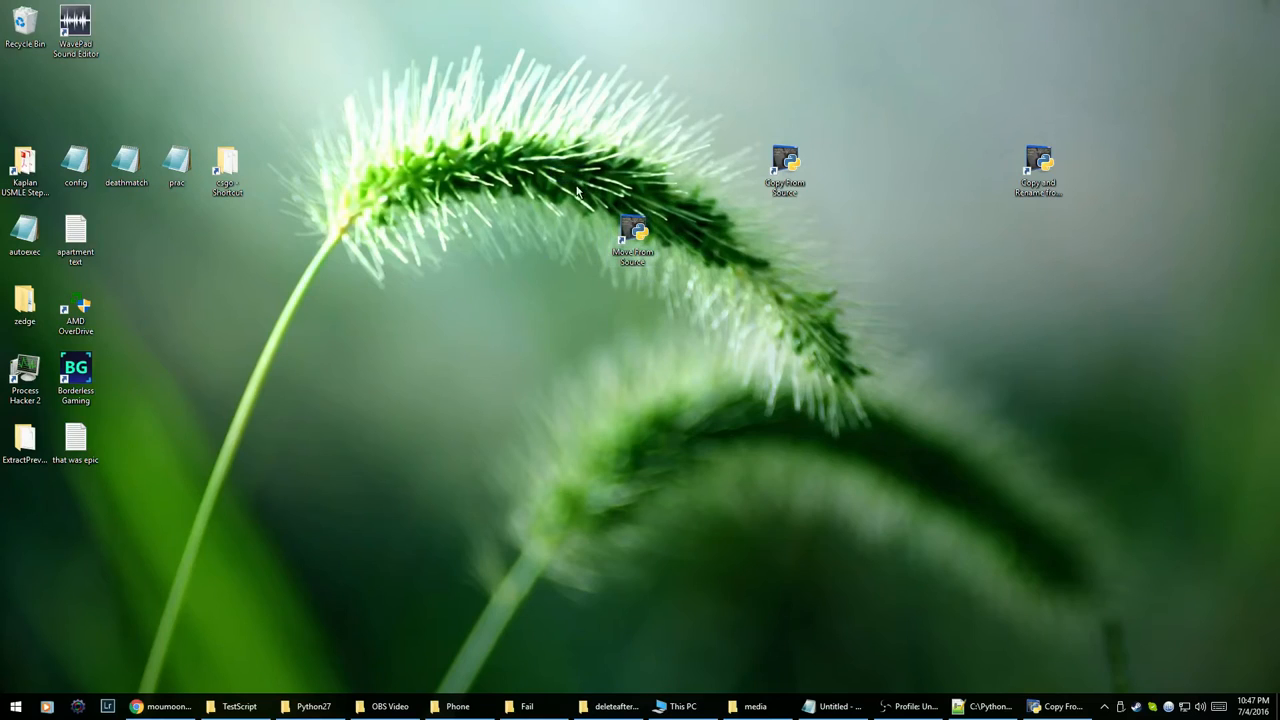
{"action": "mouse_move", "coordinate": [480, 264]}
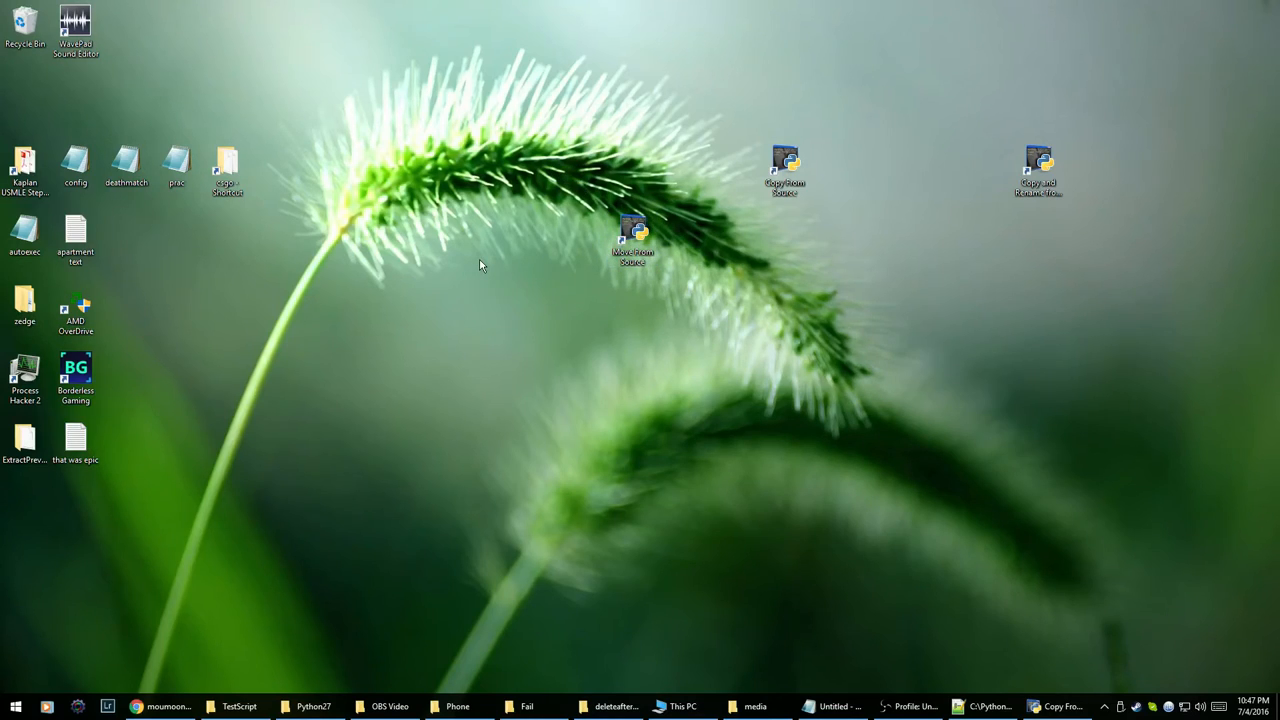
{"action": "mouse_move", "coordinate": [462, 334]}
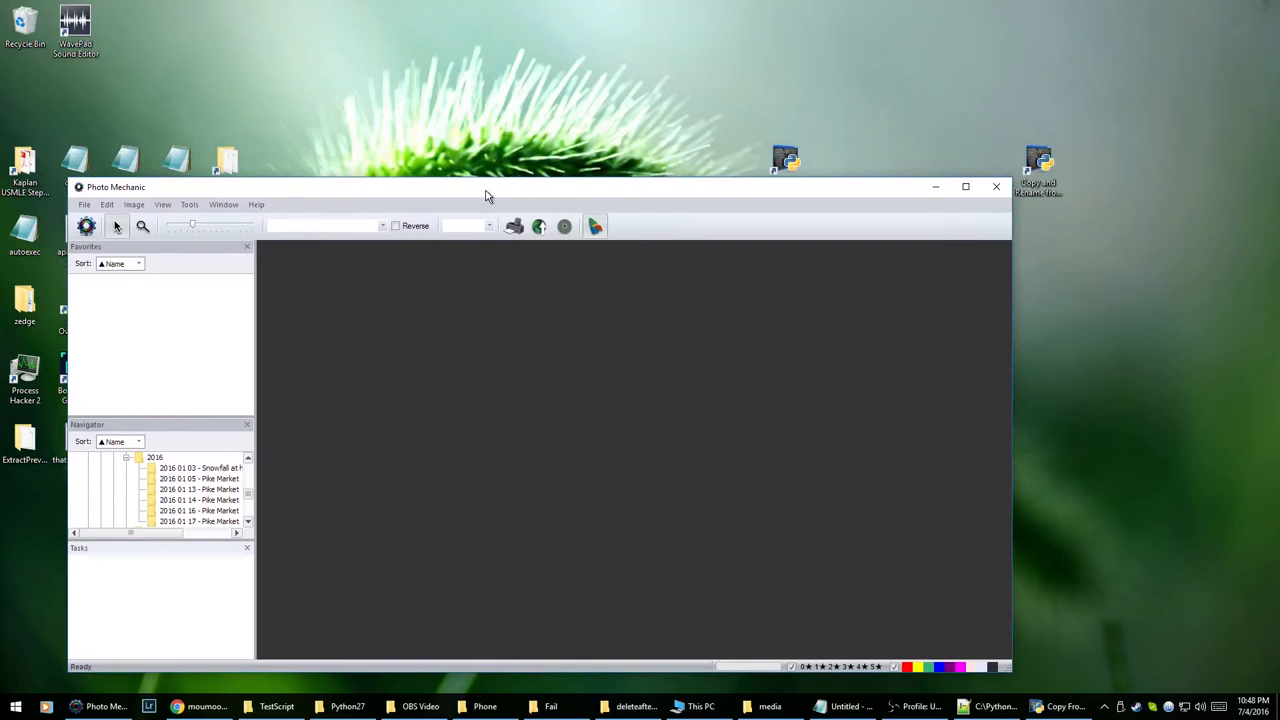
{"action": "mouse_move", "coordinate": [996, 204]}
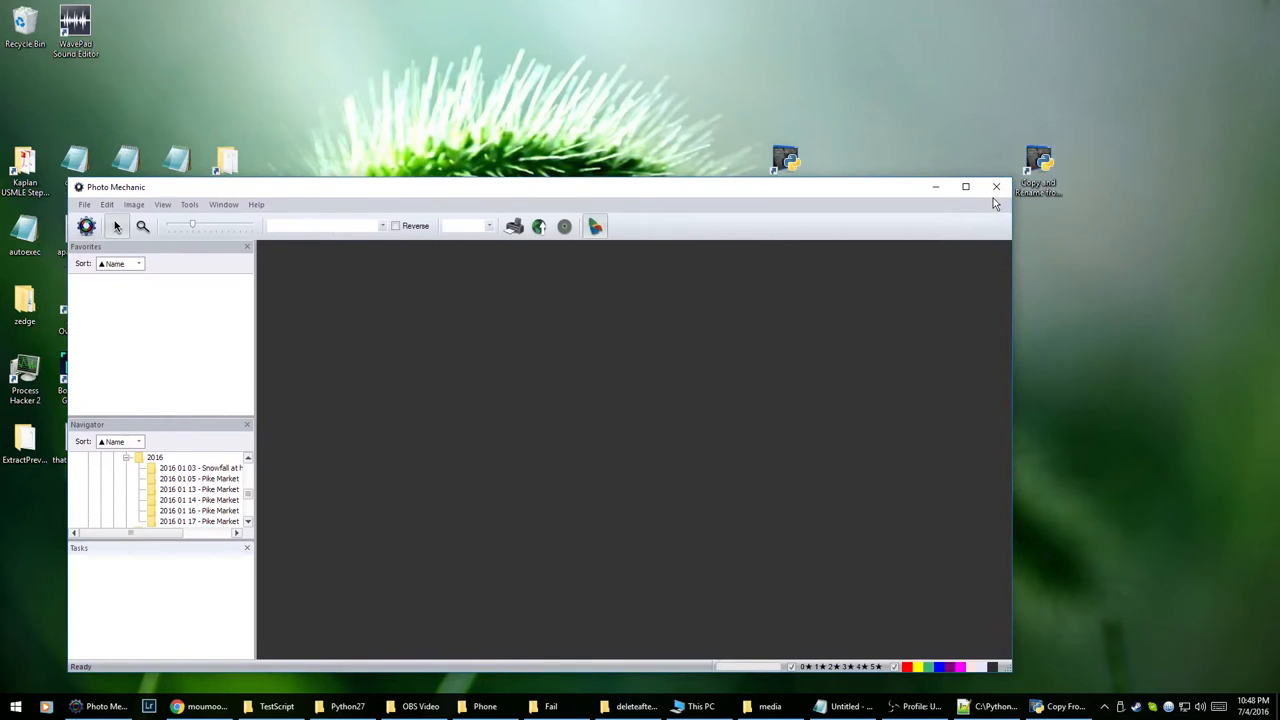
{"action": "mouse_move", "coordinate": [996, 188]}
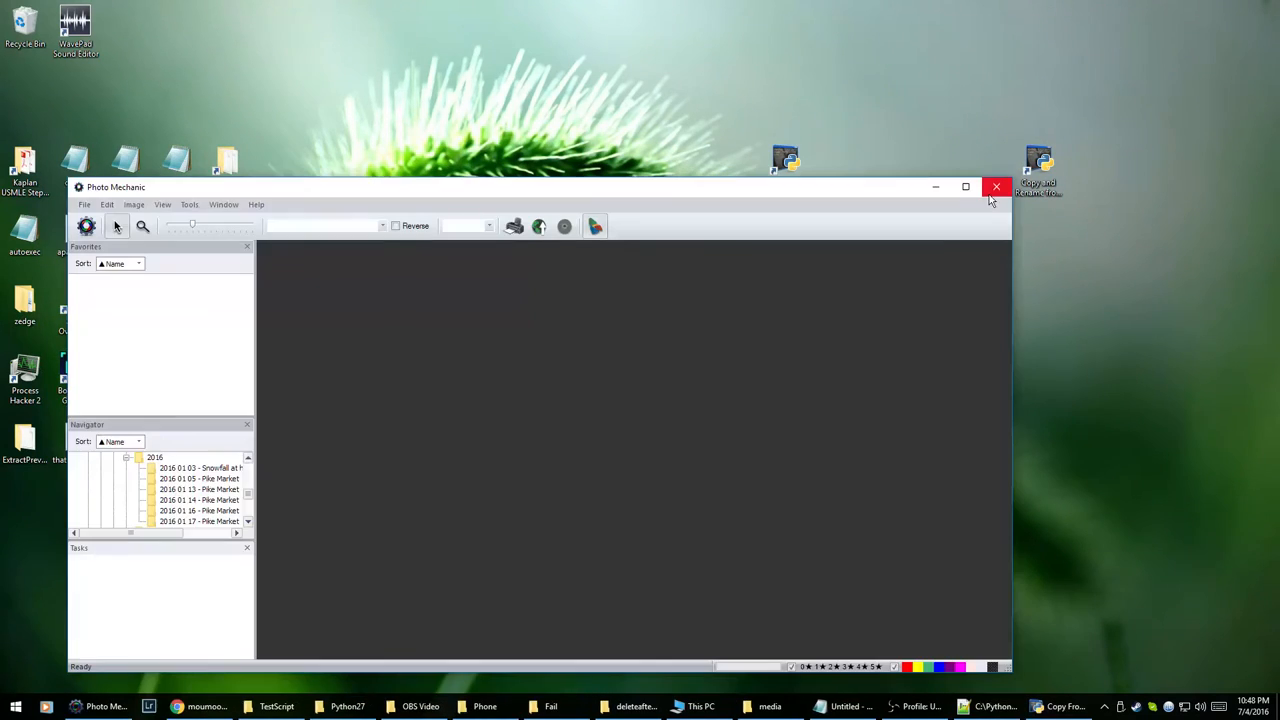
Step: Close Photo Mechanic, returning to the desktop
{"action": "left_click", "coordinate": [996, 188]}
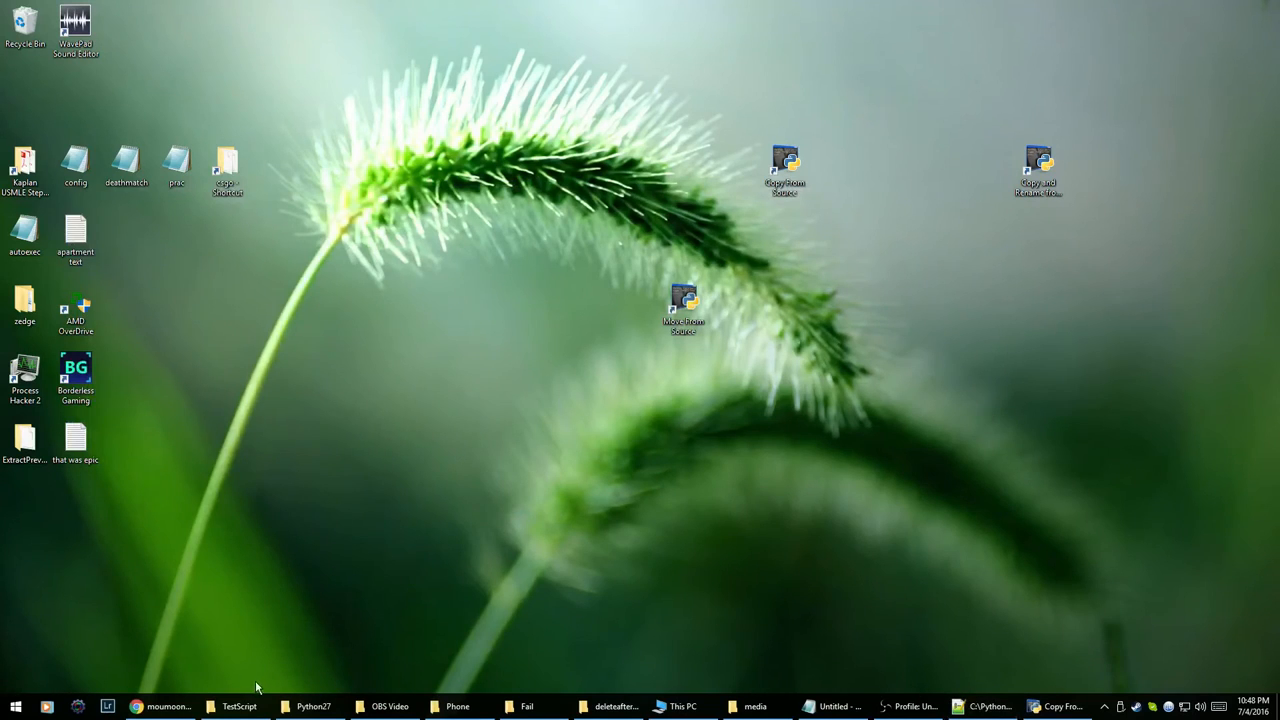
{"action": "mouse_move", "coordinate": [516, 684]}
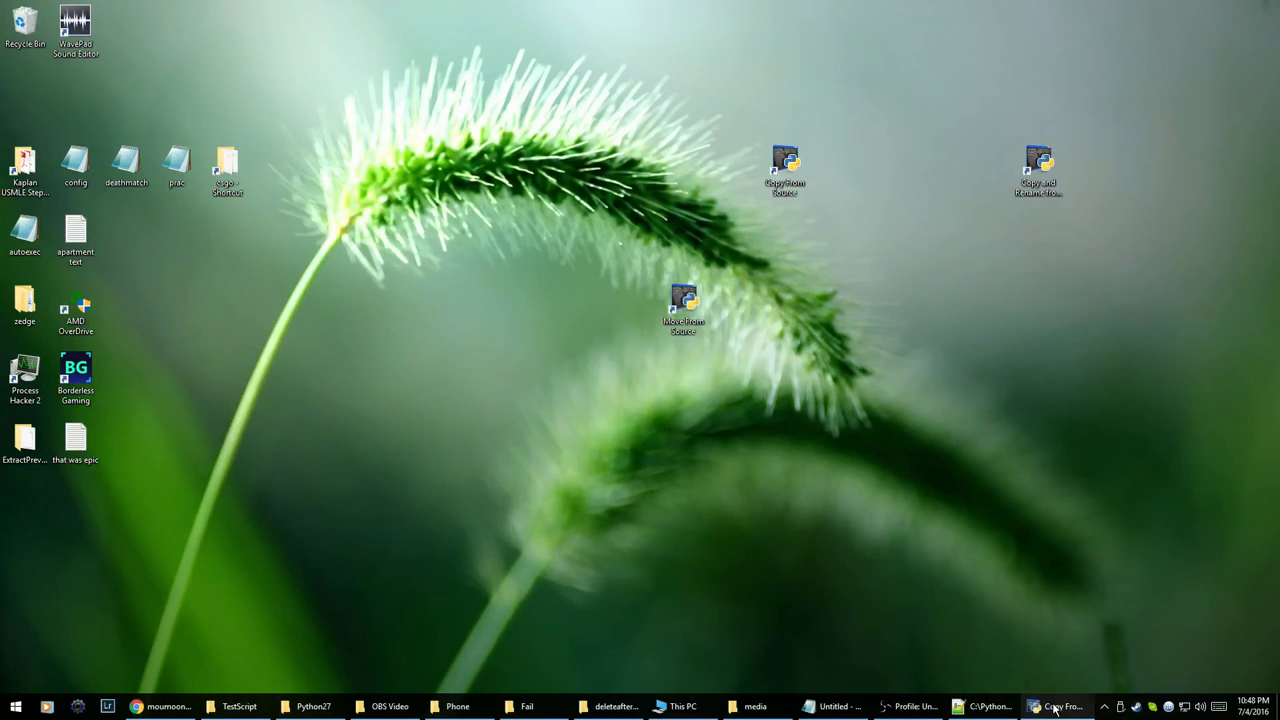
Step: Review the Copy From Source console's finished output, then close the window
{"action": "left_click", "coordinate": [1064, 704]}
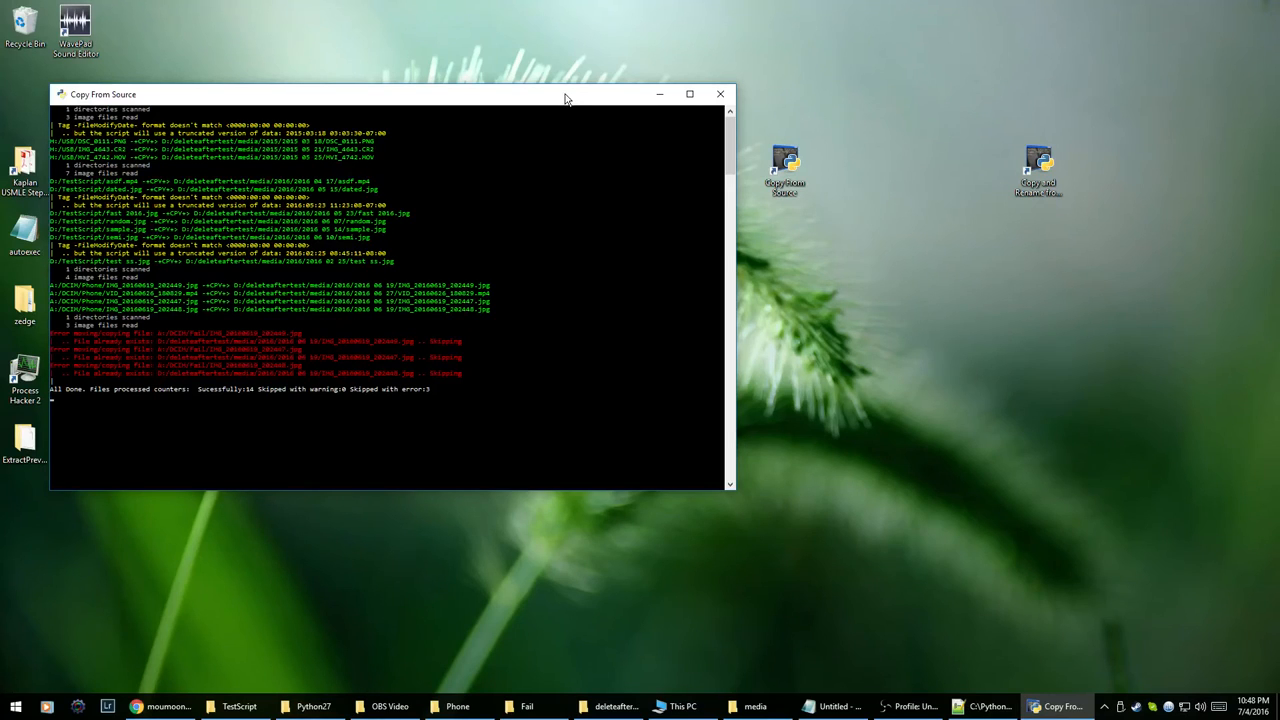
{"action": "left_click", "coordinate": [720, 94]}
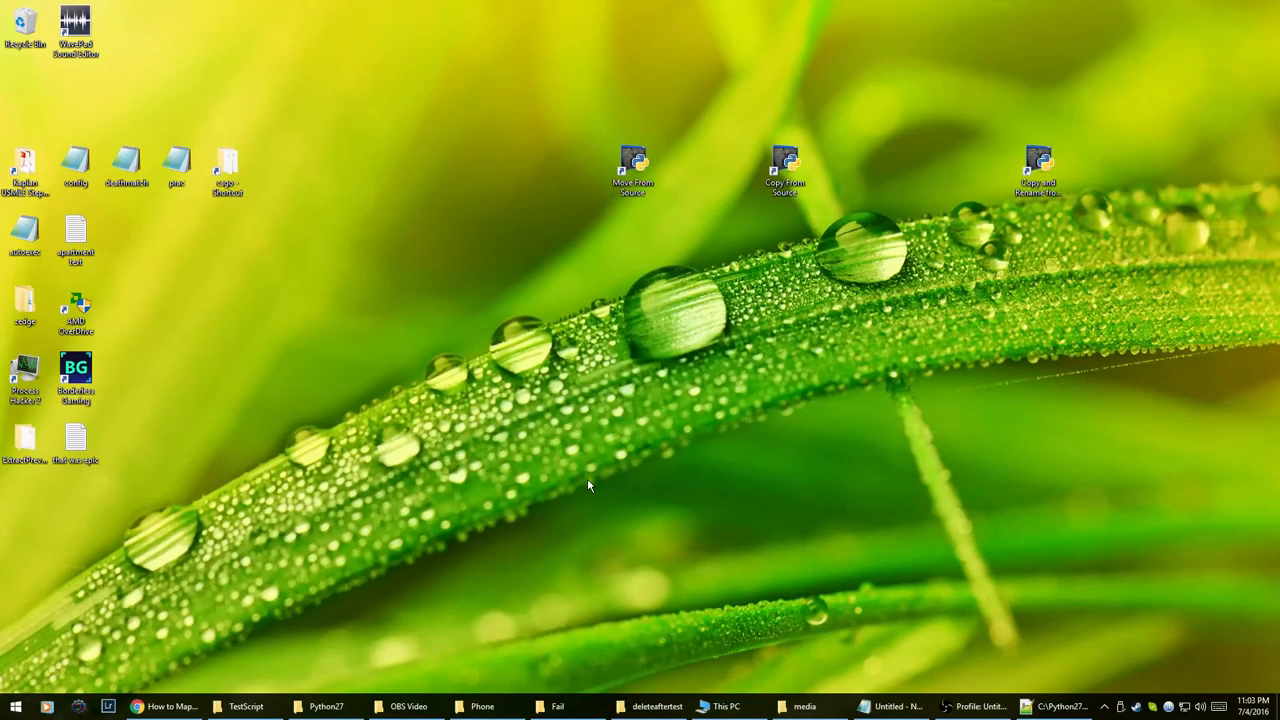
Step: Show This PC in File Explorer and select the Oneplus (A:) network location
{"action": "left_click", "coordinate": [724, 706]}
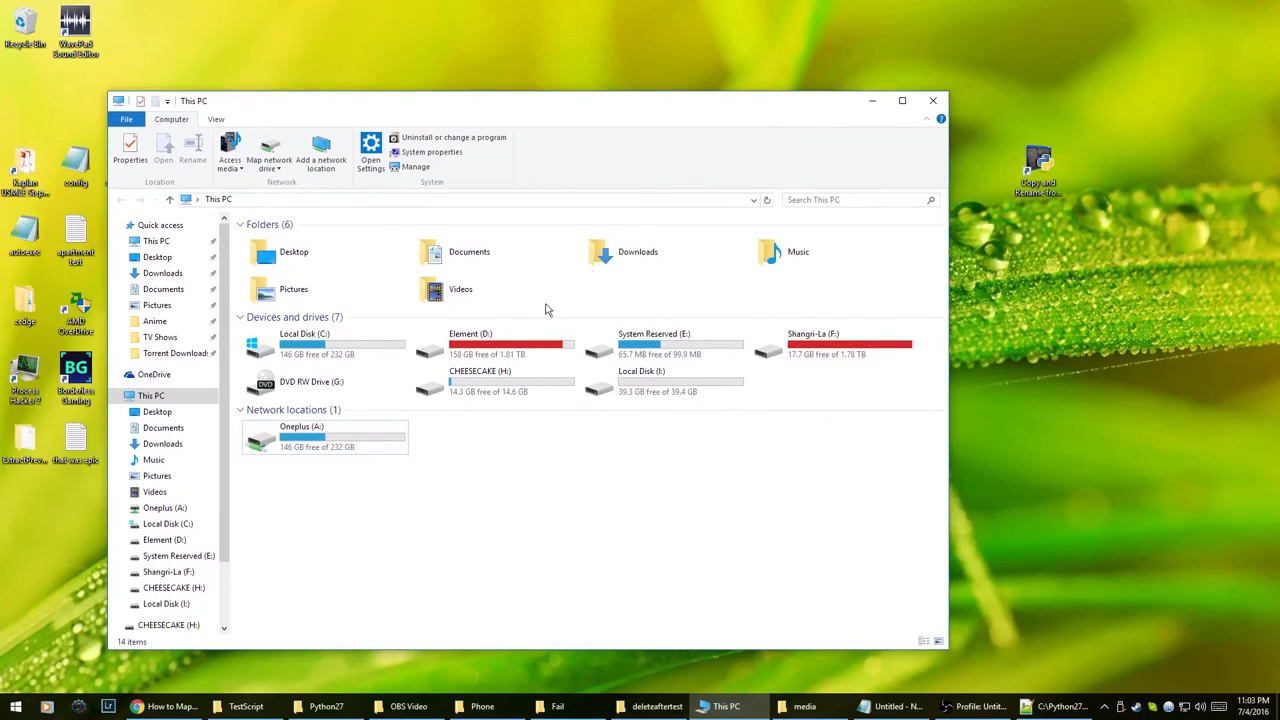
{"action": "left_click", "coordinate": [324, 436]}
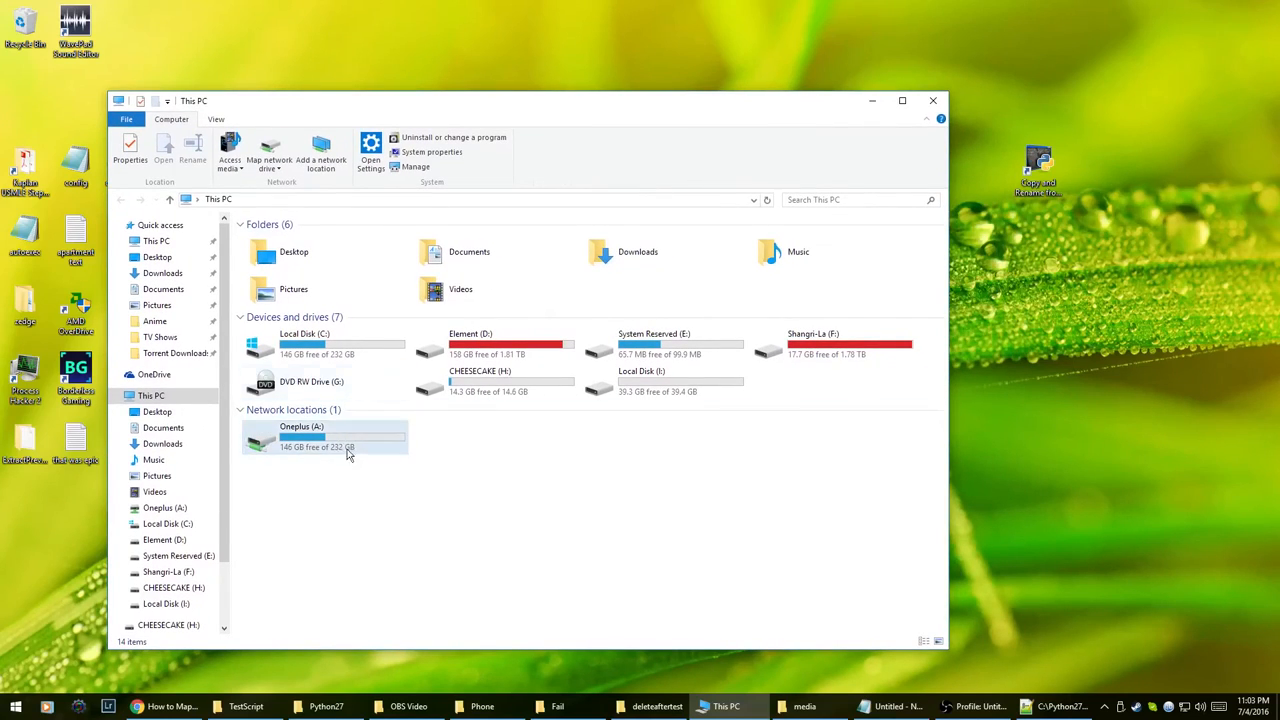
{"action": "left_click", "coordinate": [320, 436]}
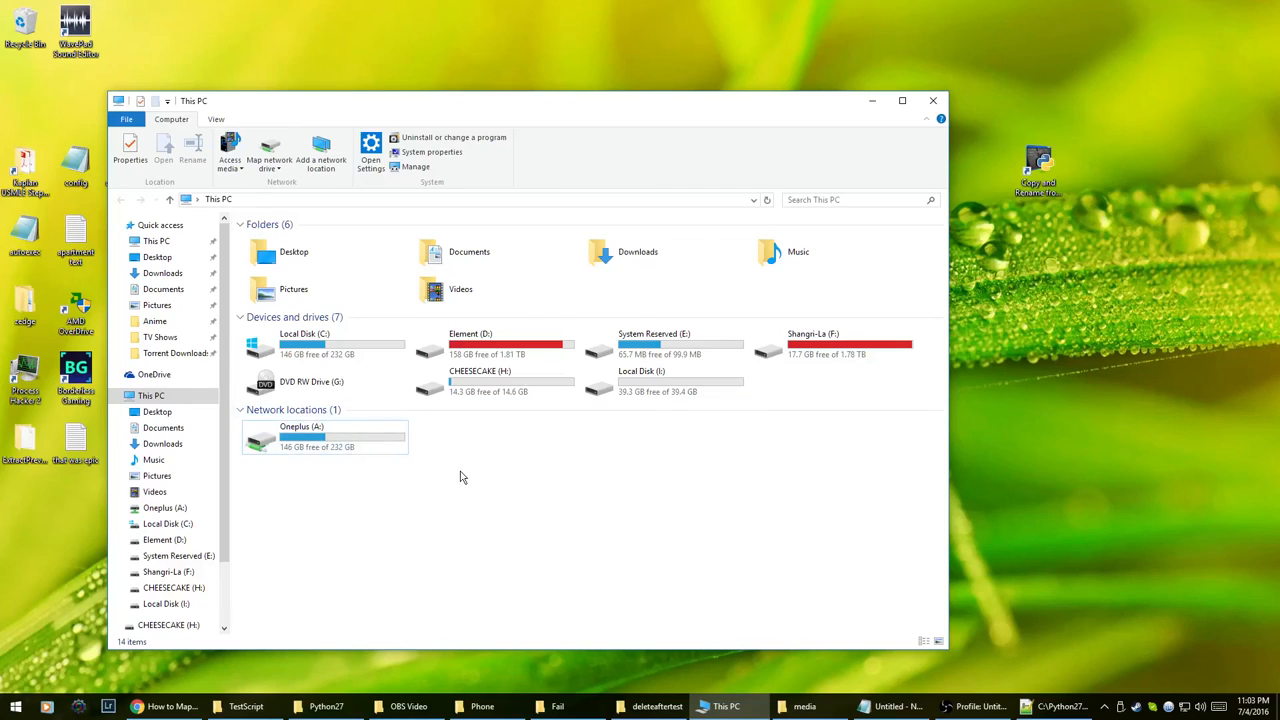
{"action": "mouse_move", "coordinate": [340, 464]}
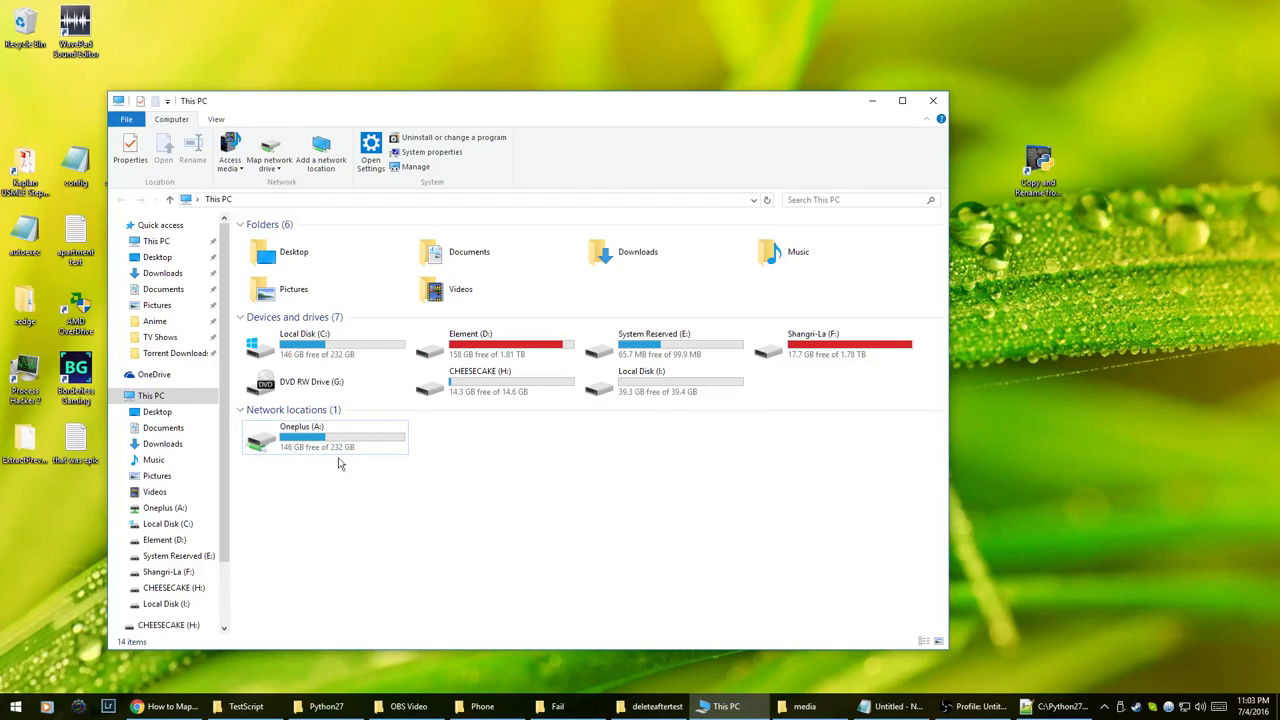
{"action": "mouse_move", "coordinate": [304, 608]}
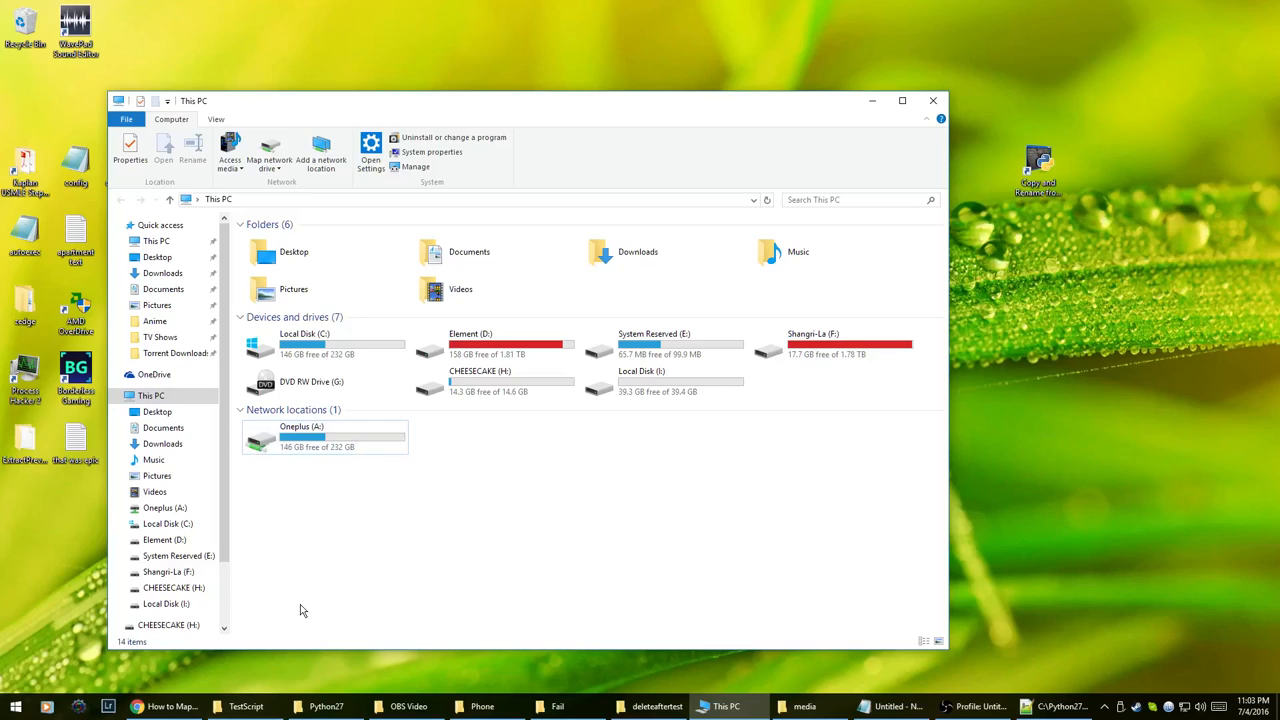
{"action": "mouse_move", "coordinate": [224, 472]}
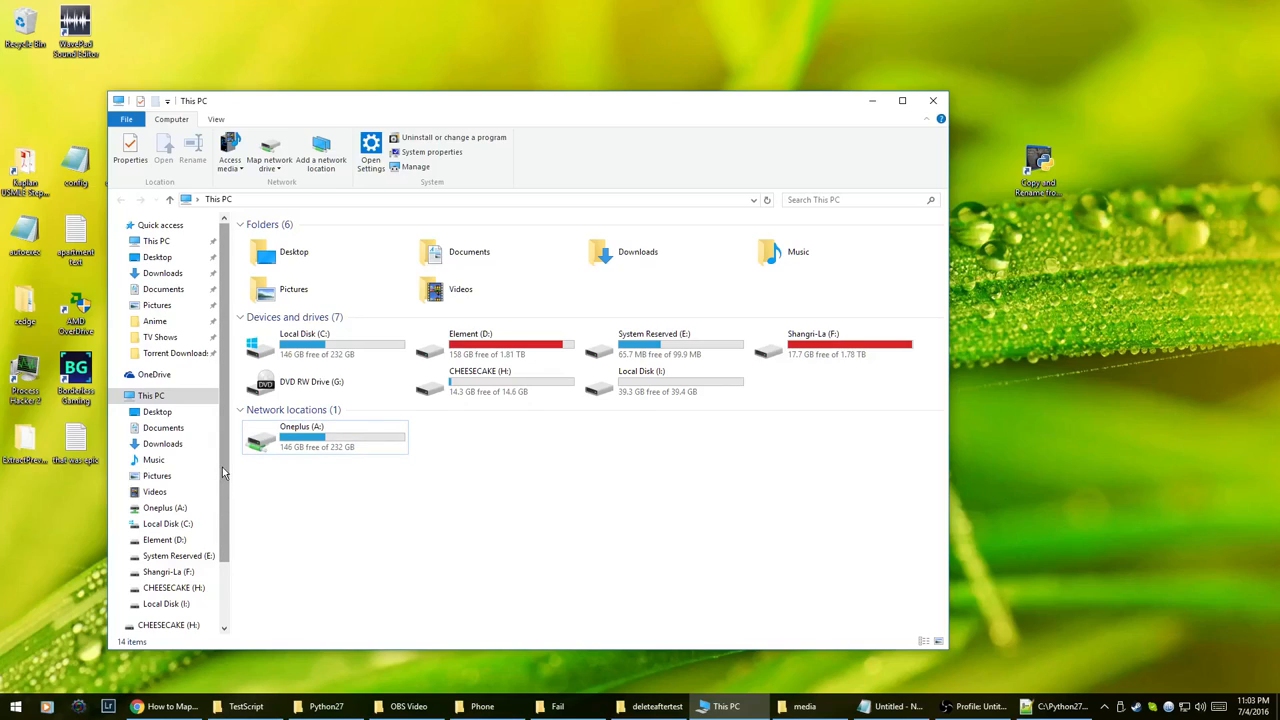